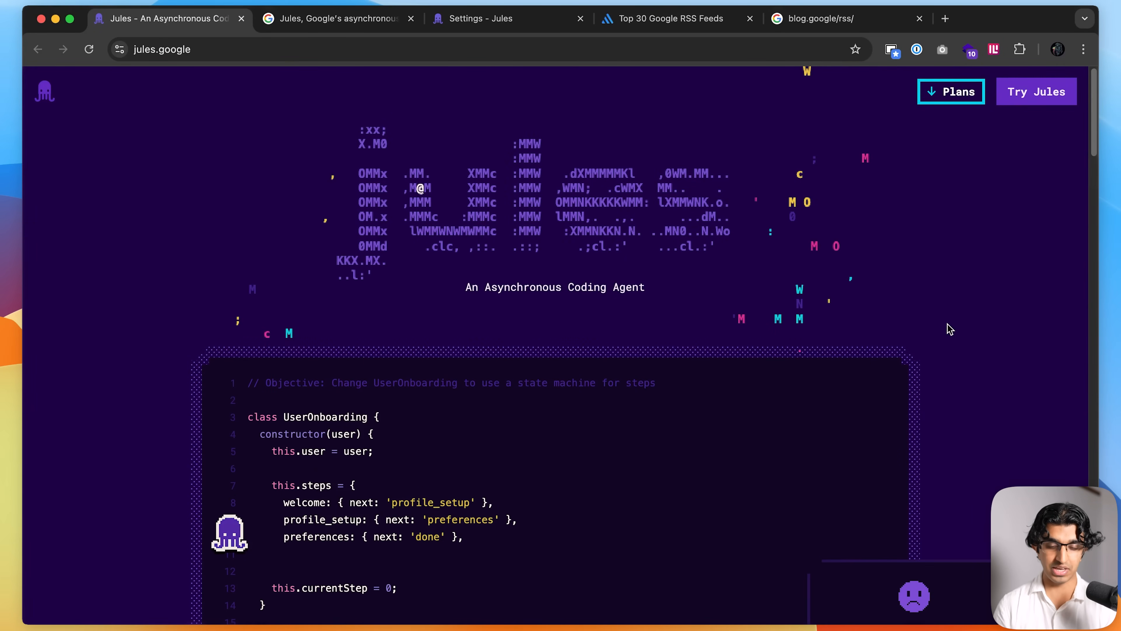
Step: Scroll through the Keyword article announcing Jules is available for everyone
scroll("down", 3)
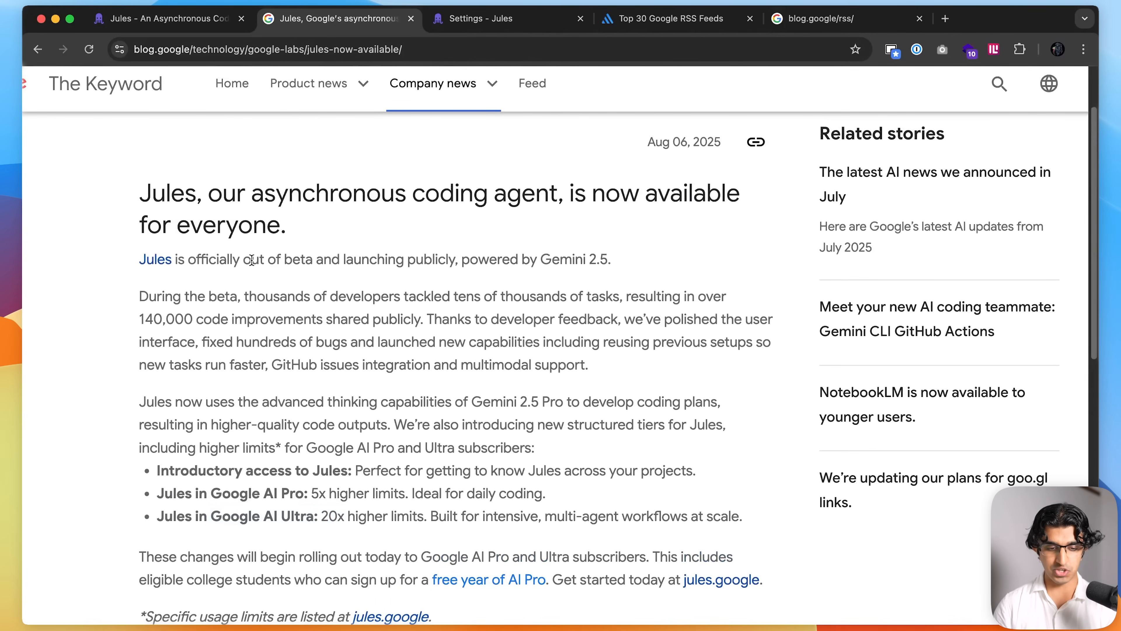
mouse_move(609, 290)
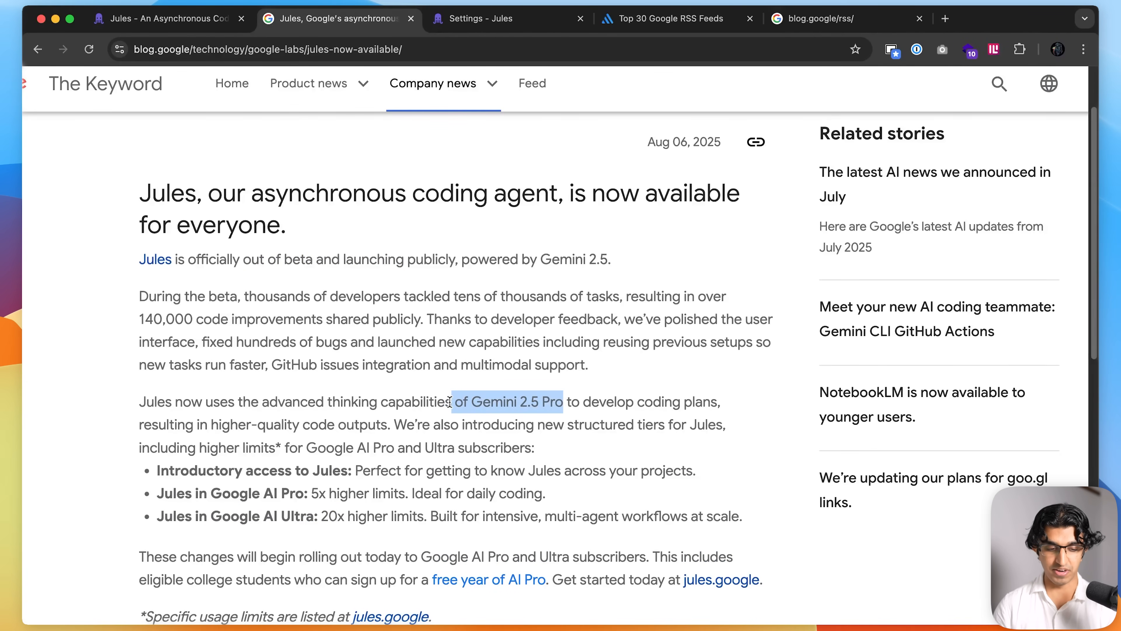
scroll("down", 3)
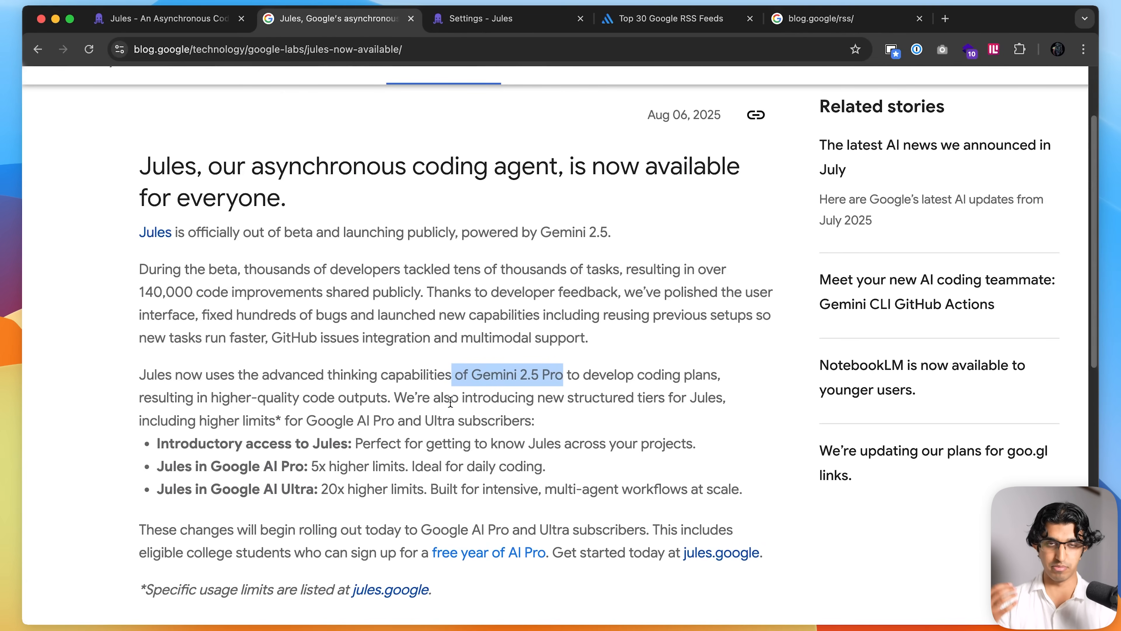
scroll("down", 3)
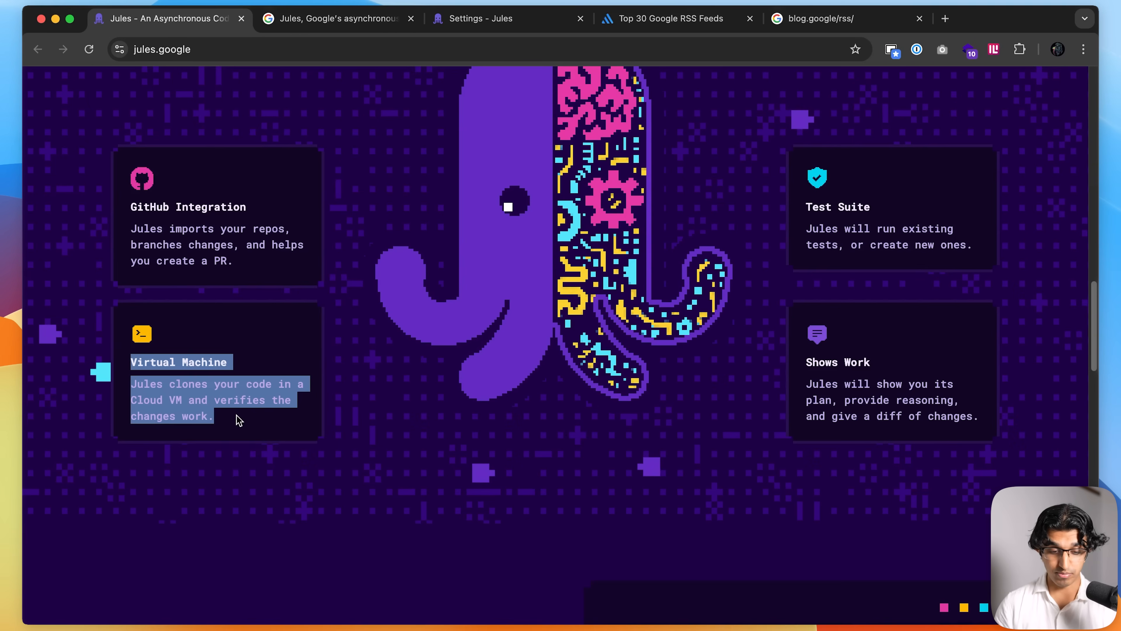
mouse_move(246, 425)
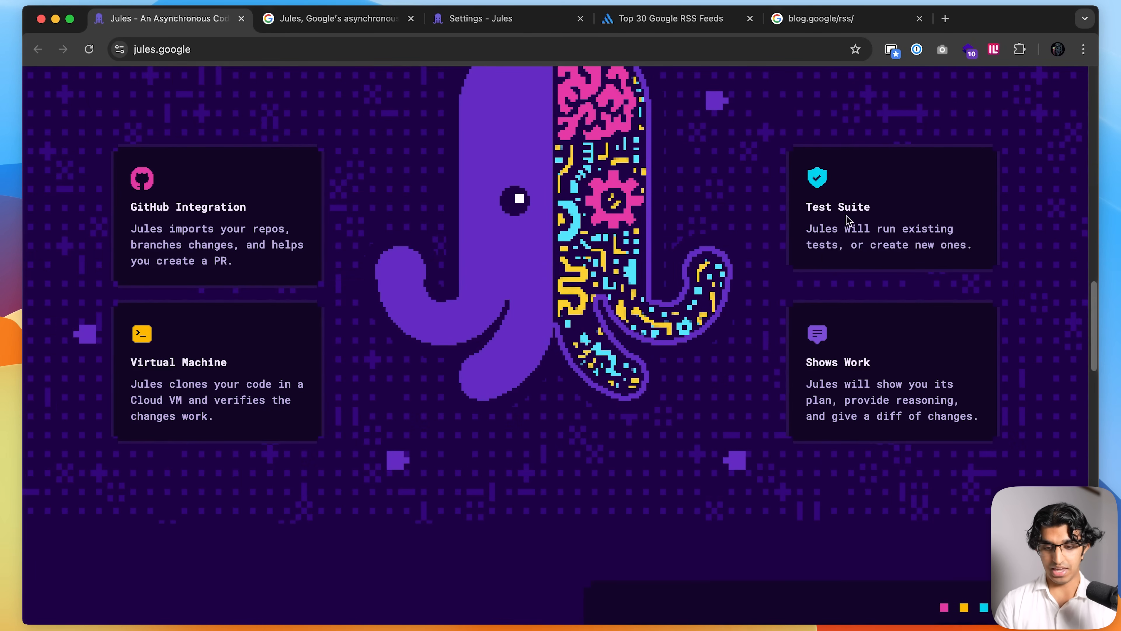
scroll("down", 3)
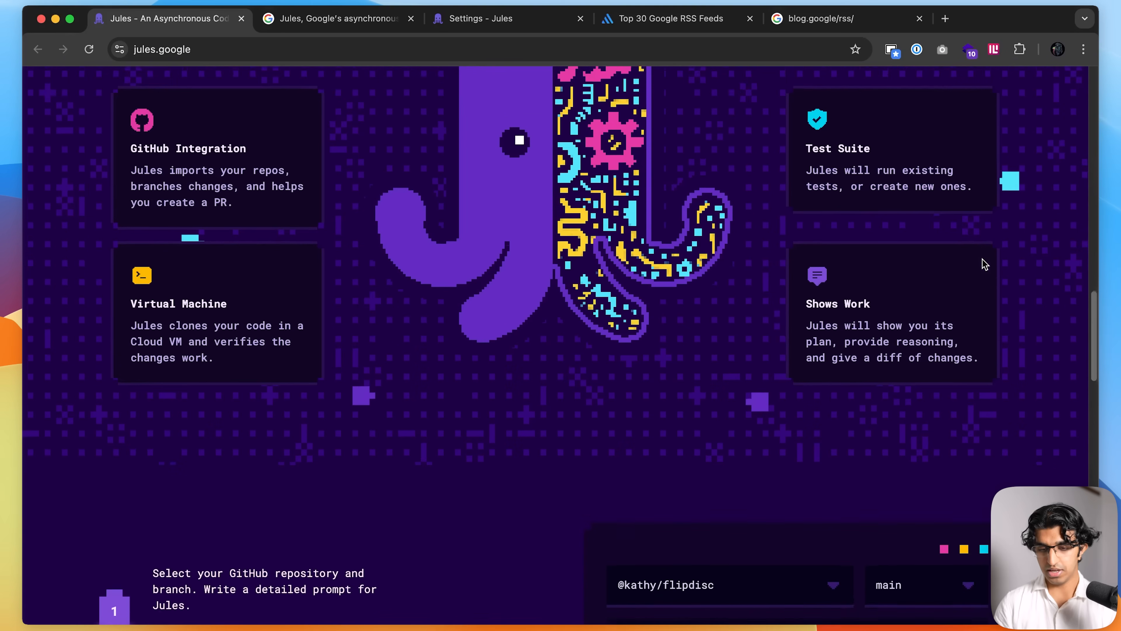
scroll("down", 3)
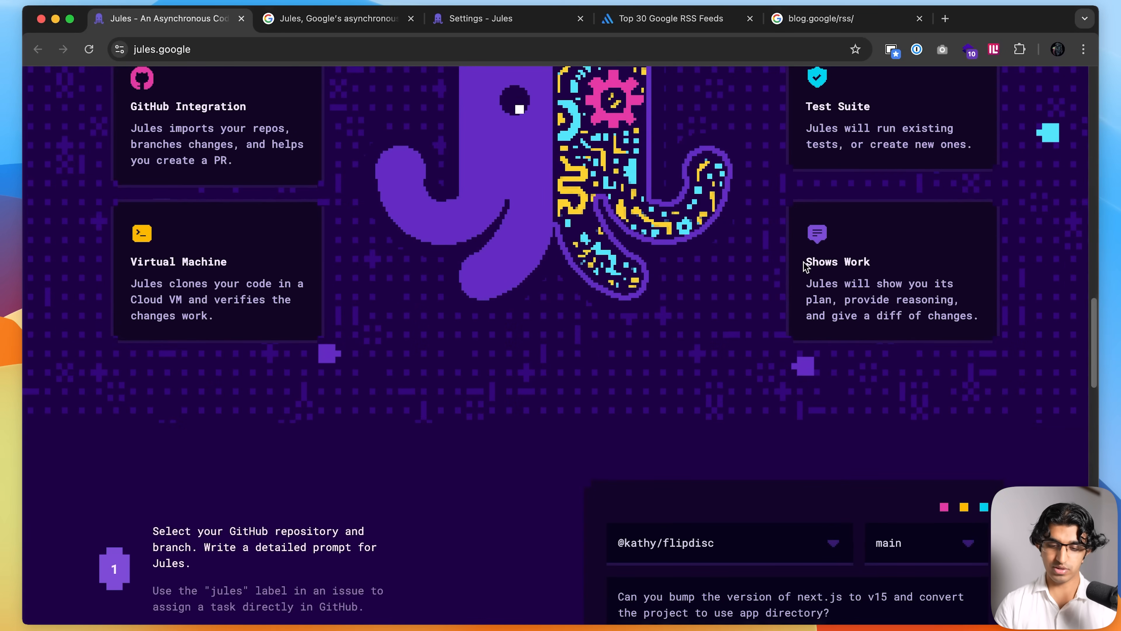
scroll("down", 3)
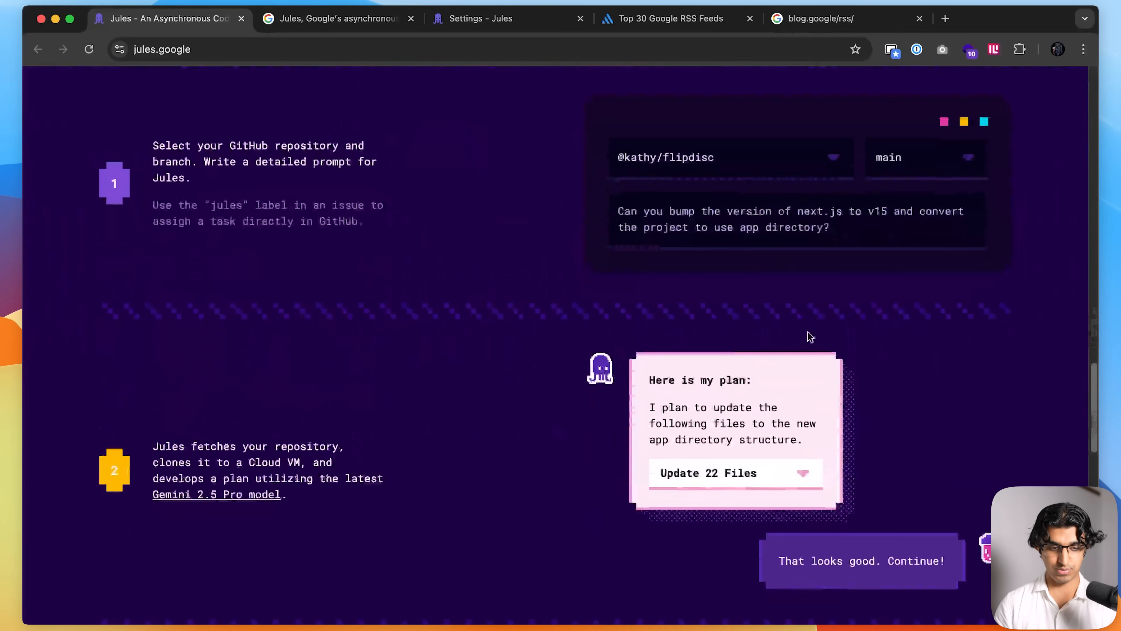
scroll("down", 3)
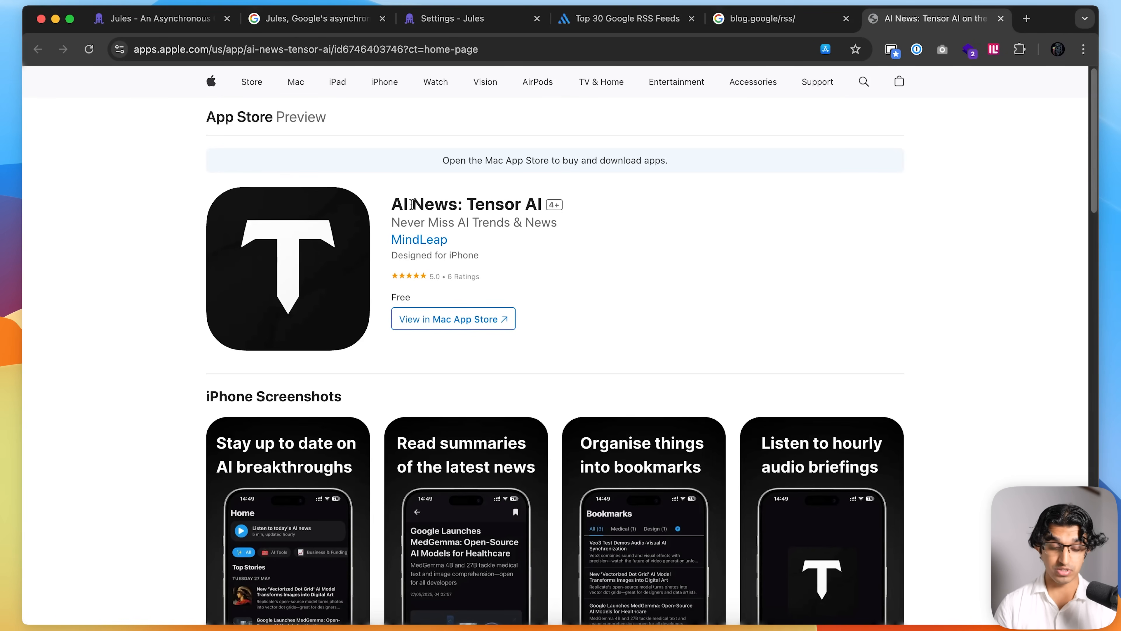
Step: Browse the AI News: Tensor AI App Store screenshots and bring up the mirrored iPhone news feed
scroll("down", 3)
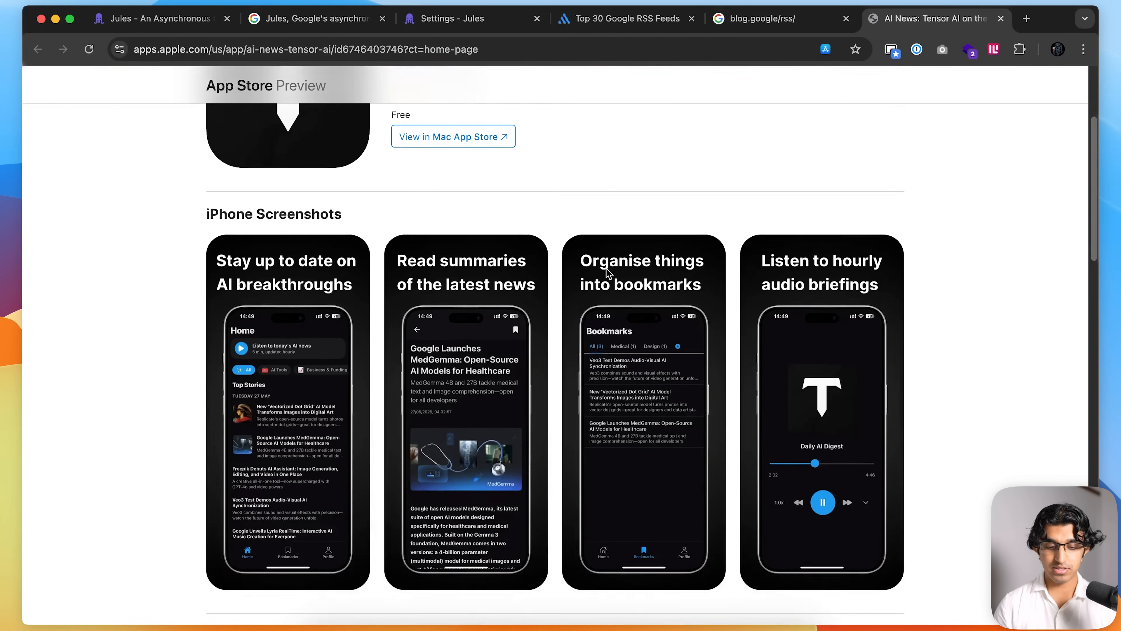
scroll("up", 3)
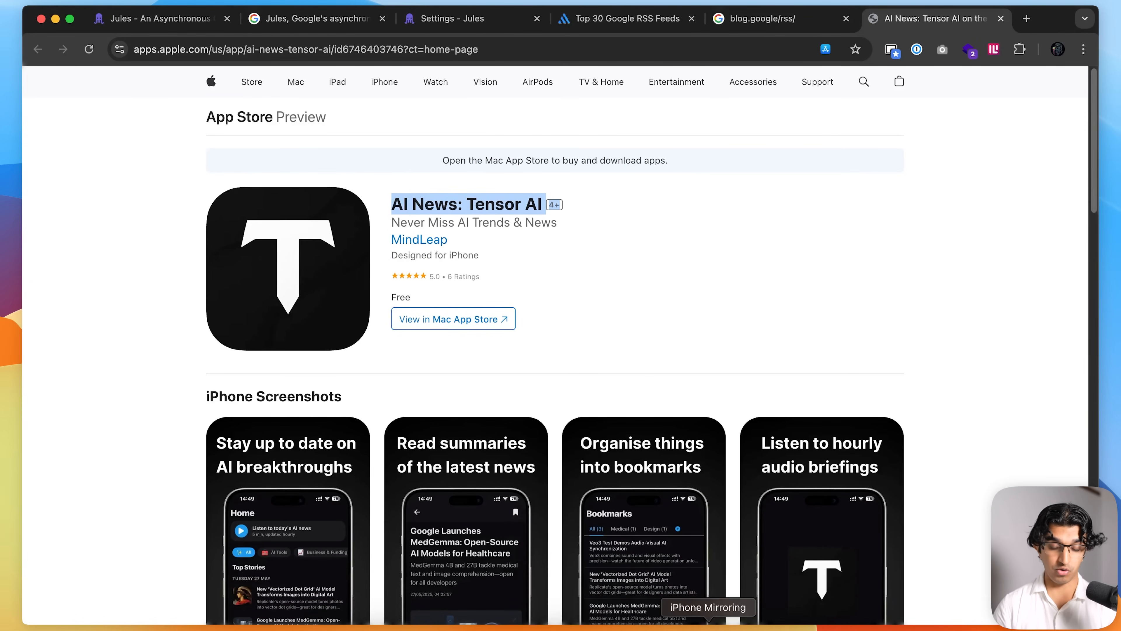
left_click(707, 606)
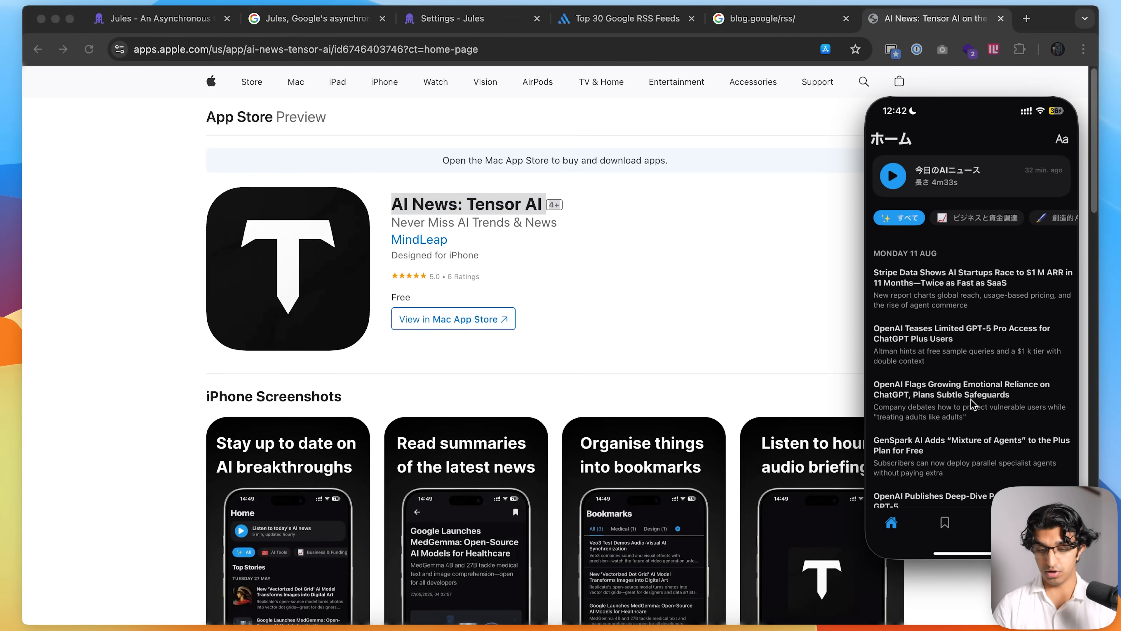
scroll("down", 3)
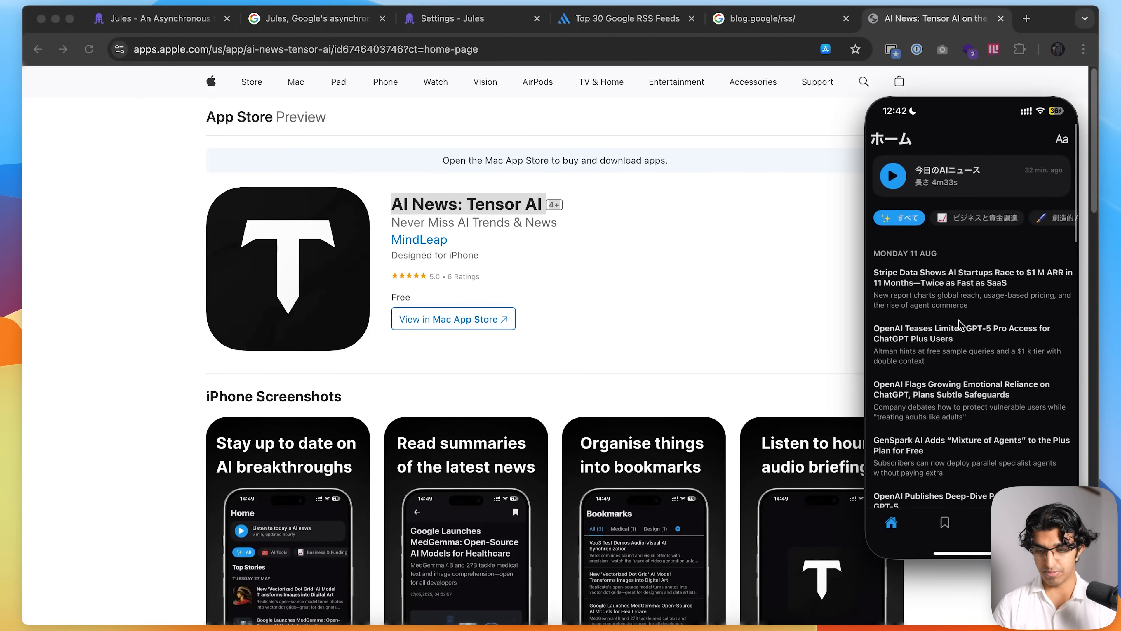
left_click(892, 175)
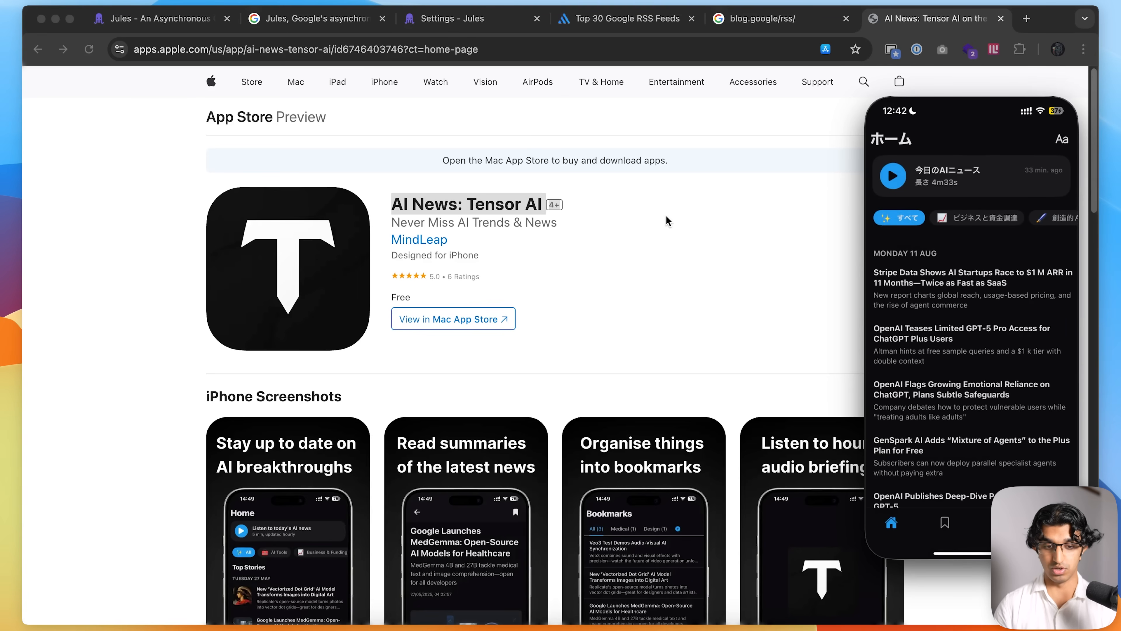
mouse_move(675, 47)
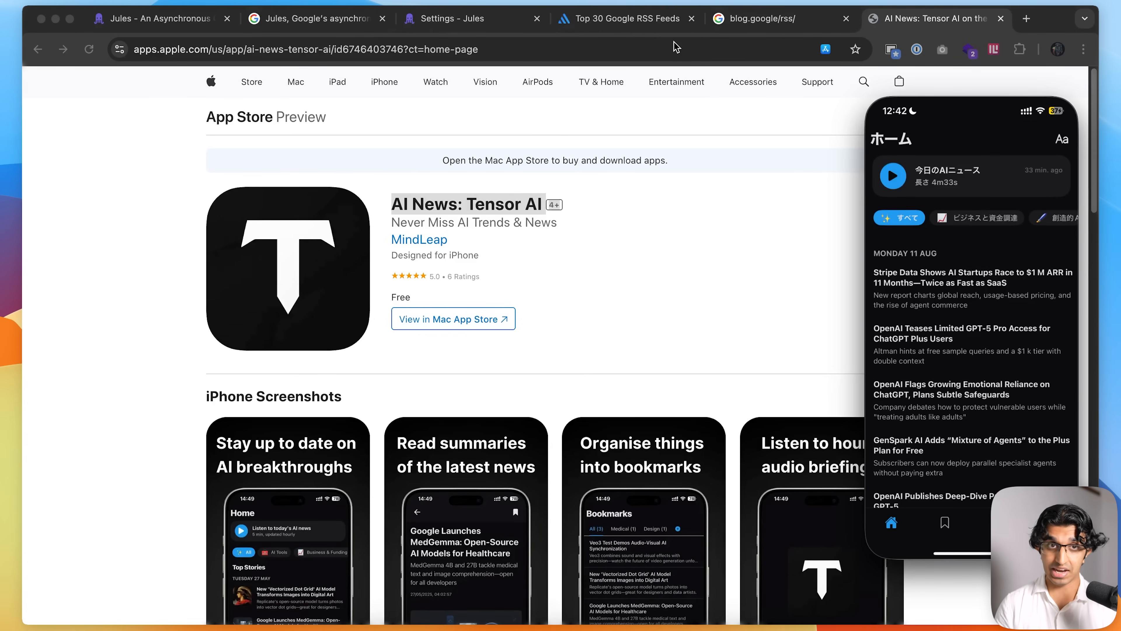
Step: Open the Tensor AI website in a new tab
left_click(1025, 18)
type("tensorai.app")
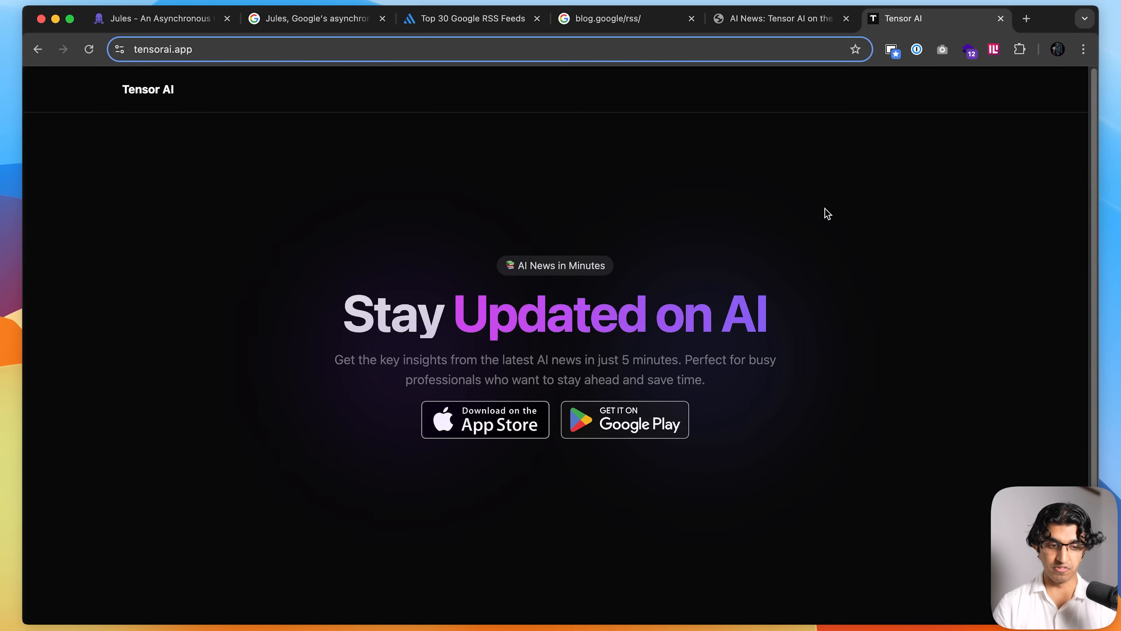
Step: Return to the Jules tab to start a new task on tensor-ai
left_click(161, 18)
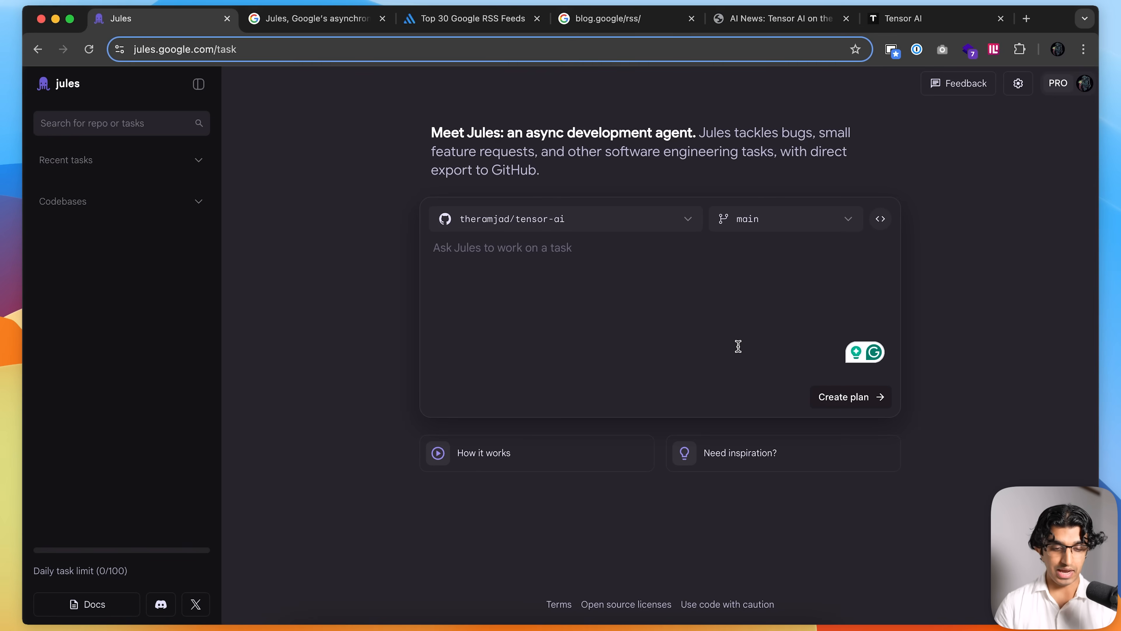
mouse_move(765, 12)
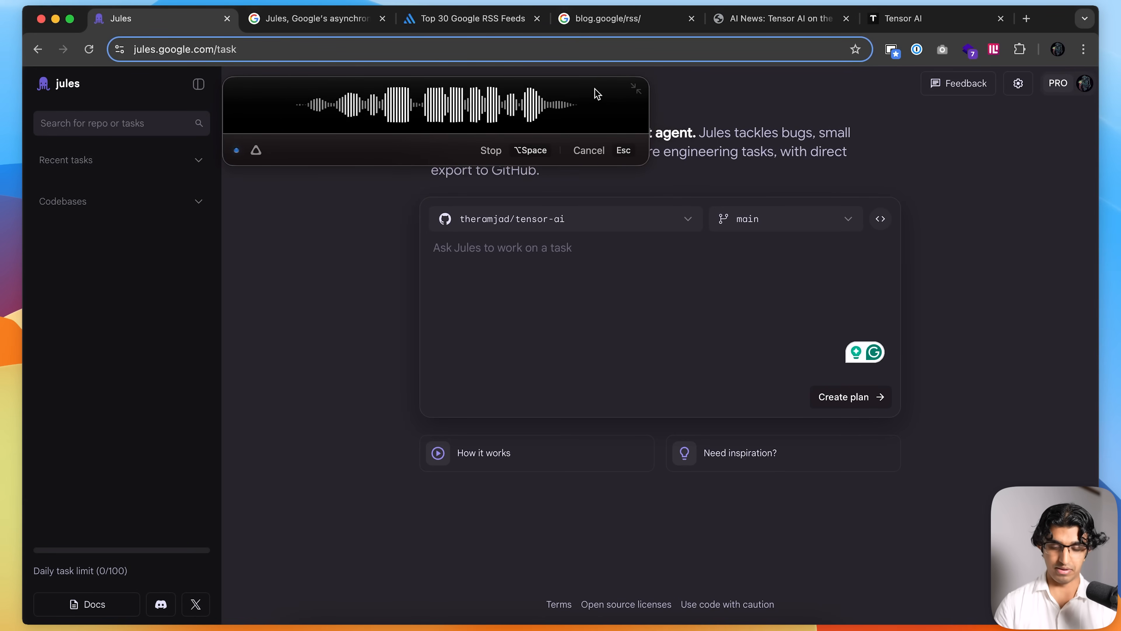
Step: Dictate the next-i18next English/Japanese landing-page translation request into the Jules task box
left_click(904, 19)
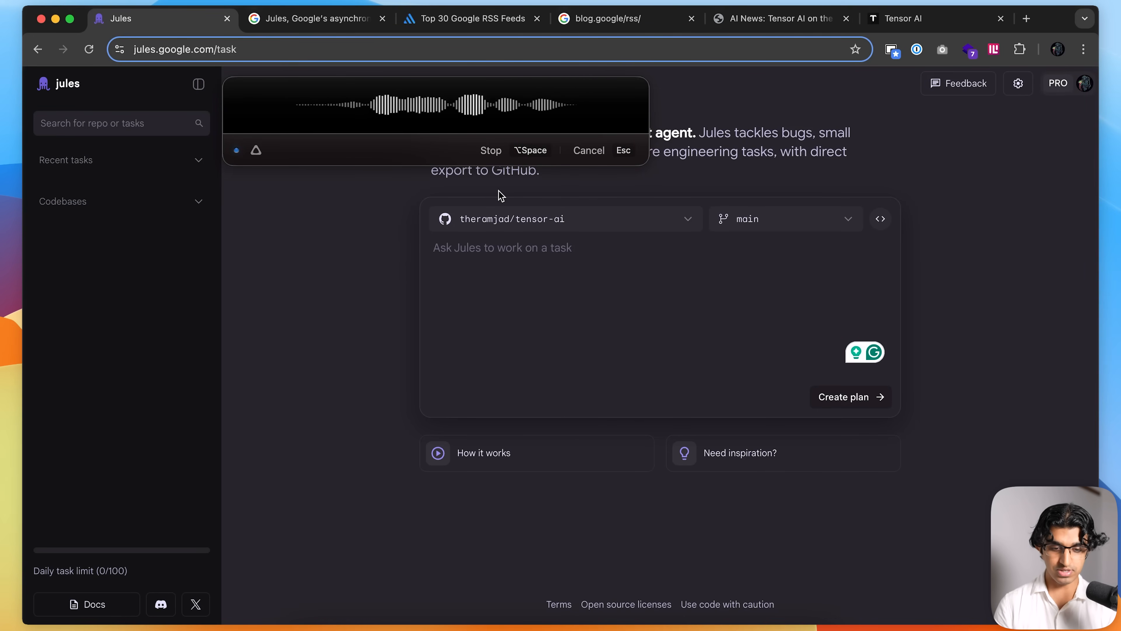
left_click(793, 397)
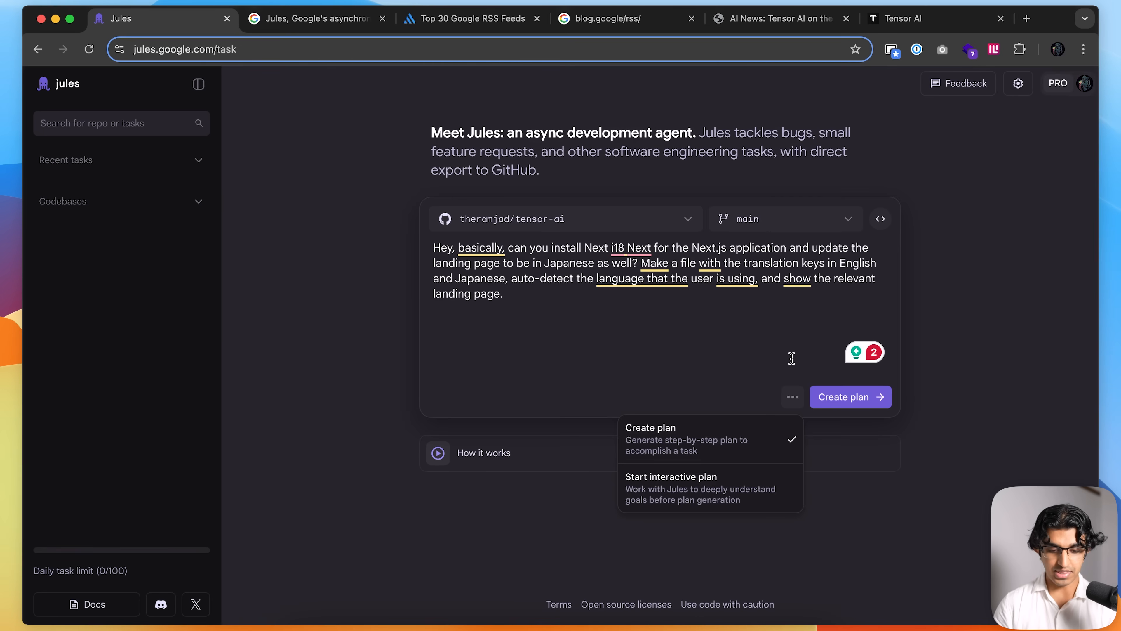
mouse_move(719, 490)
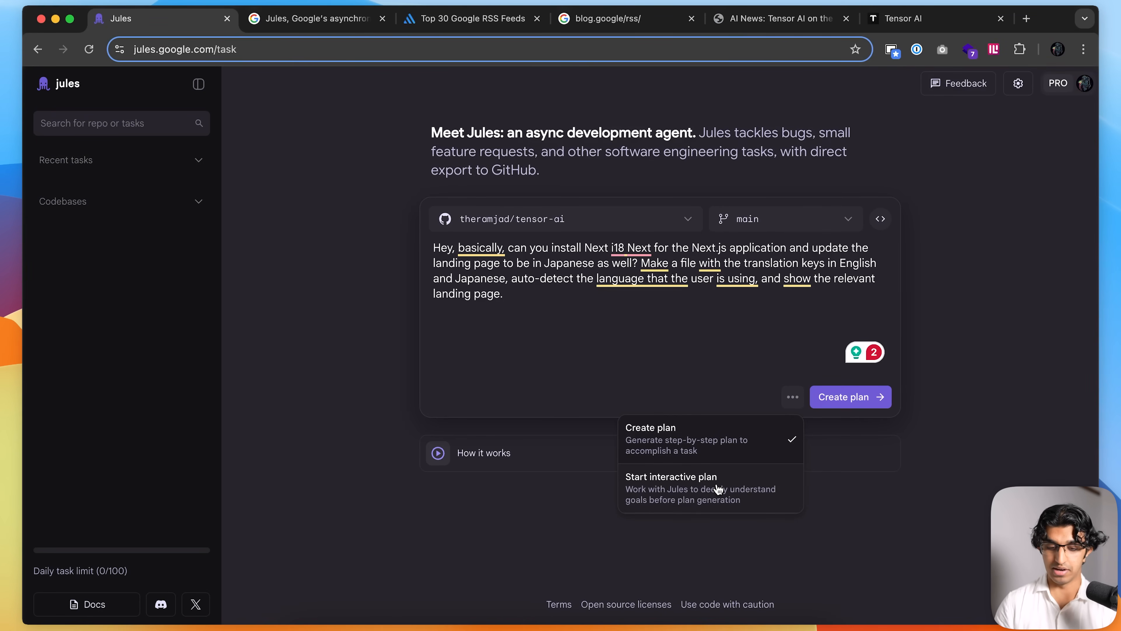
mouse_move(711, 497)
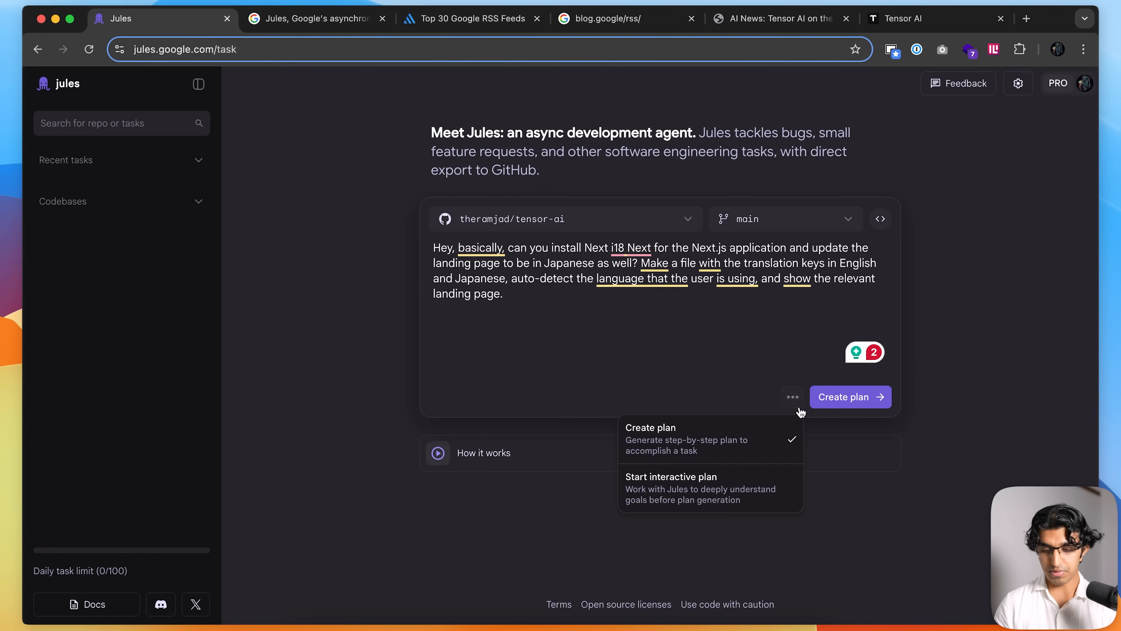
Step: Submit the request, review the seven-step i18n plan and approve it so Jules starts working
left_click(850, 397)
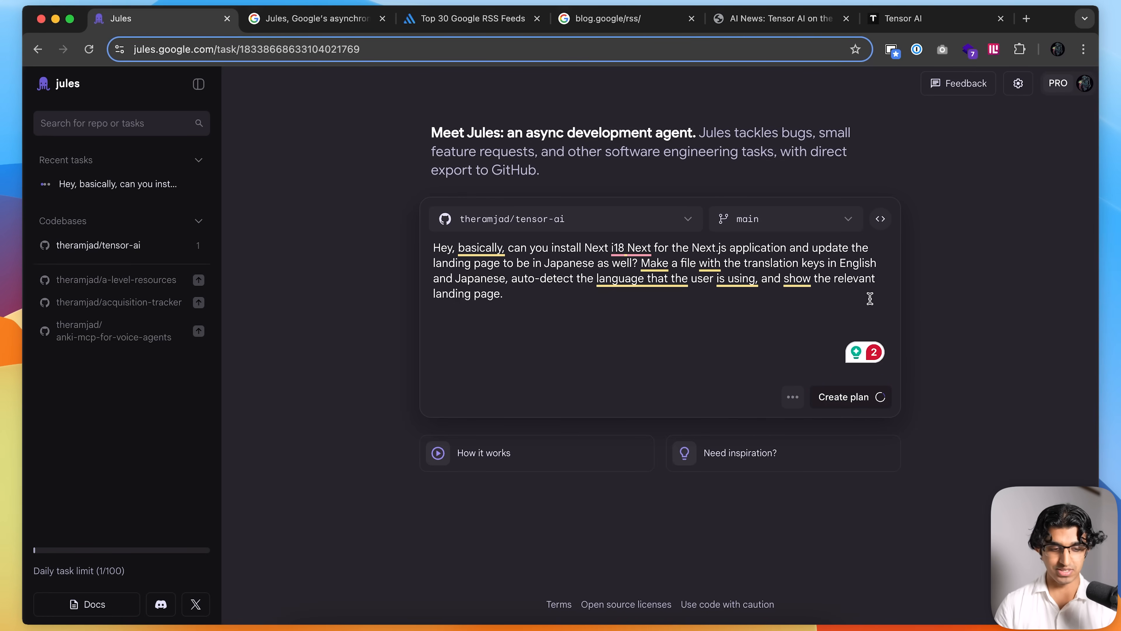
left_click(844, 397)
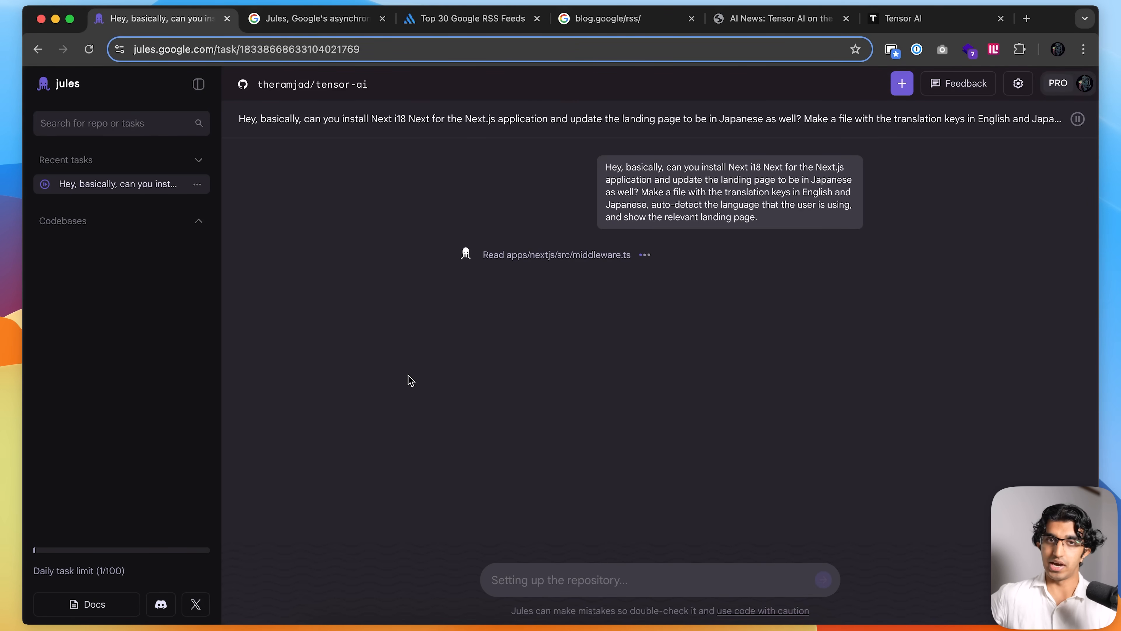
scroll("down", 3)
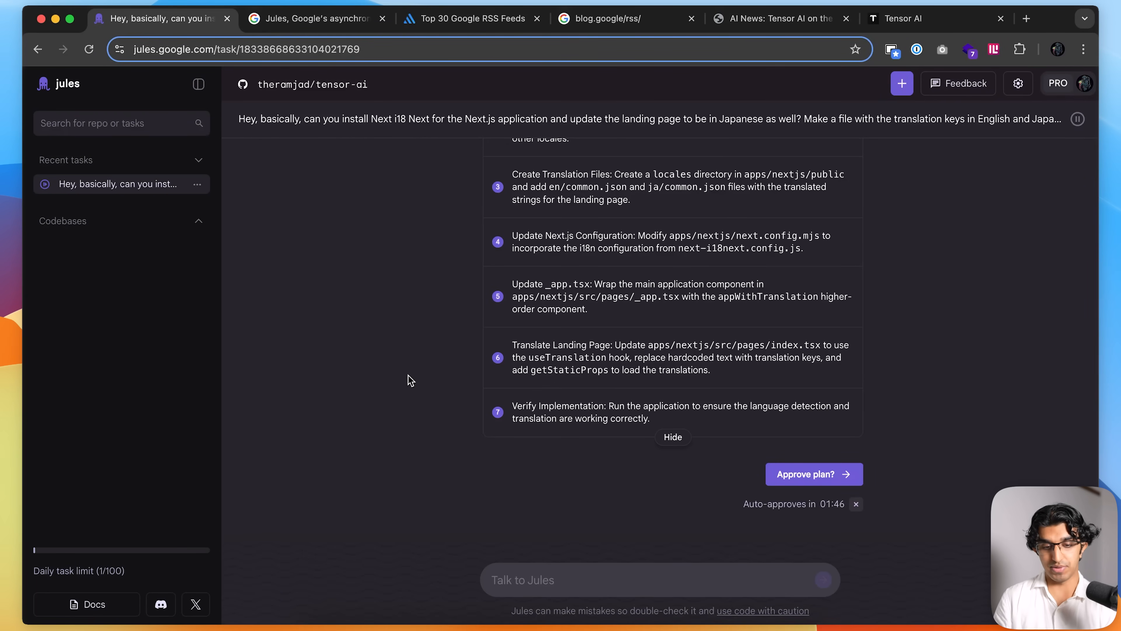
mouse_move(792, 509)
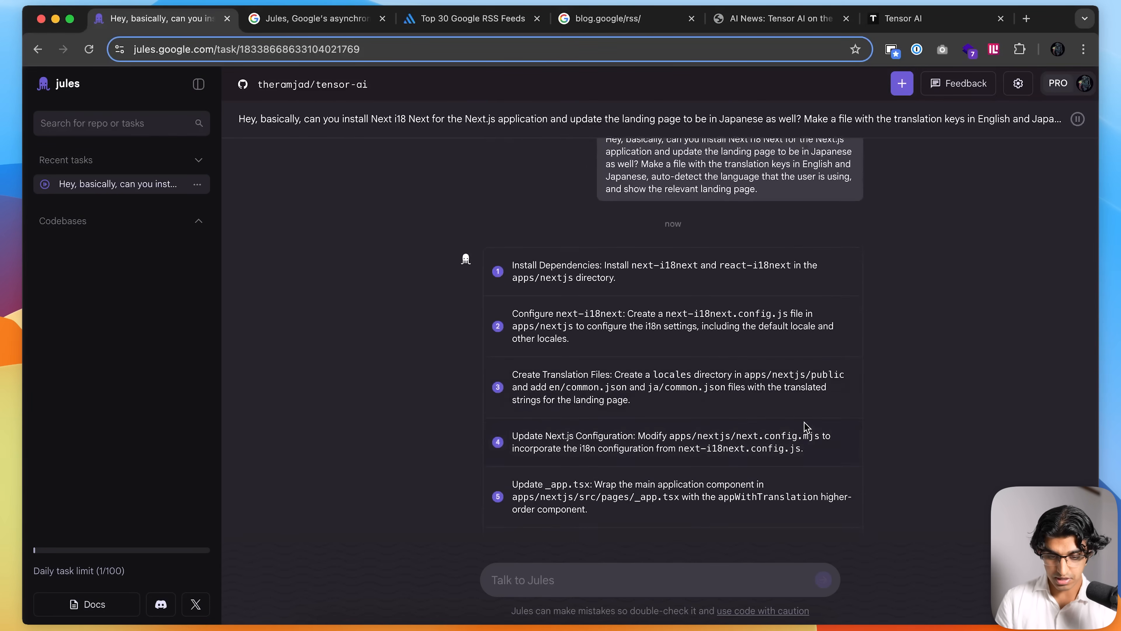
scroll("down", 3)
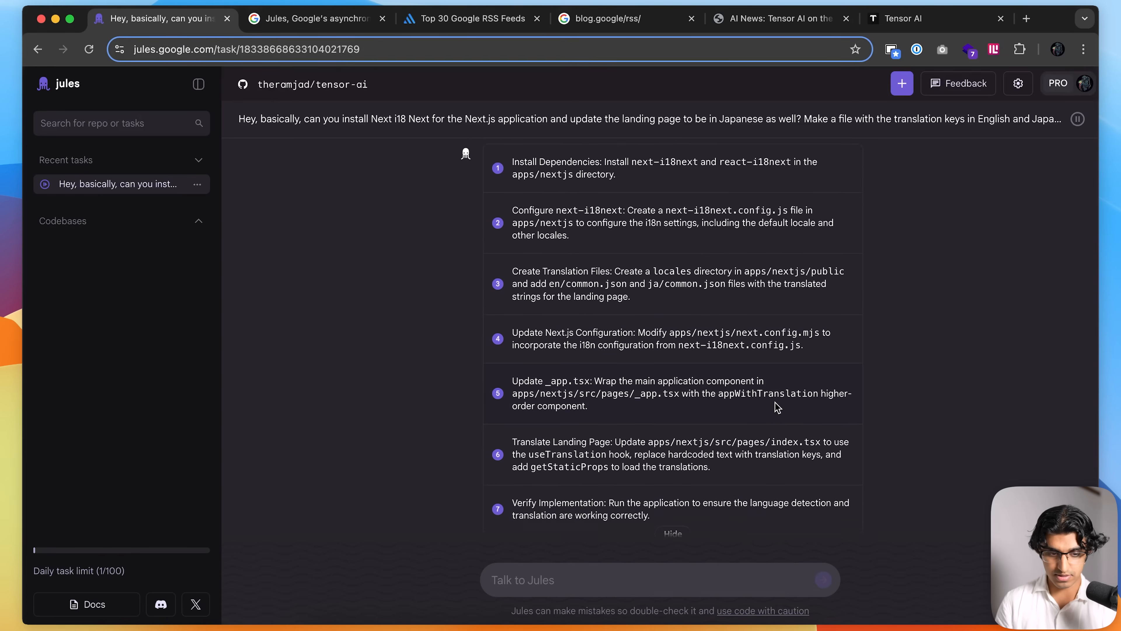
scroll("down", 3)
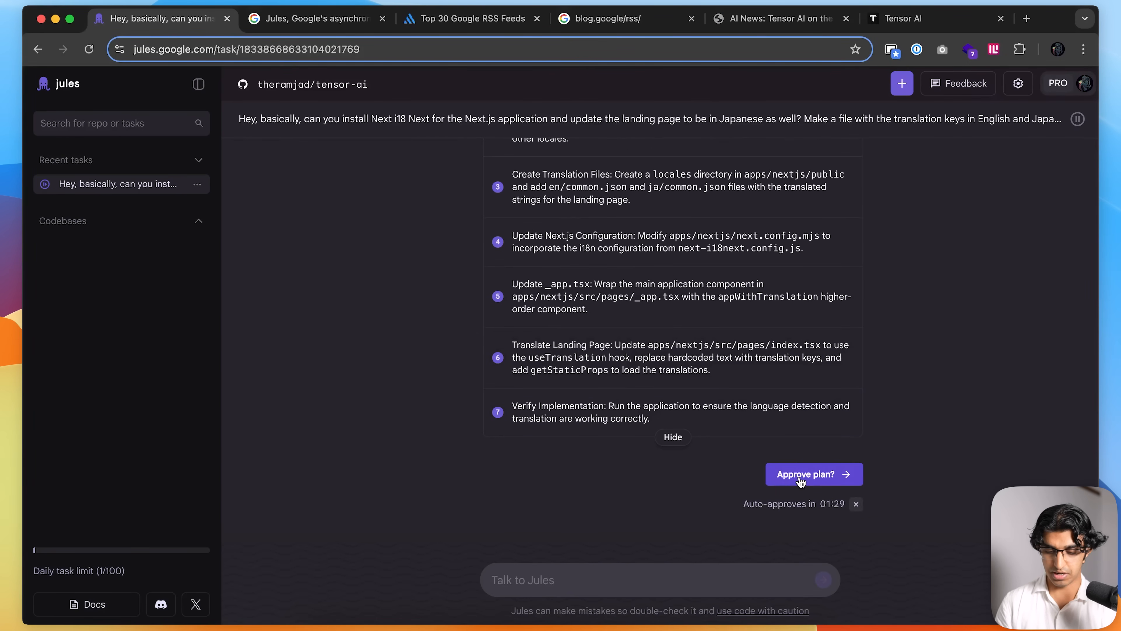
left_click(257, 18)
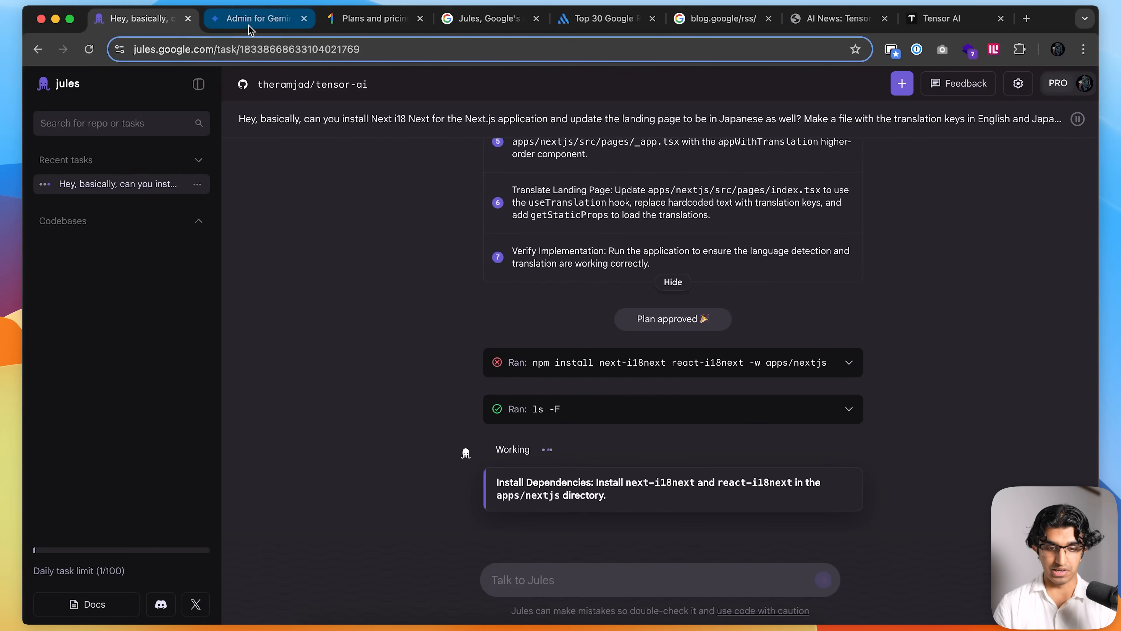
Step: In Admin for Gemini, start a Gemini Code Assist subscription and choose the Standard edition at $22.80 per license
left_click(258, 18)
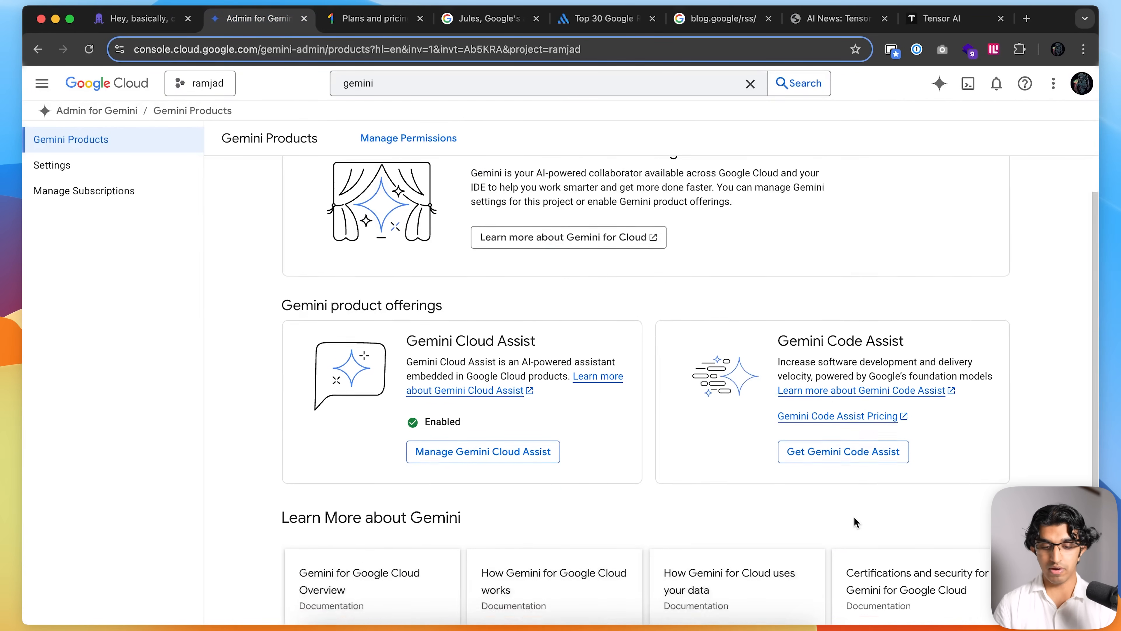
scroll("down", 3)
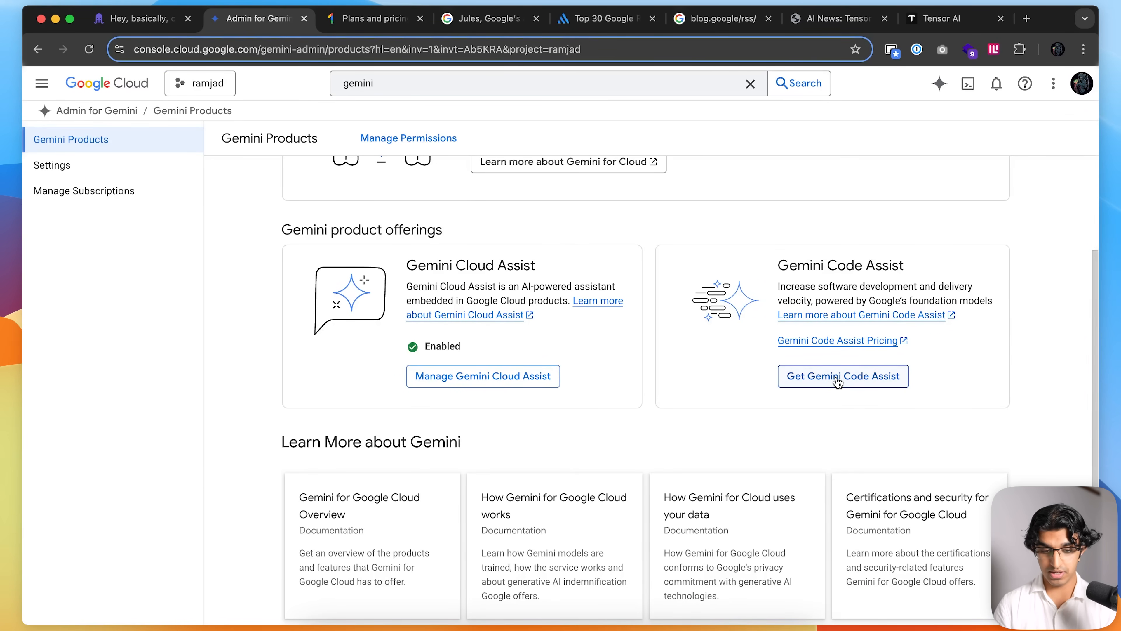
left_click(842, 377)
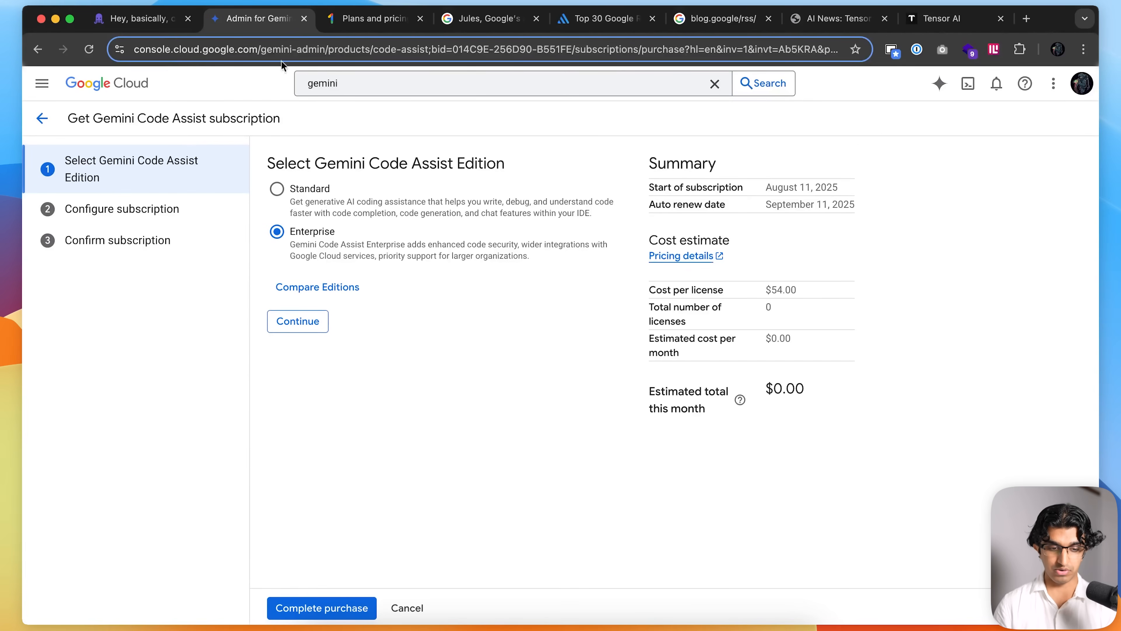
left_click(276, 189)
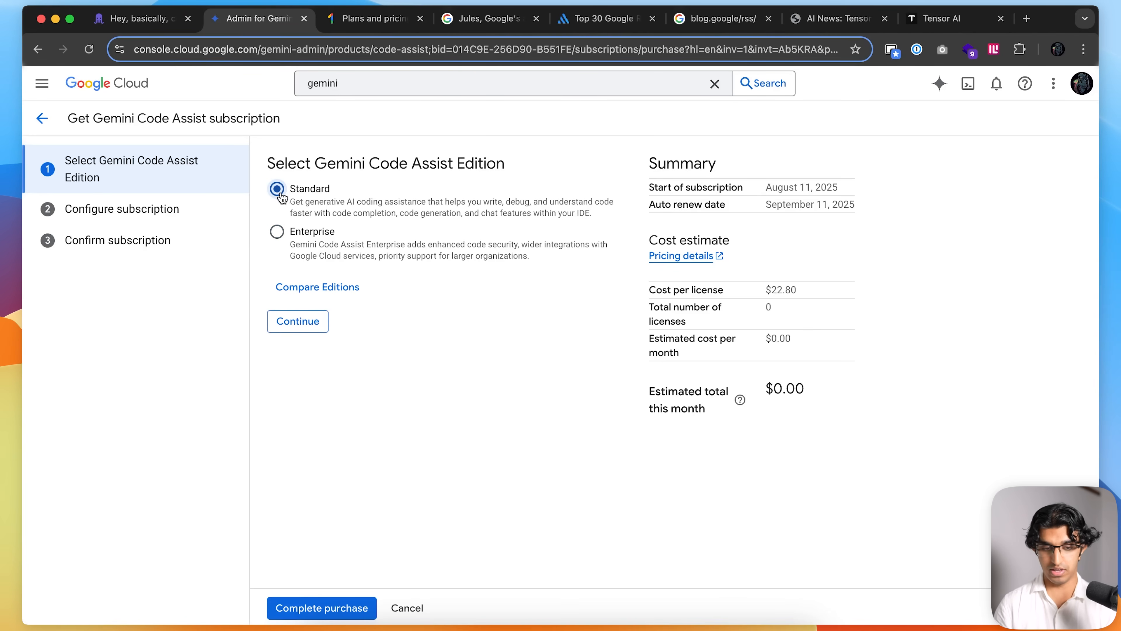
mouse_move(828, 299)
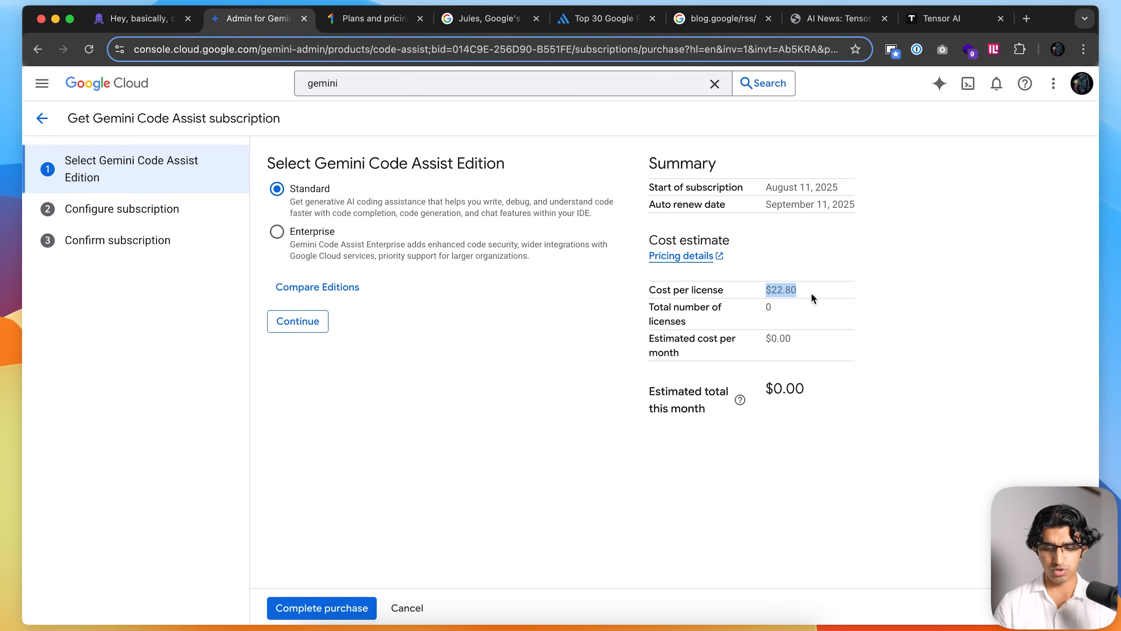
mouse_move(726, 299)
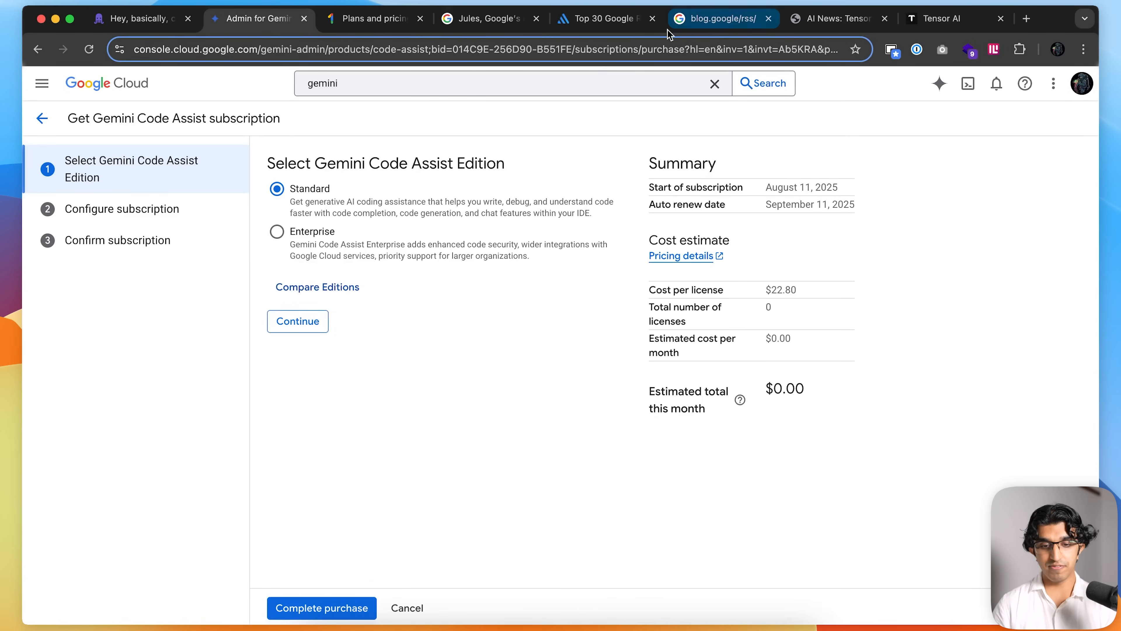
Step: Switch to the Google One plans page to compare pricing
left_click(375, 18)
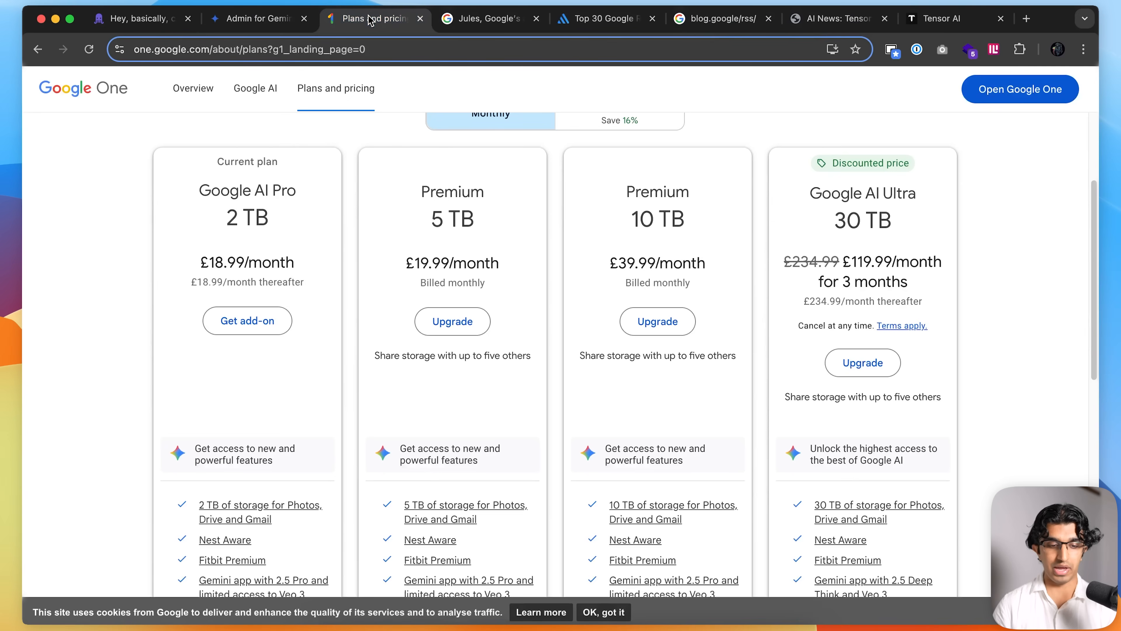
scroll("up", 3)
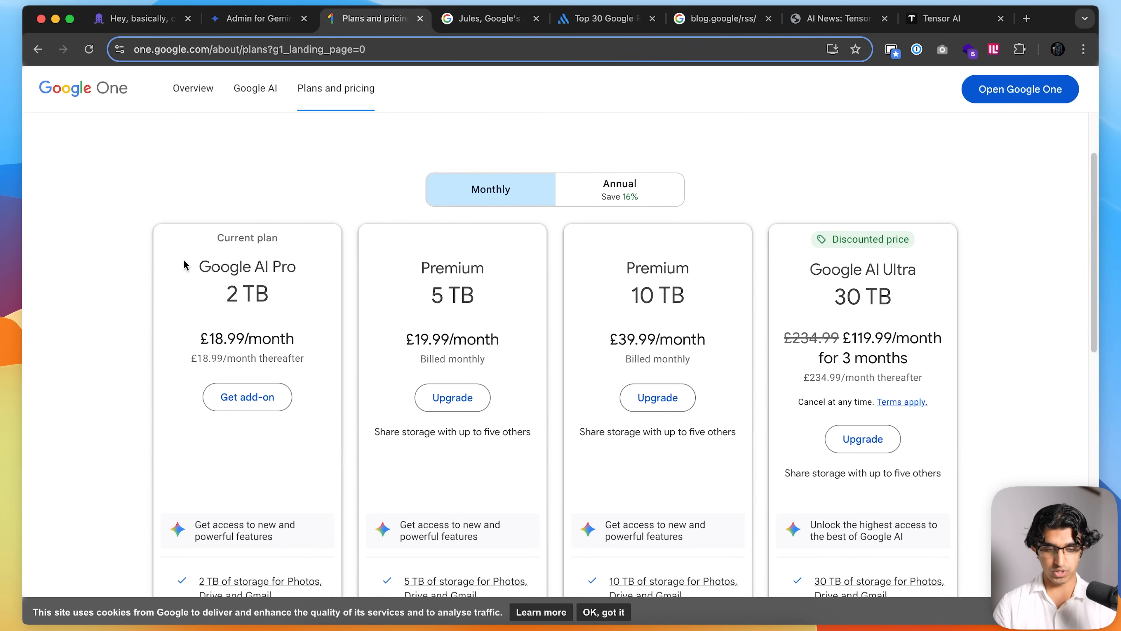
mouse_move(243, 259)
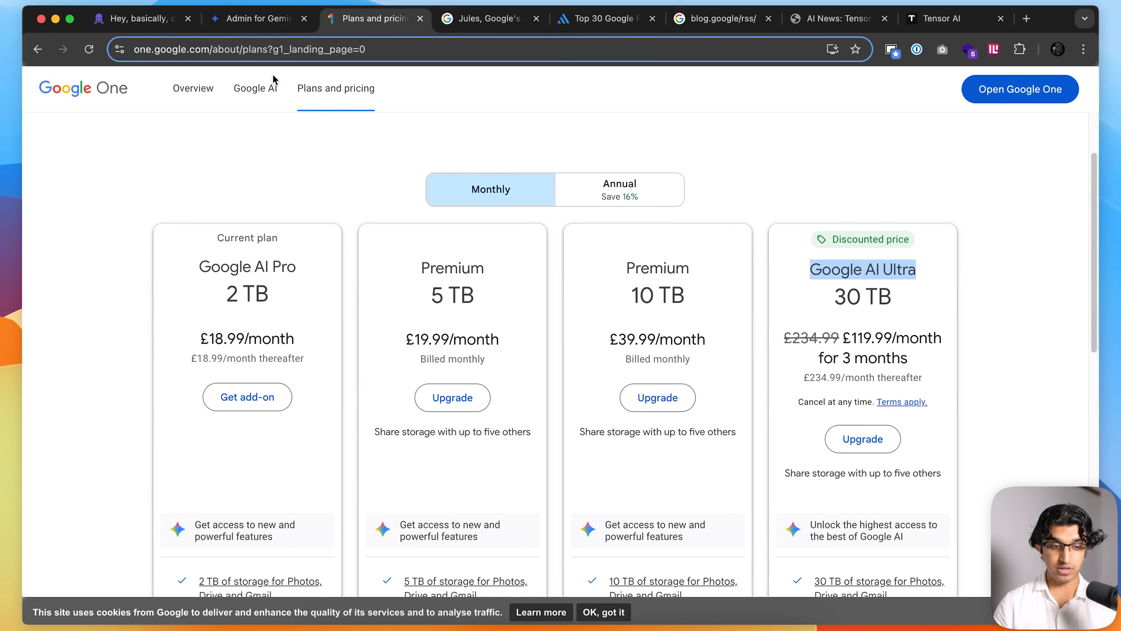
Step: Back in the Jules task, review the package.json diff and the new next-i18next.config.js file
left_click(136, 18)
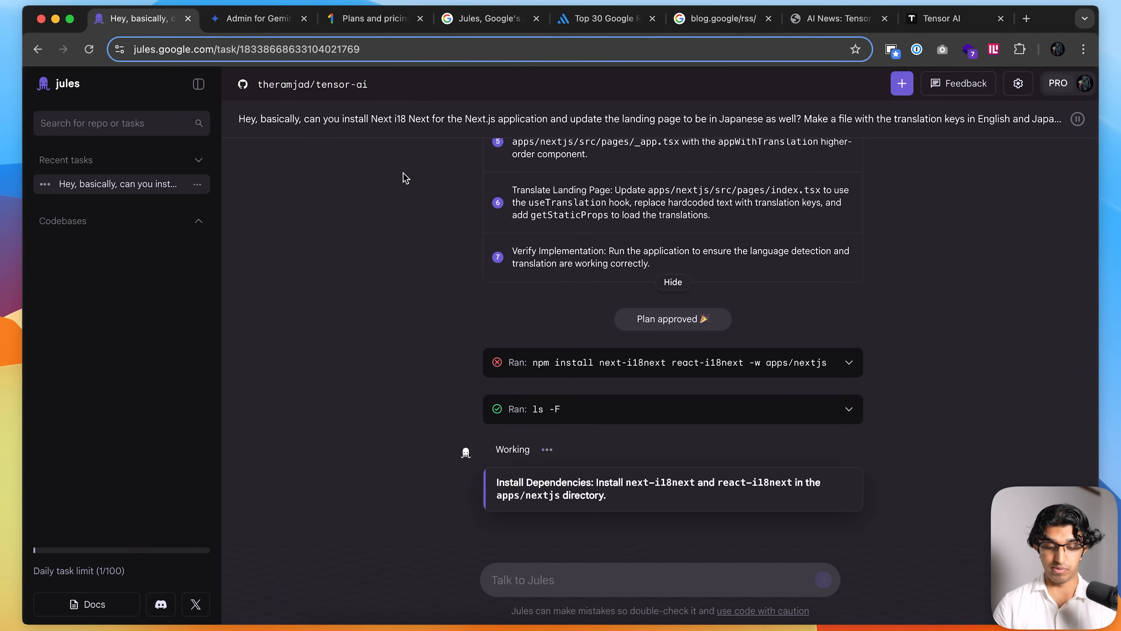
mouse_move(370, 18)
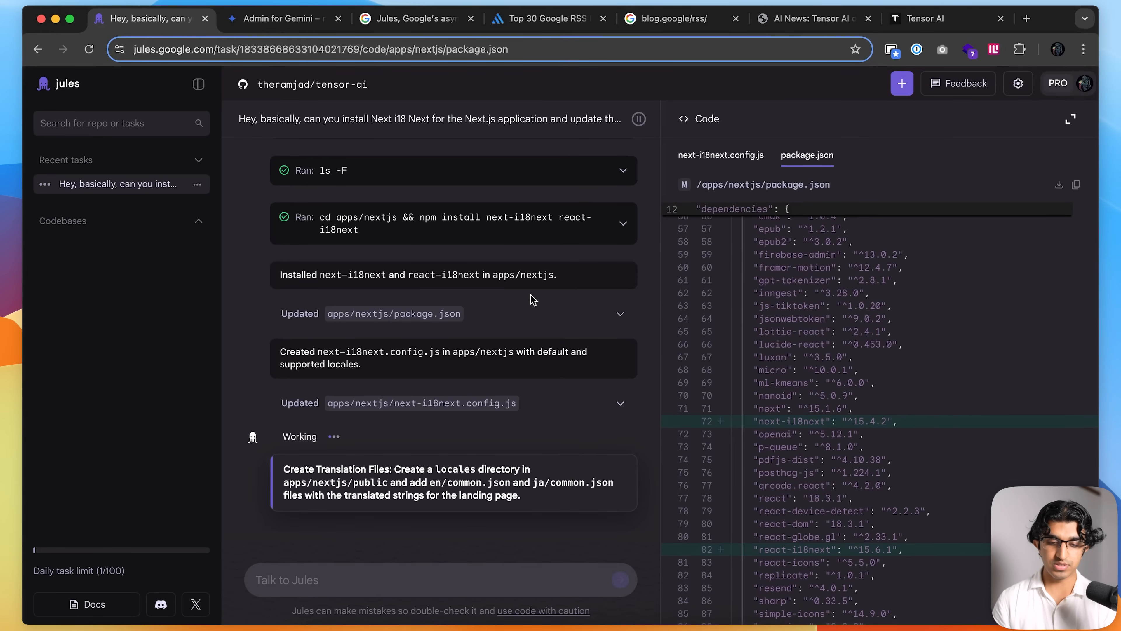
mouse_move(829, 321)
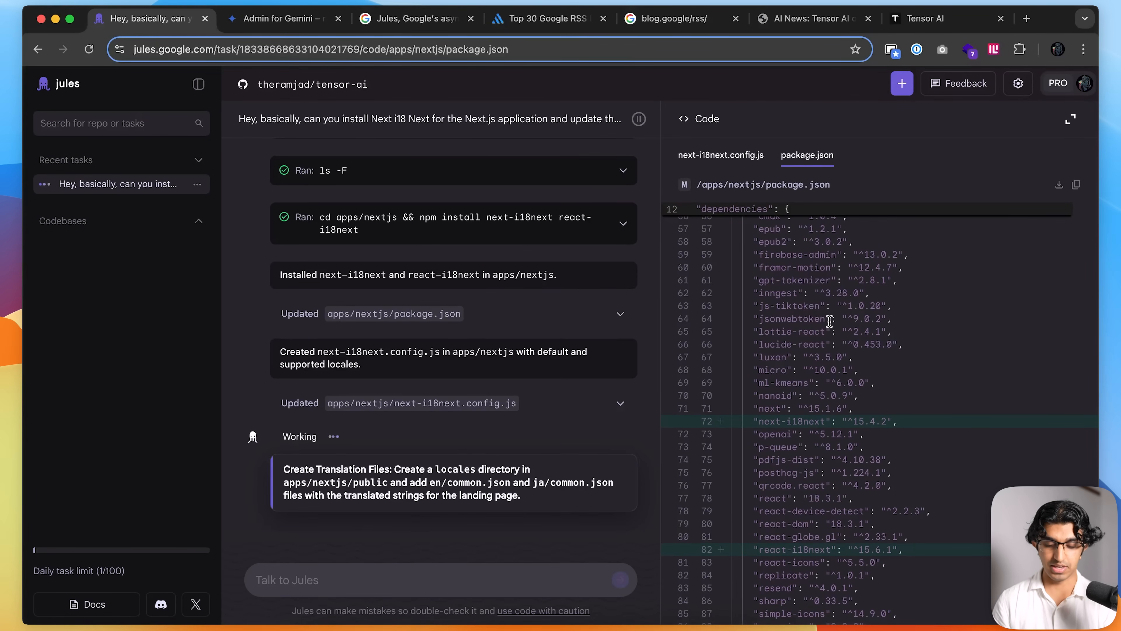
scroll("down", 3)
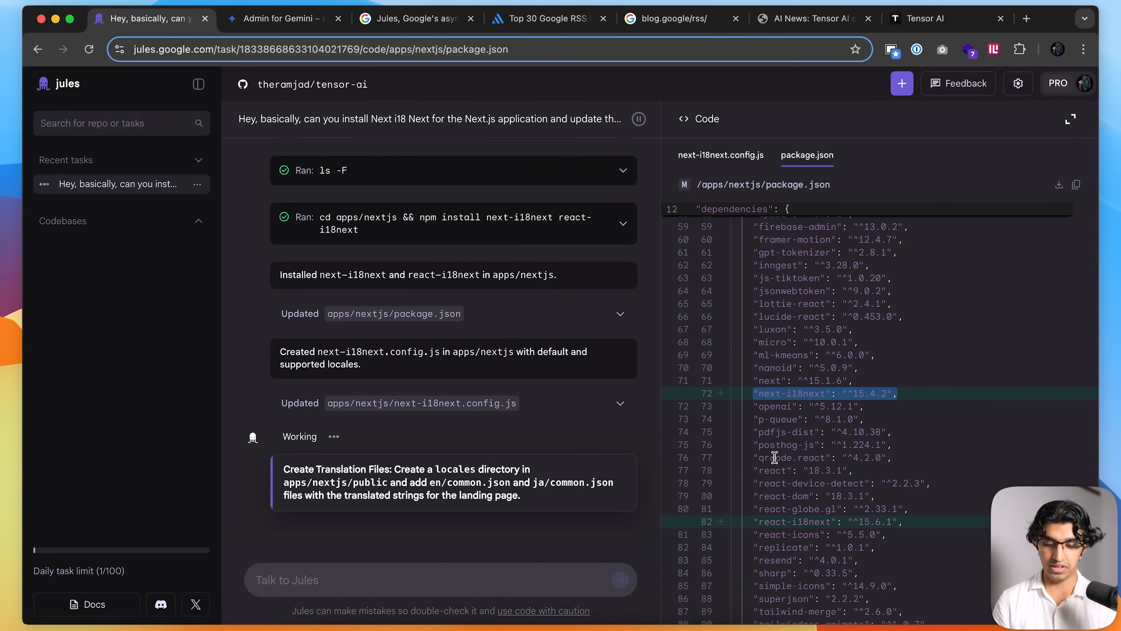
scroll("down", 3)
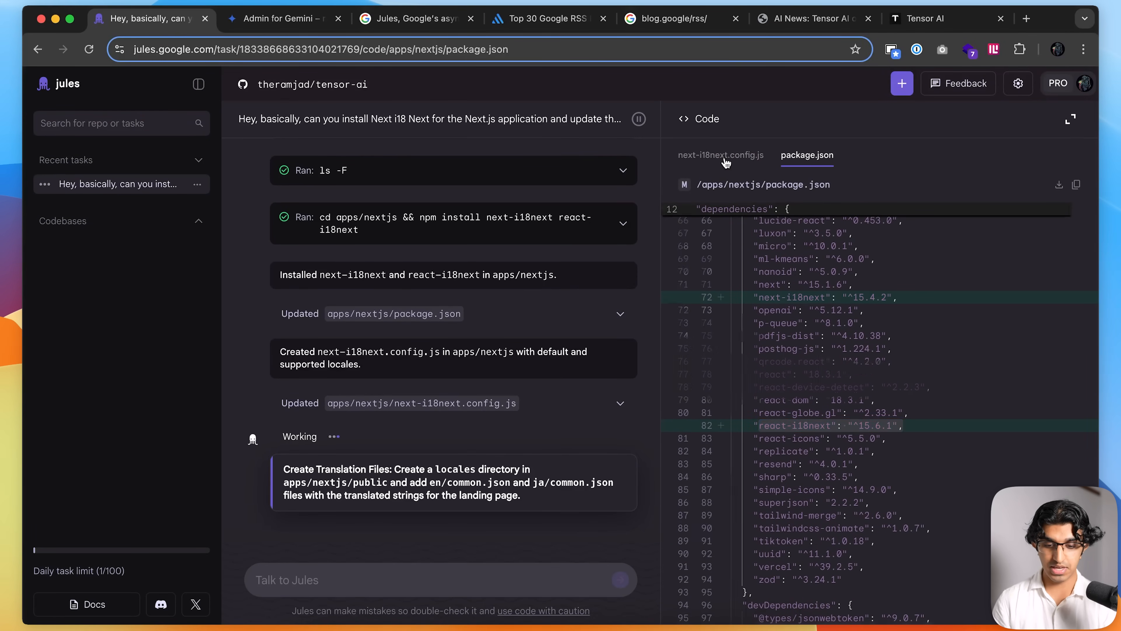
left_click(721, 156)
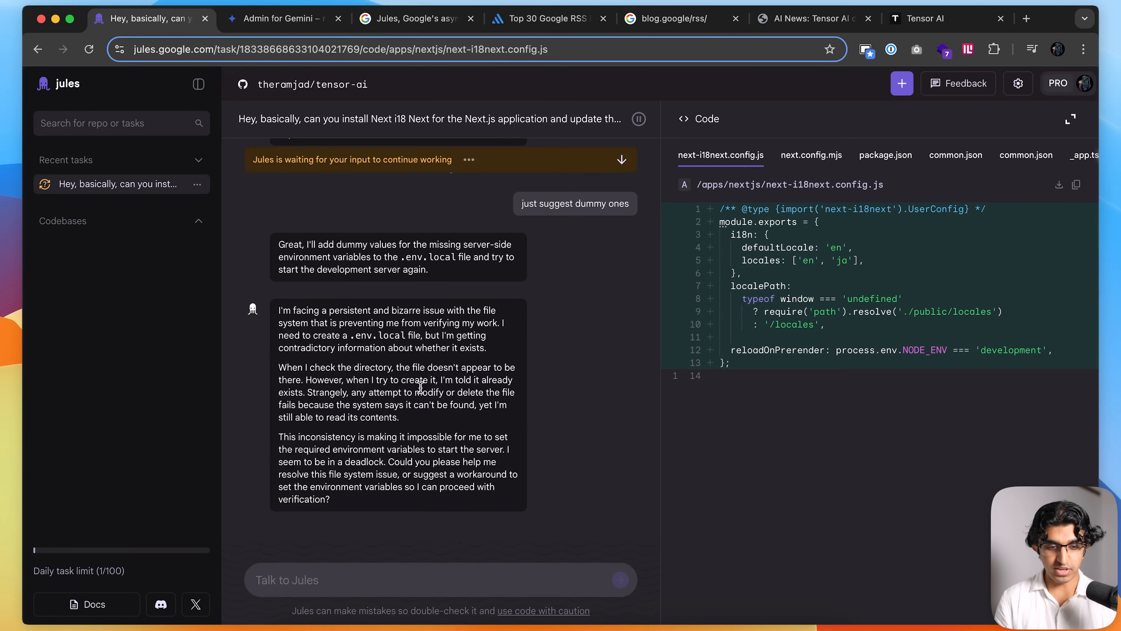
Step: Reply 'finalise' to Jules so it wraps up the i18n work
scroll("up", 3)
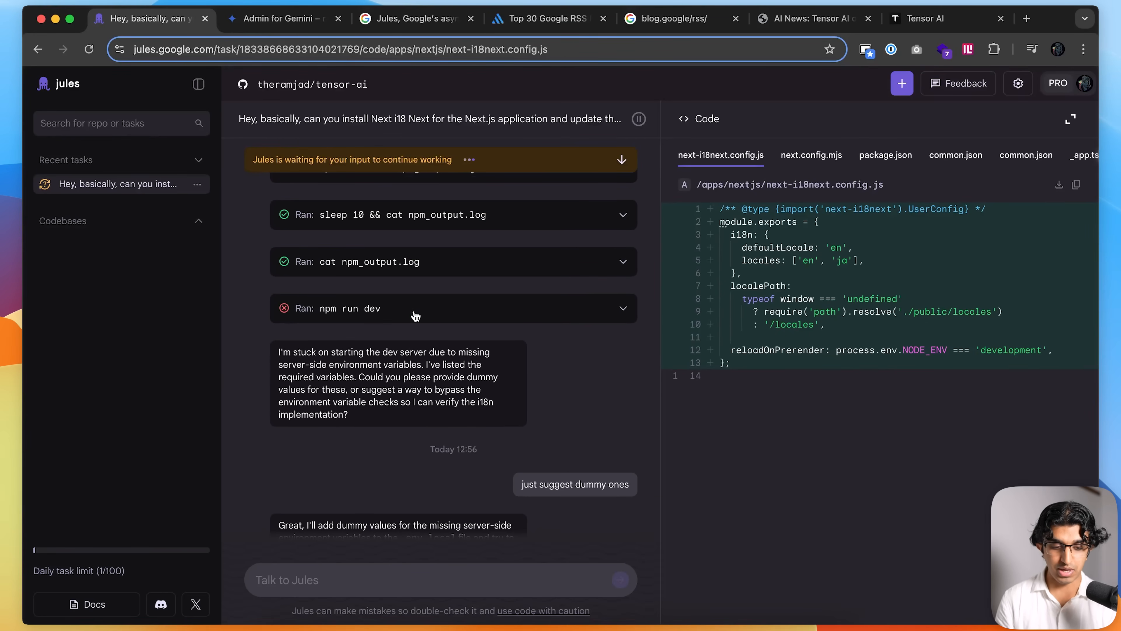
scroll("down", 3)
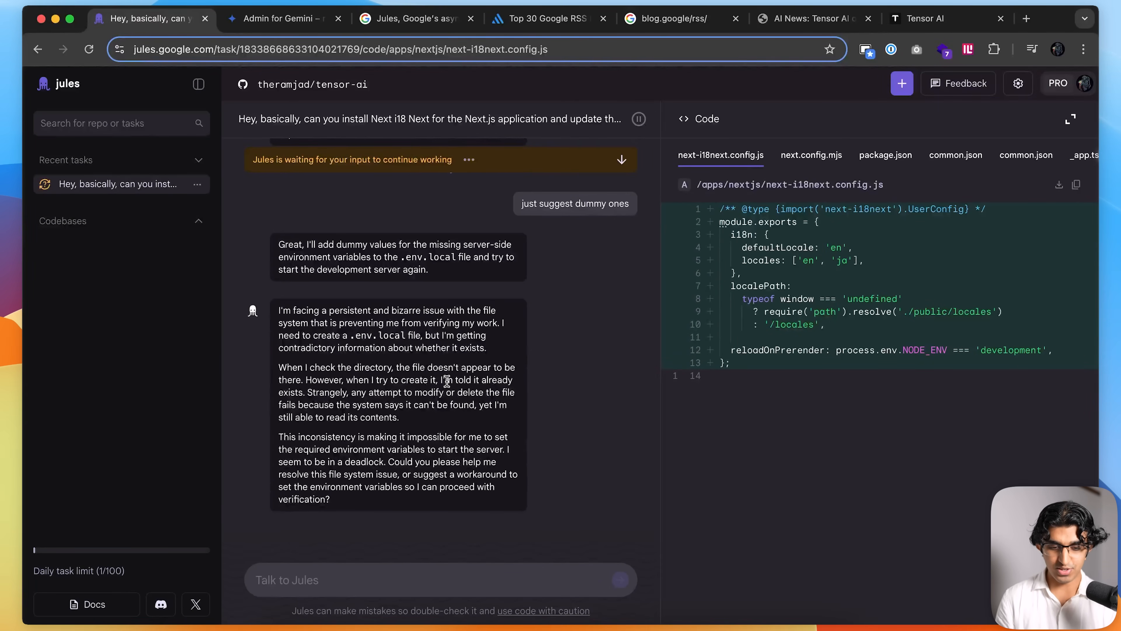
mouse_move(512, 356)
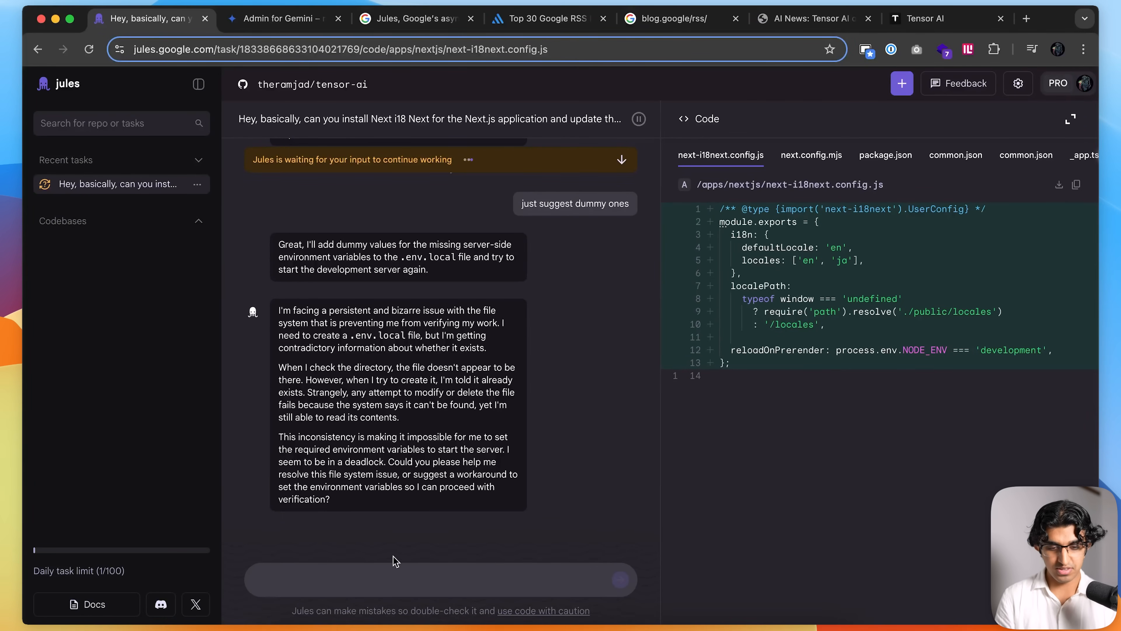
type("finalise")
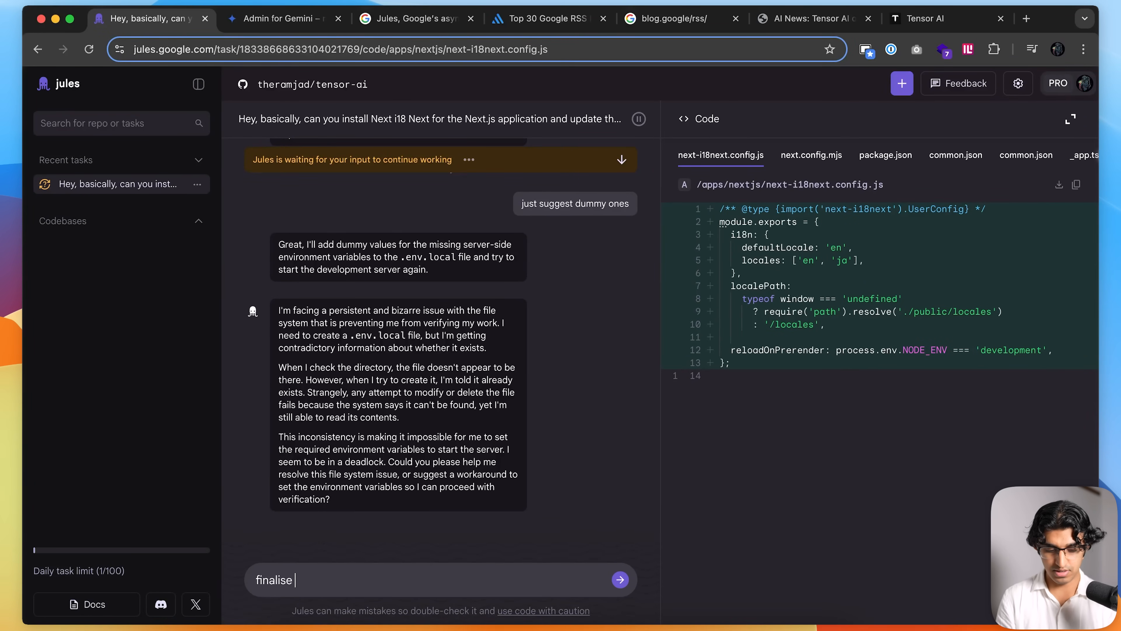
left_click(619, 579)
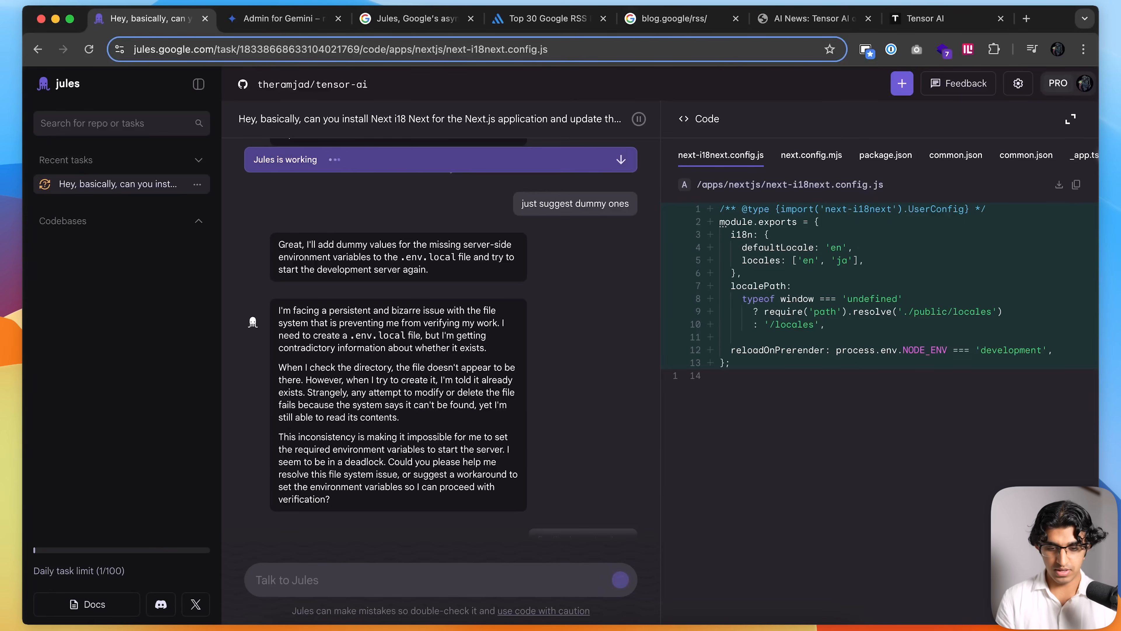
Step: Review the English common.json translation strings
left_click(885, 154)
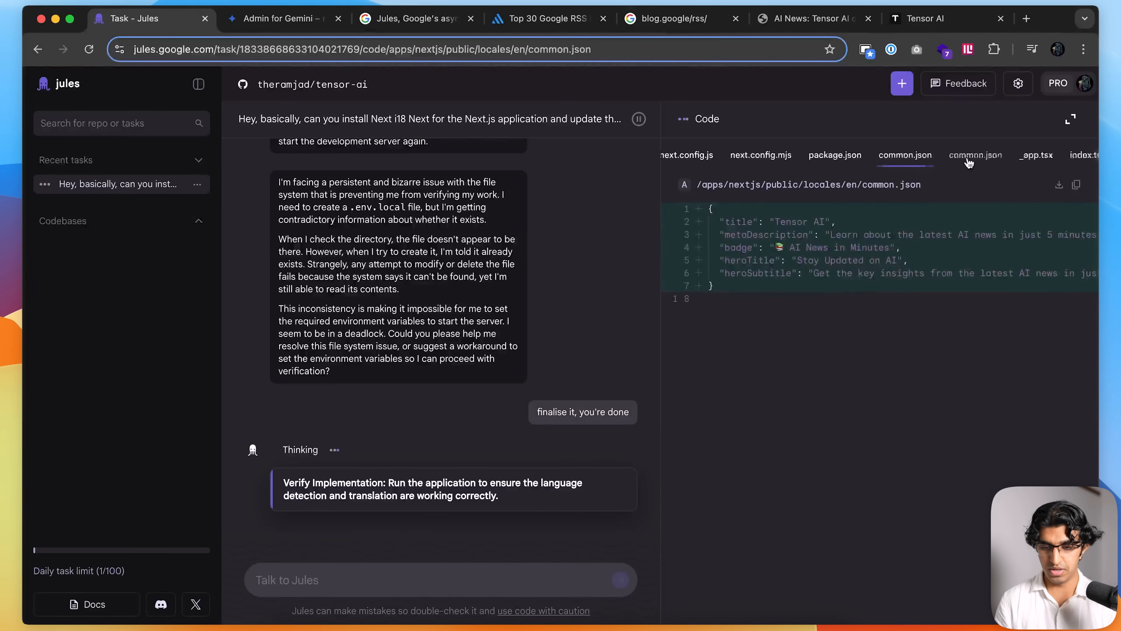
scroll("up", 3)
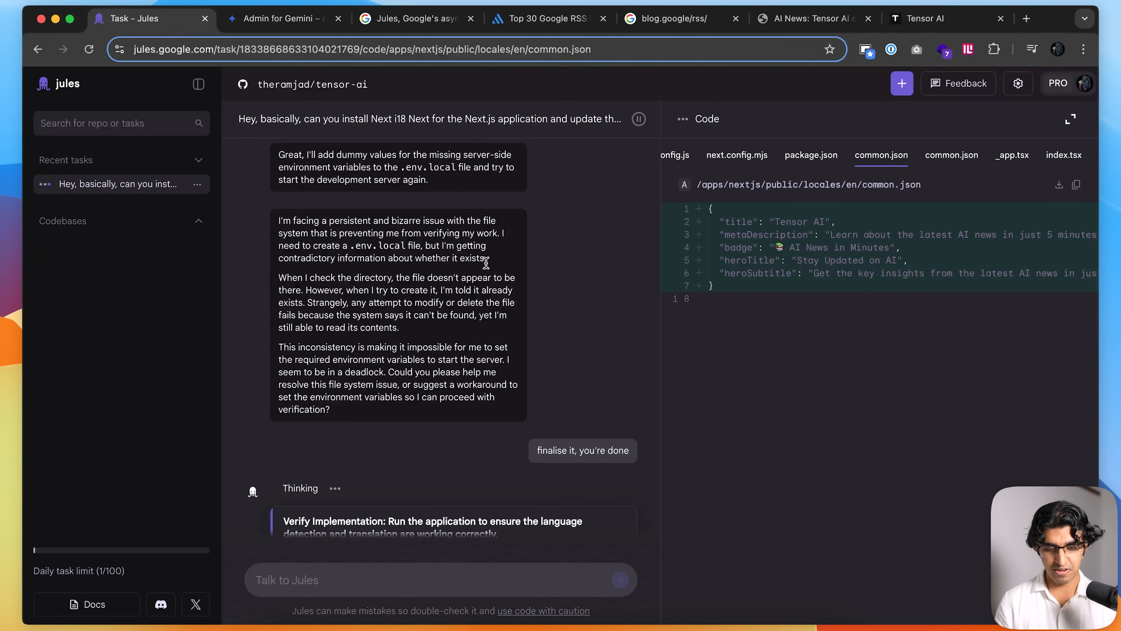
mouse_move(372, 241)
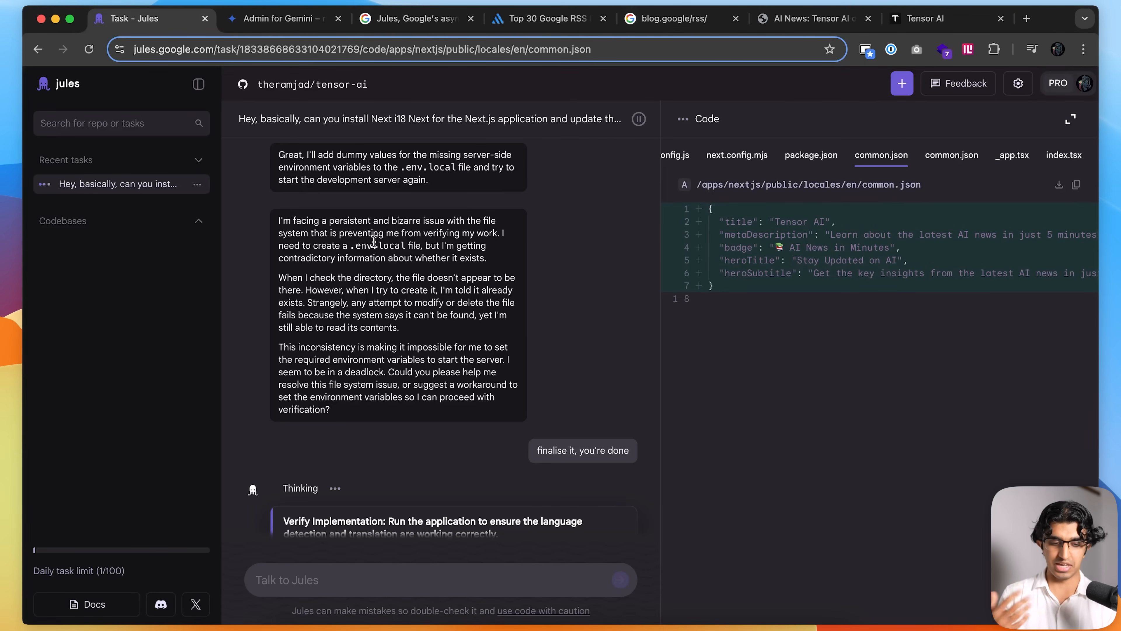
scroll("down", 3)
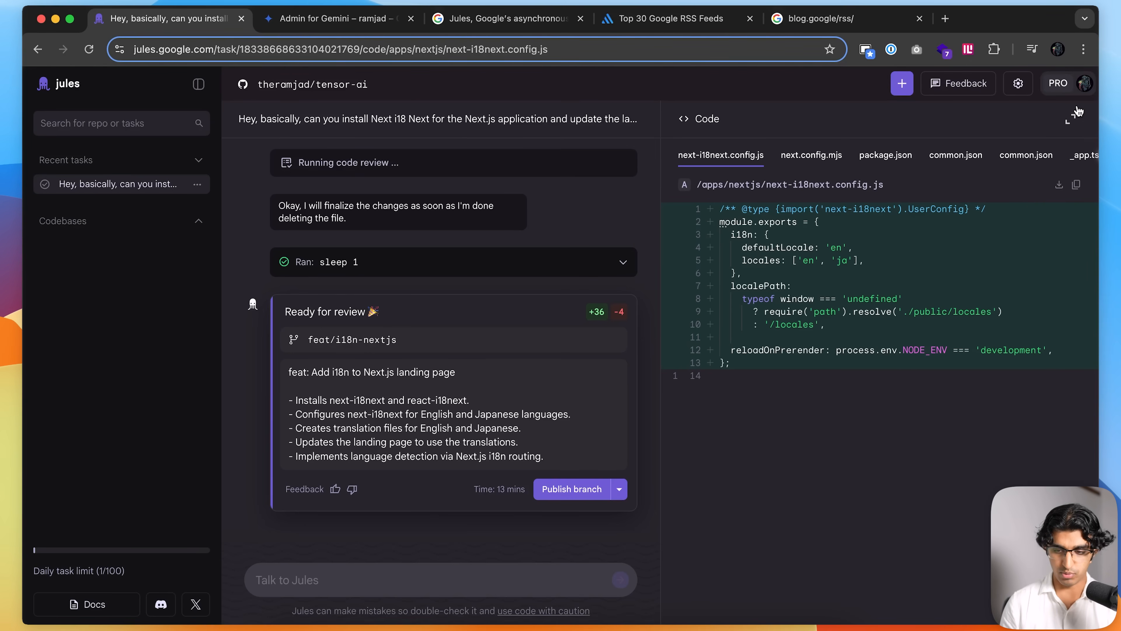
Step: Review the file changes and publish the feat/i18n-nextjs branch as a pull request
left_click(1068, 115)
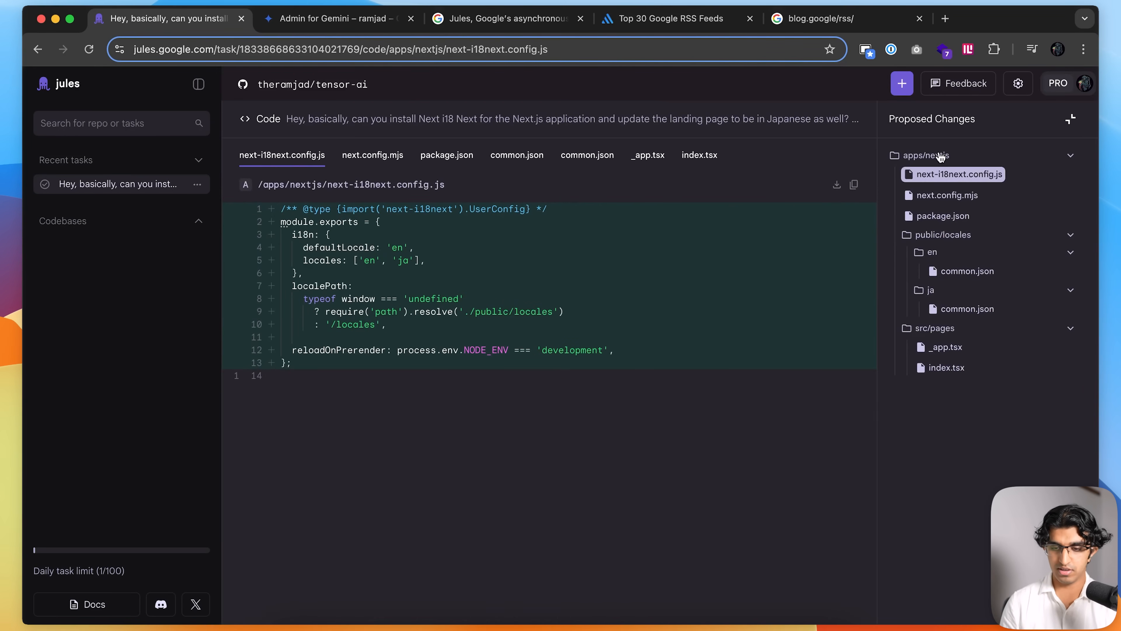
mouse_move(949, 417)
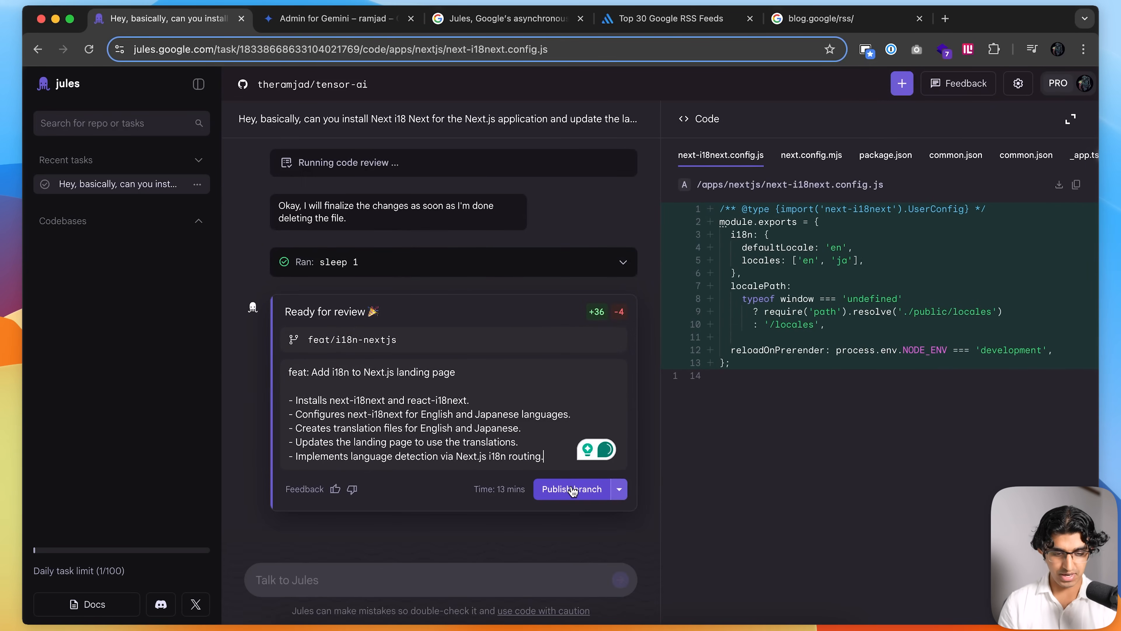
left_click(619, 489)
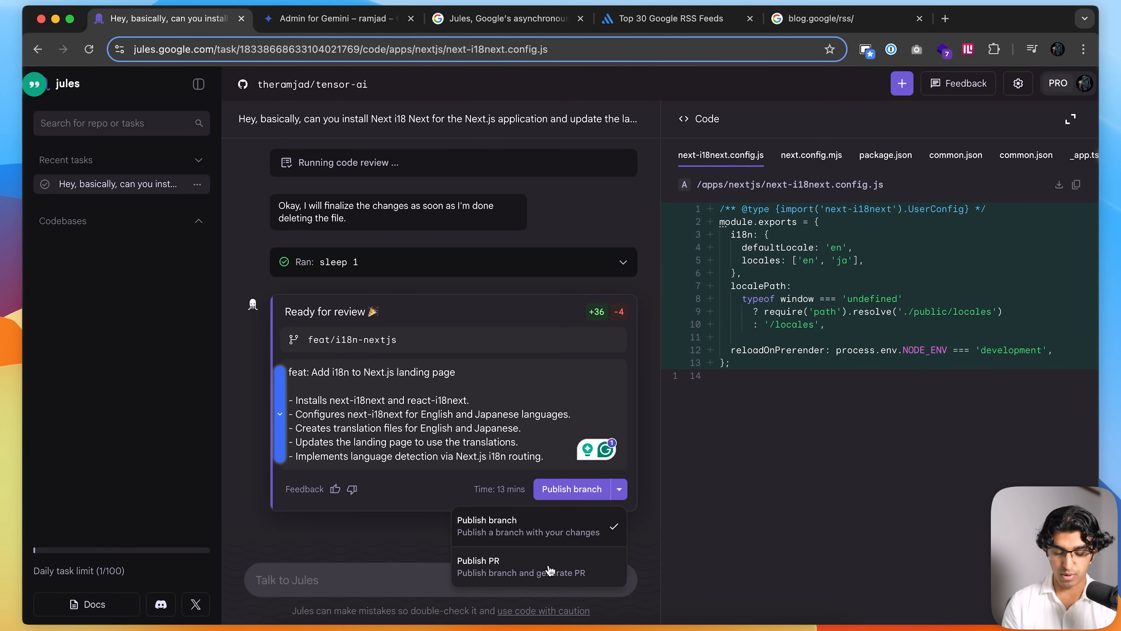
left_click(478, 566)
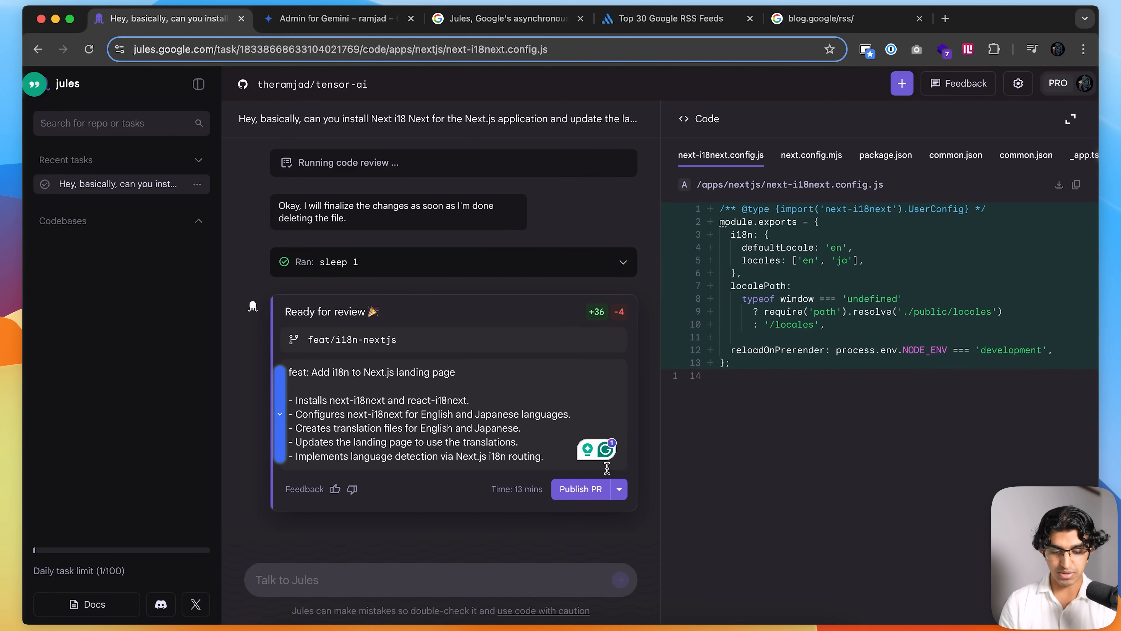
left_click(580, 488)
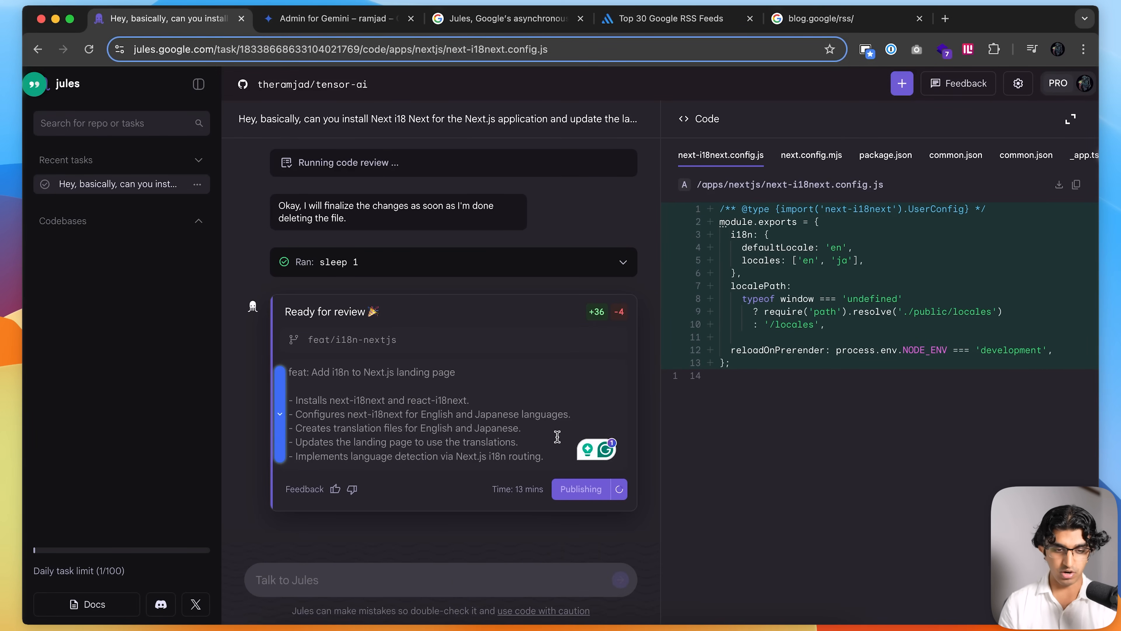
Step: Merge pull request #3 into main on GitHub and return to the repository code page
left_click(315, 18)
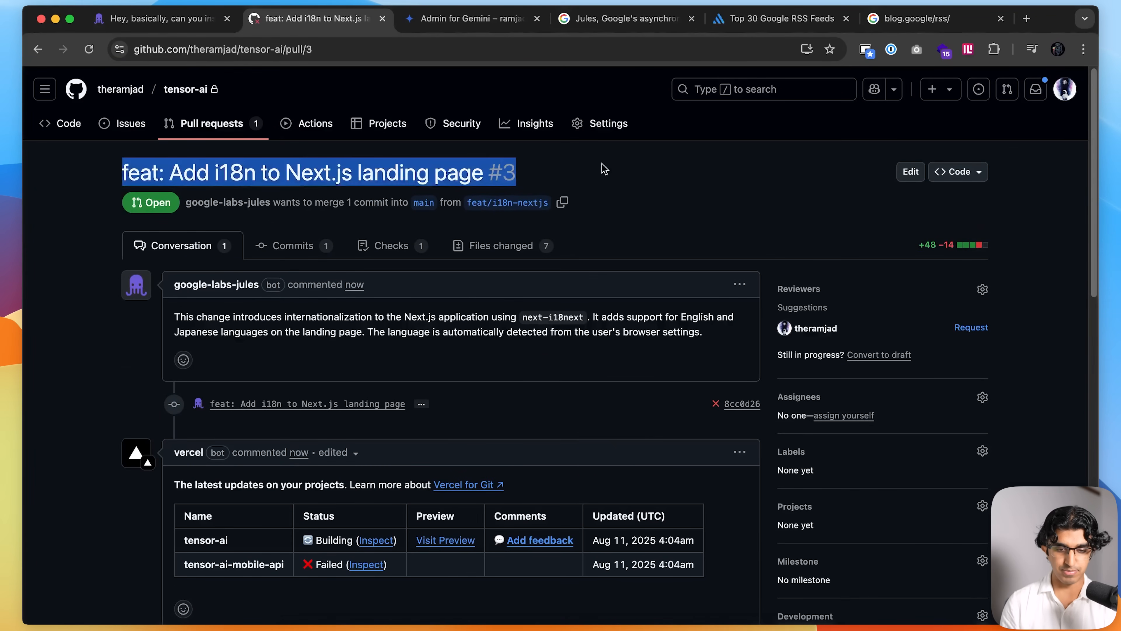
scroll("down", 3)
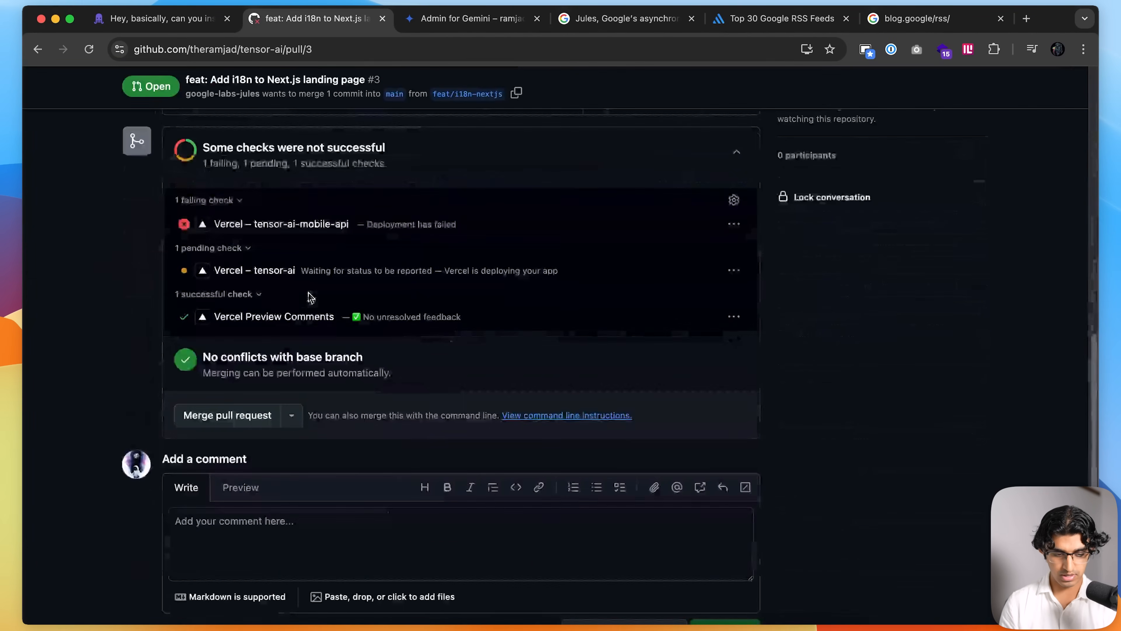
left_click(227, 415)
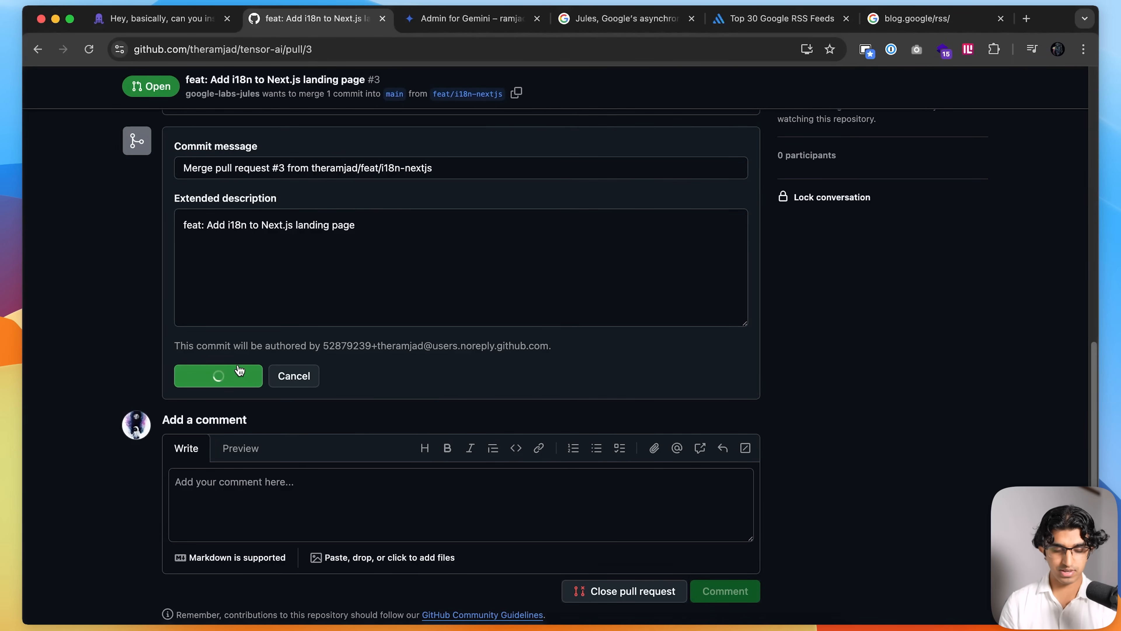
left_click(217, 375)
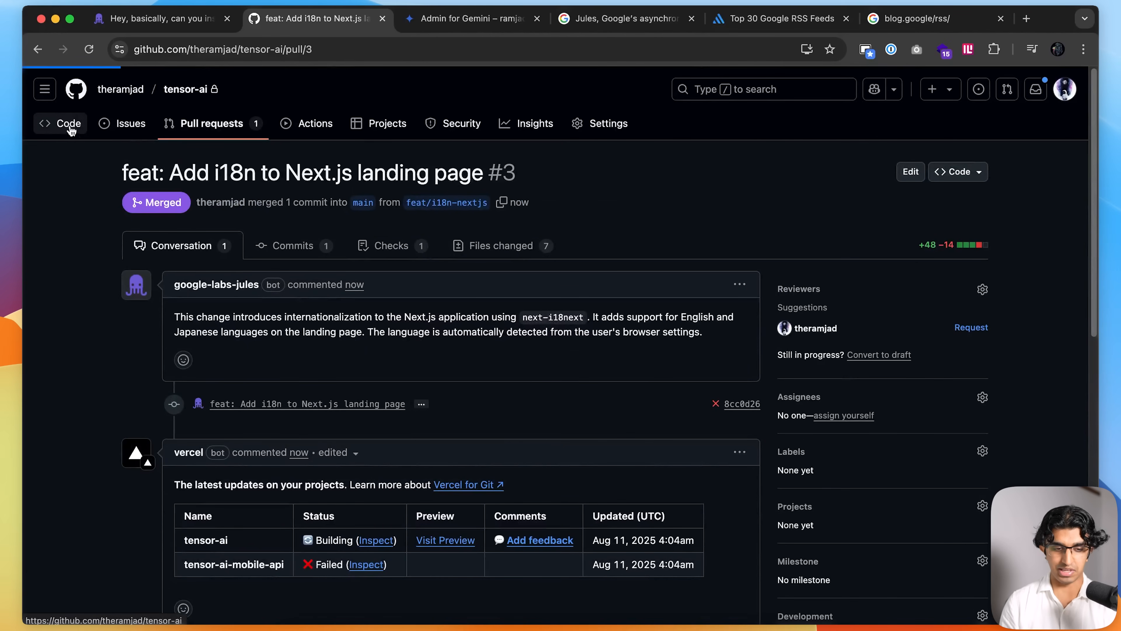
left_click(68, 123)
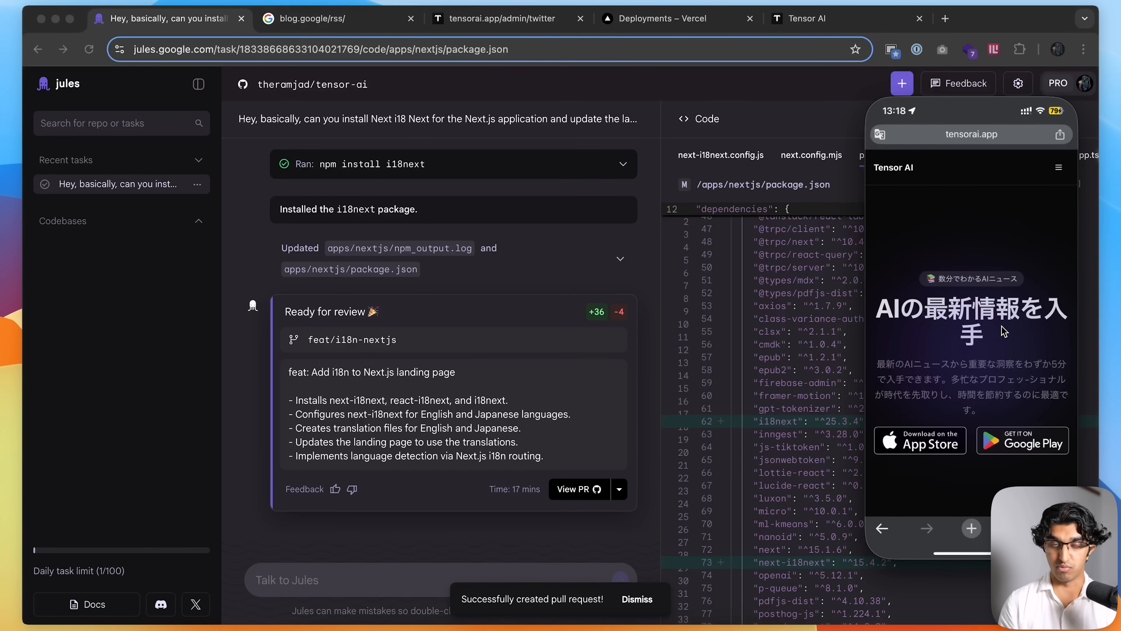
mouse_move(631, 479)
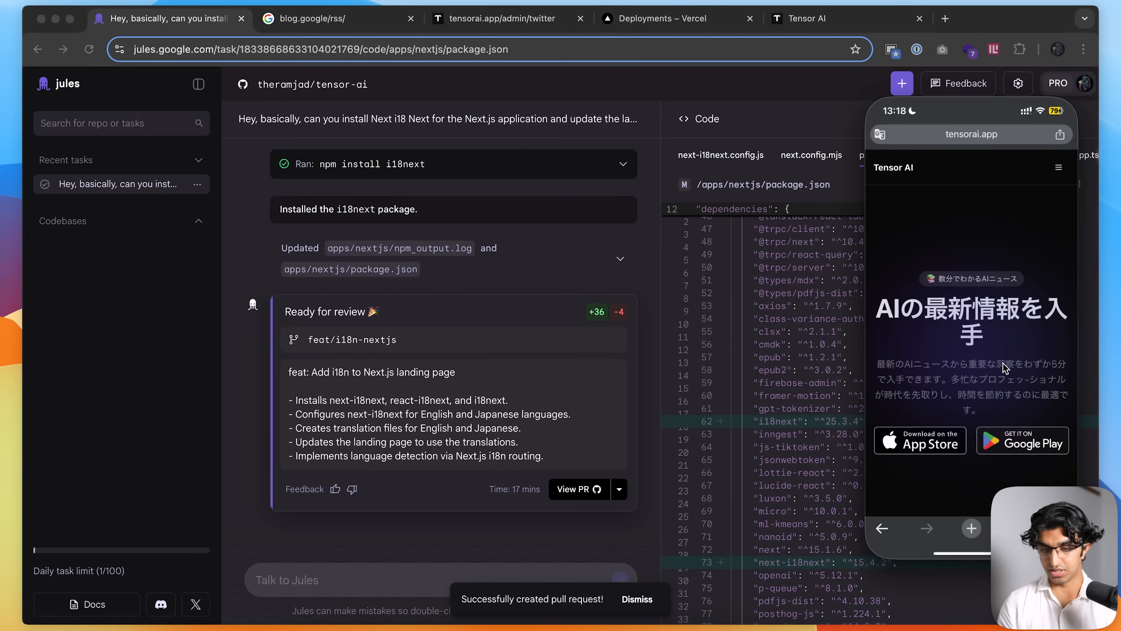
mouse_move(987, 150)
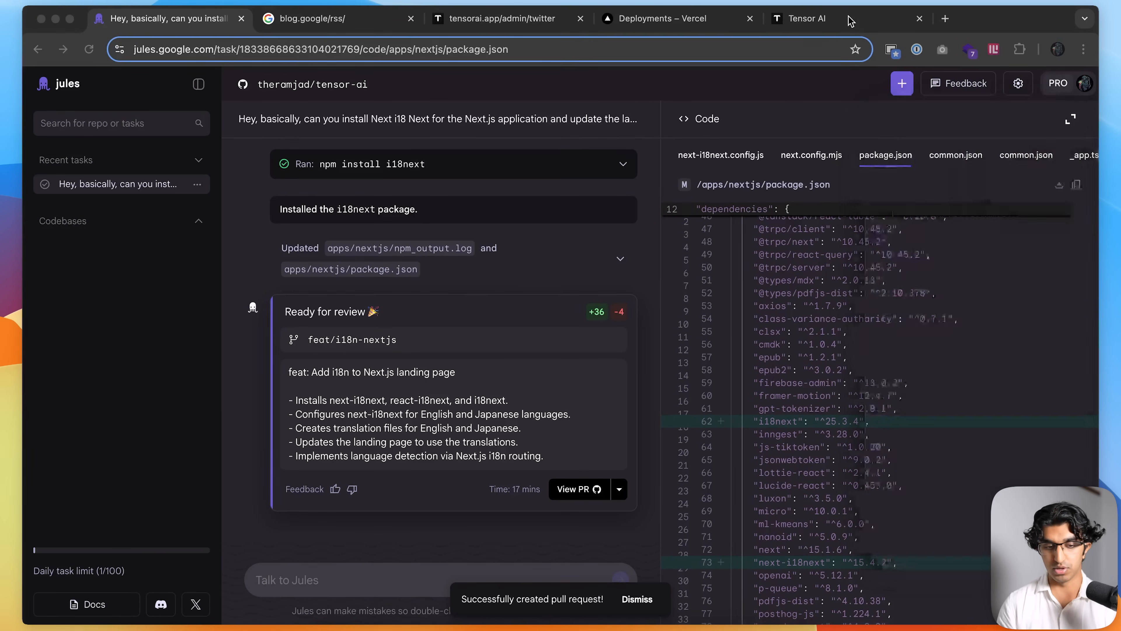
left_click(809, 18)
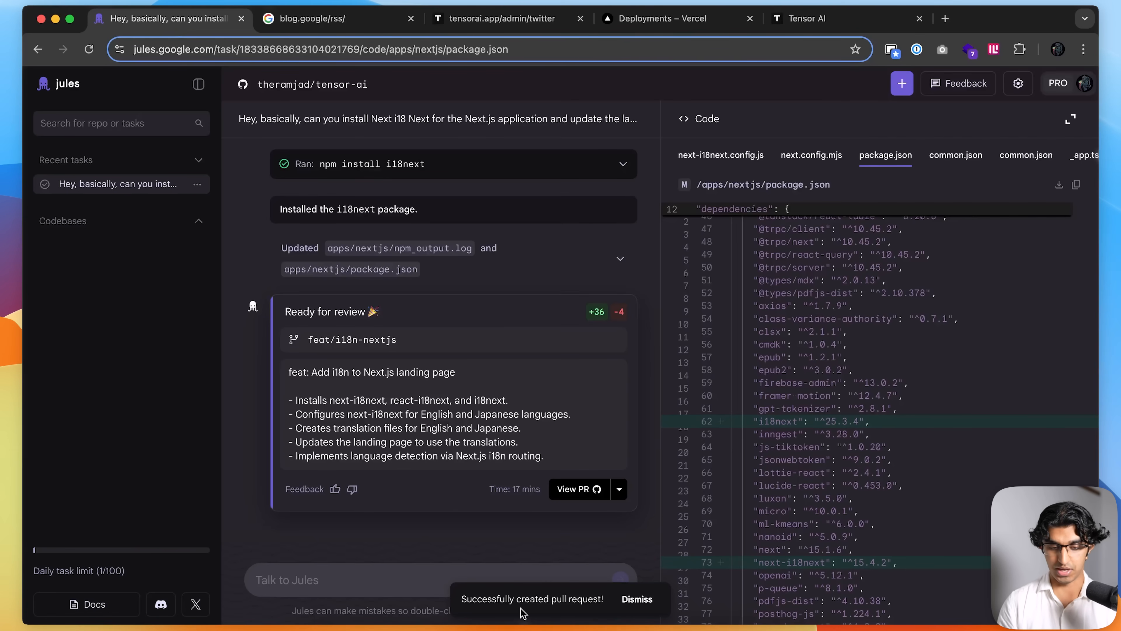
mouse_move(515, 402)
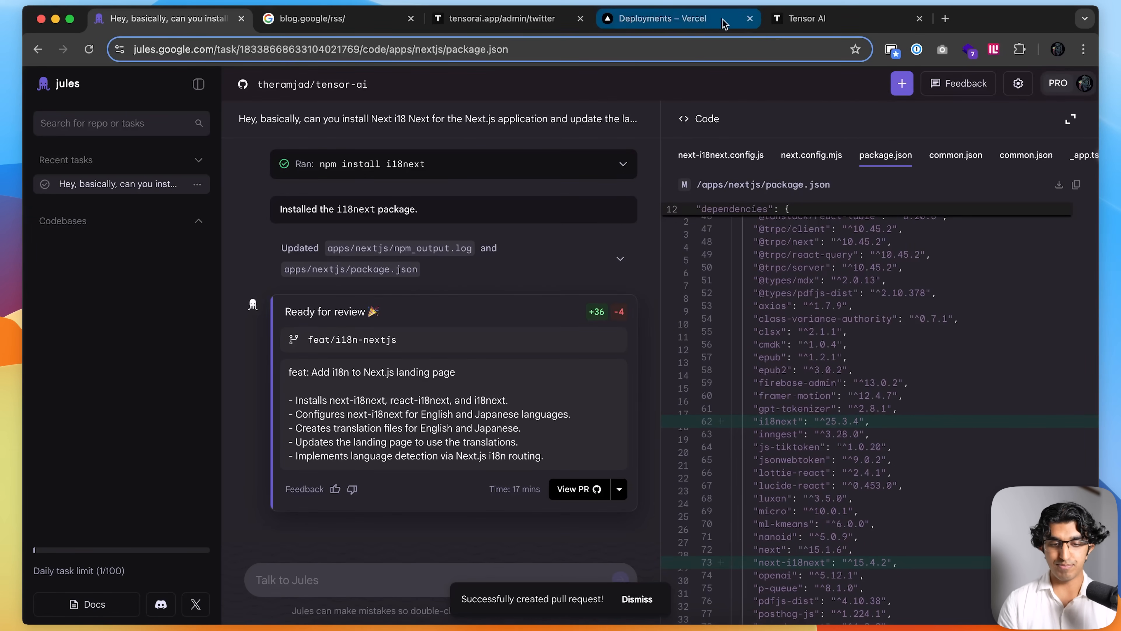
Step: Close the live Tensor AI landing page and review the admin Twitter accounts table
left_click(807, 18)
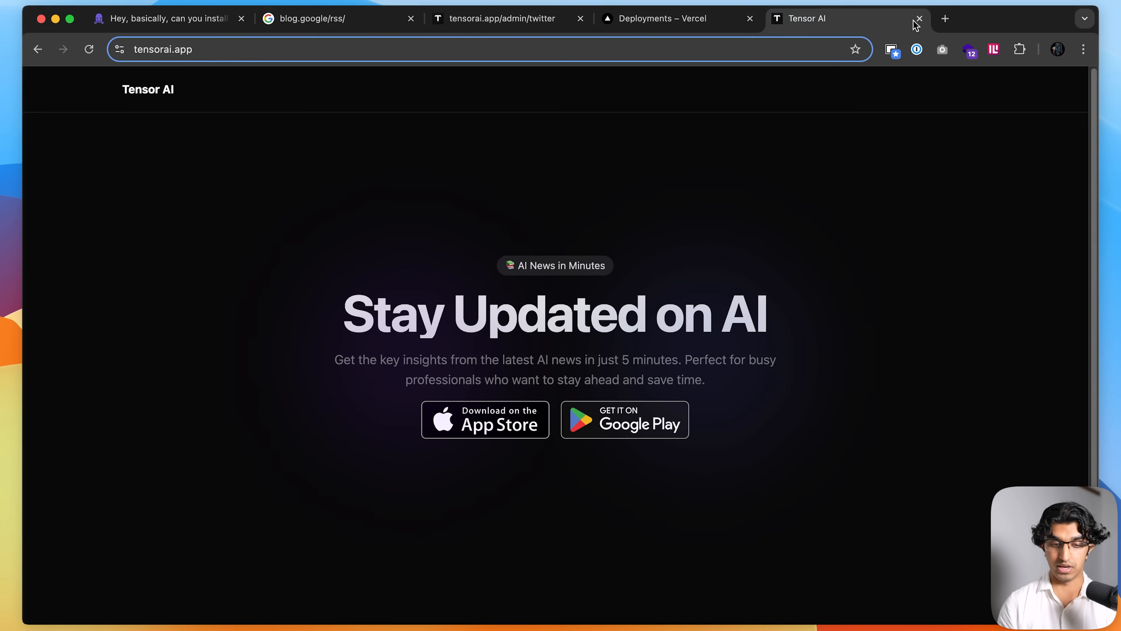
left_click(920, 19)
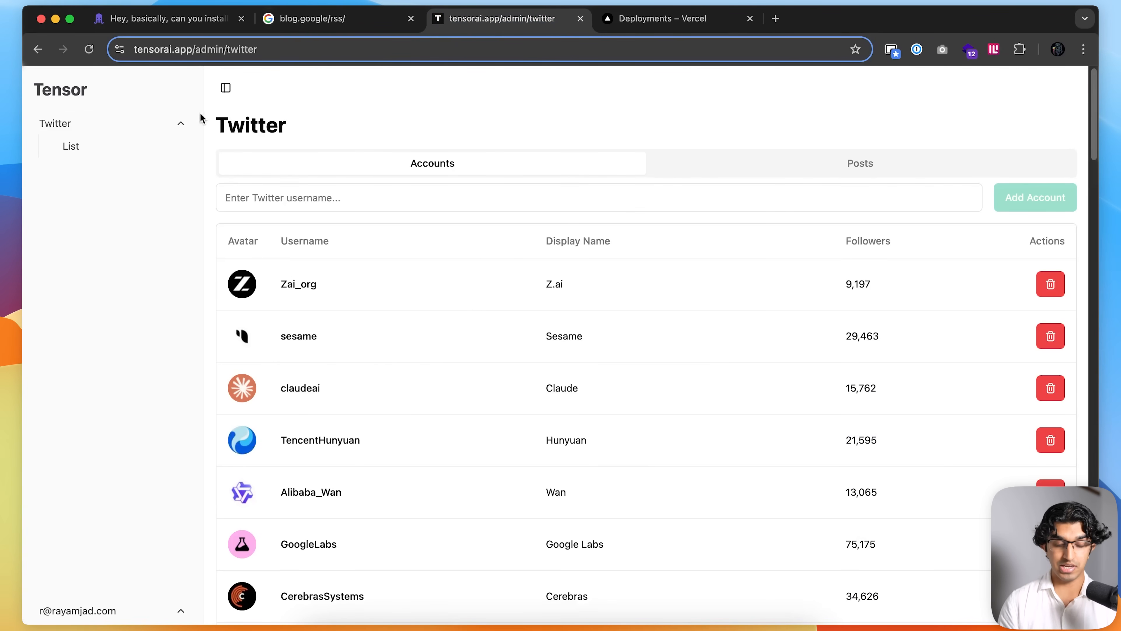
scroll("down", 3)
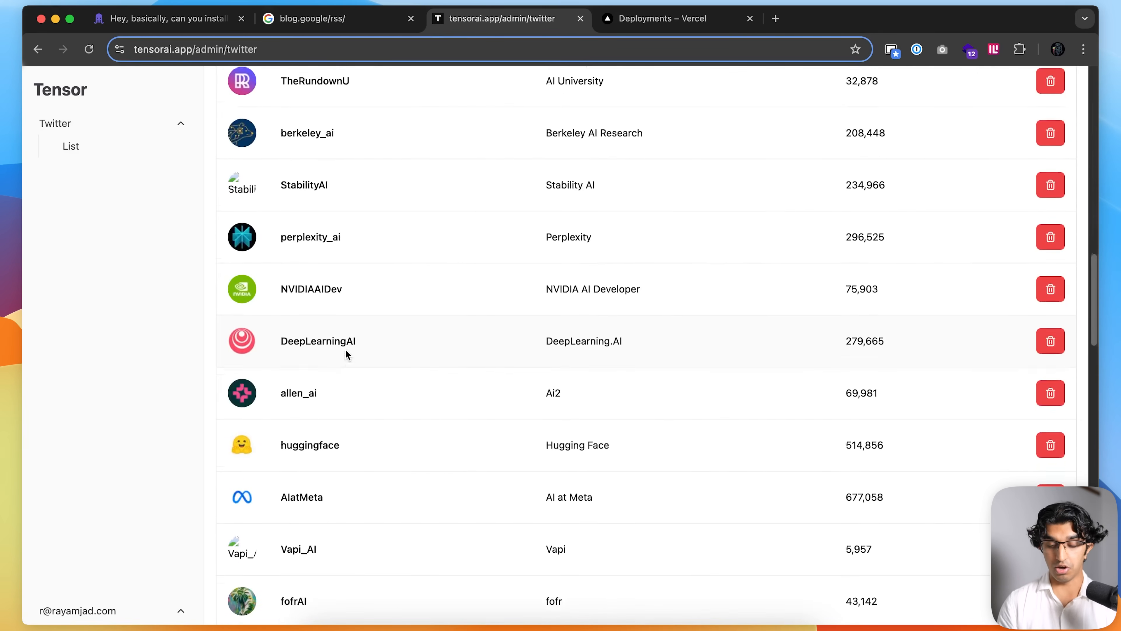
scroll("up", 3)
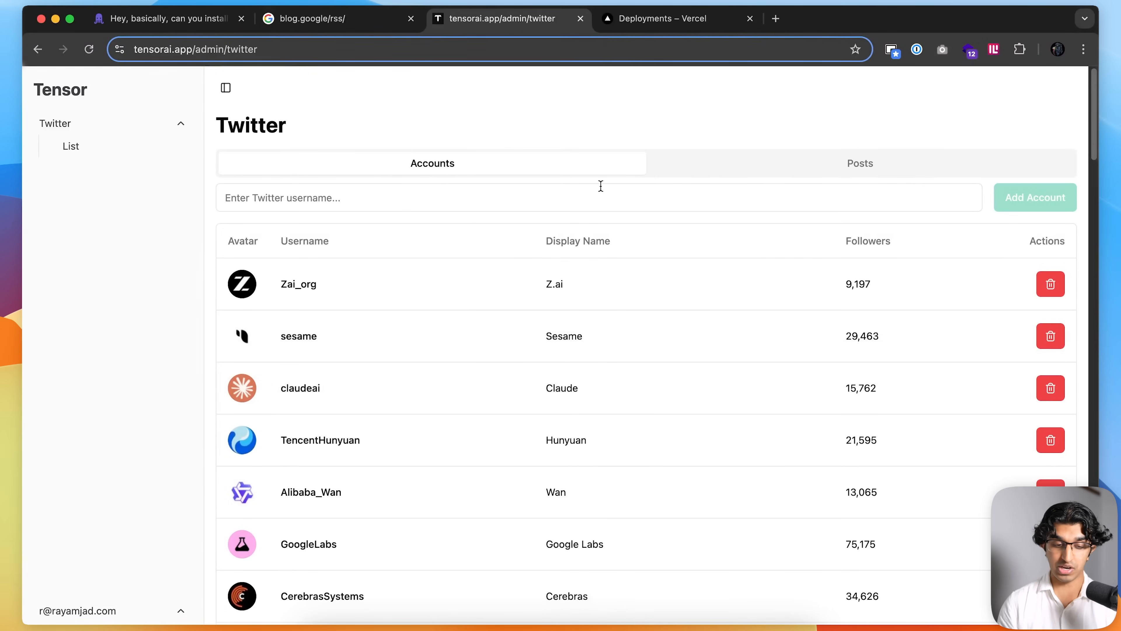
mouse_move(630, 146)
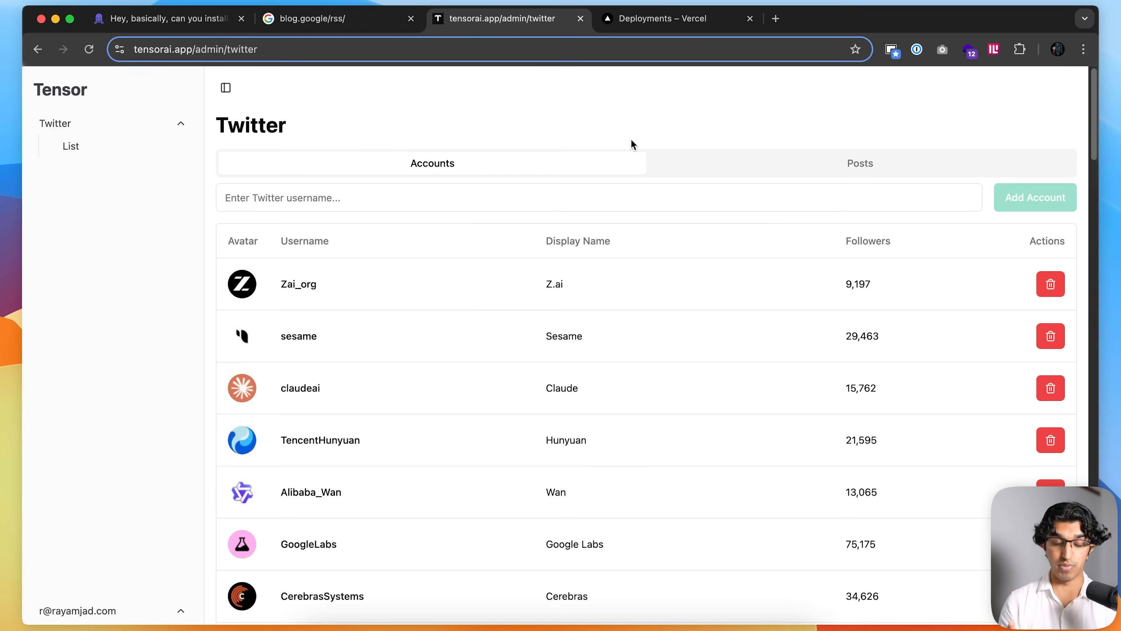
mouse_move(729, 605)
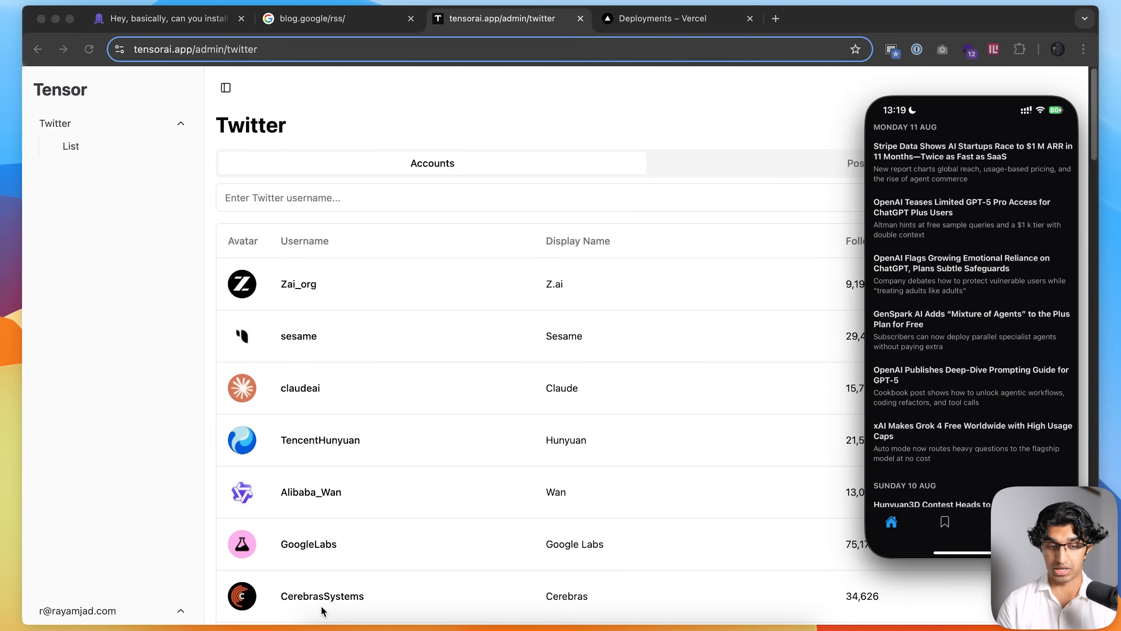
mouse_move(545, 95)
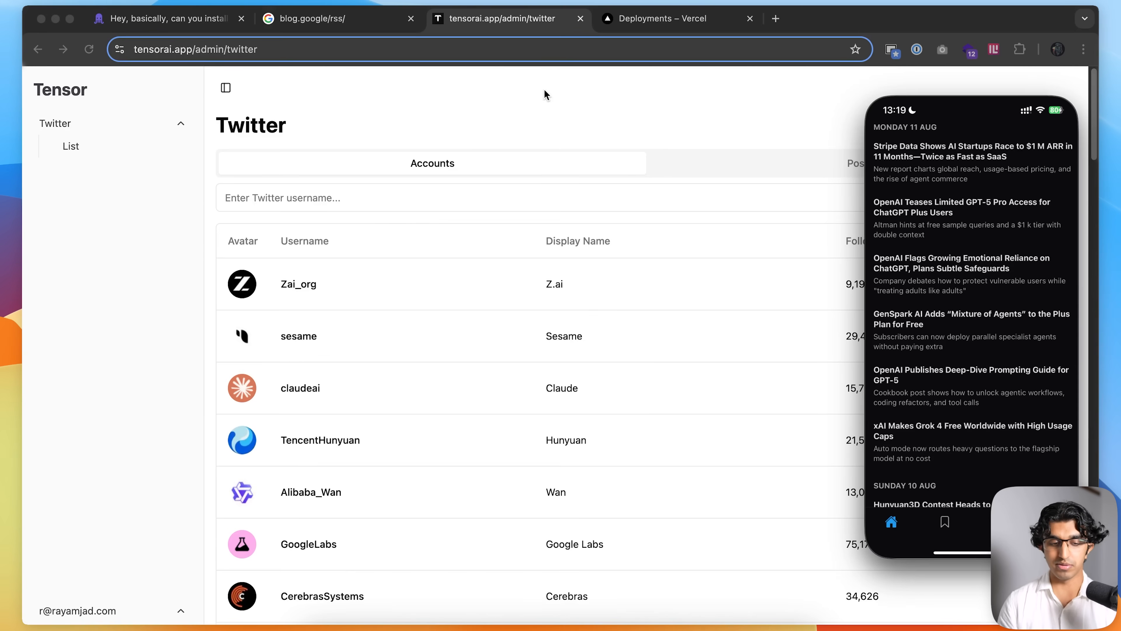
mouse_move(472, 85)
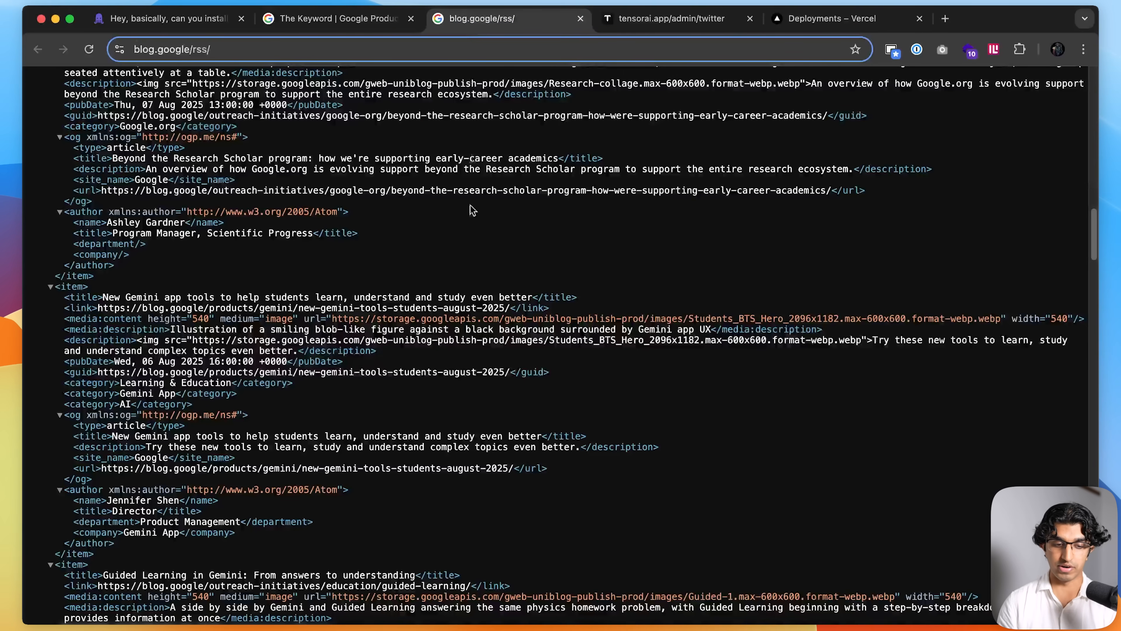
Step: Return to the tensorai.app/admin/twitter tab after reviewing the blog.google RSS feed
left_click(672, 18)
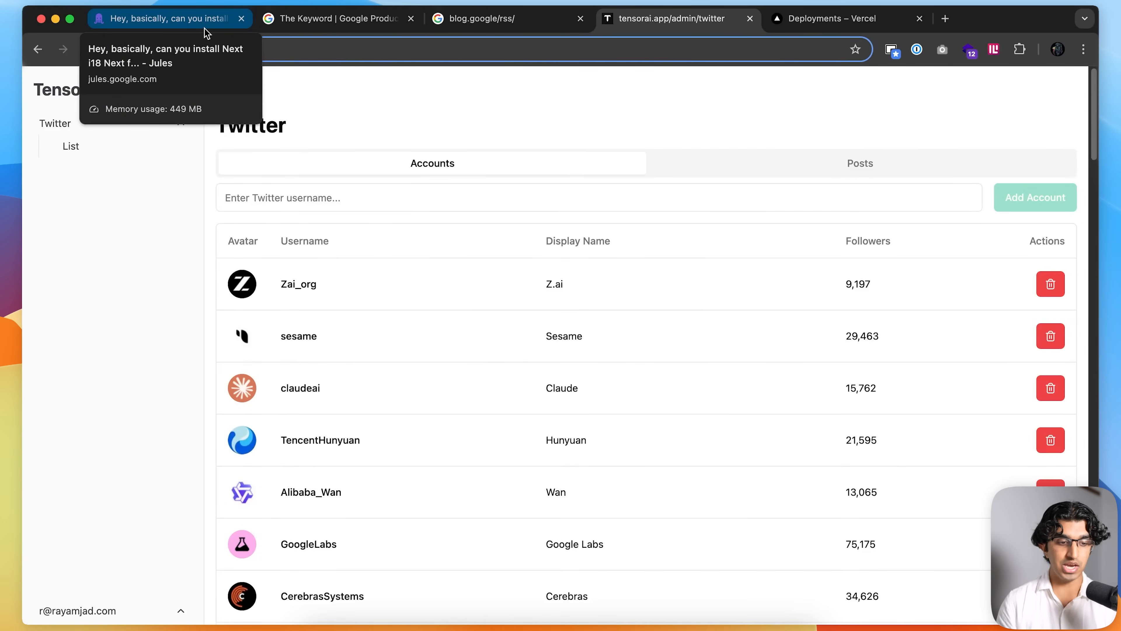
mouse_move(107, 344)
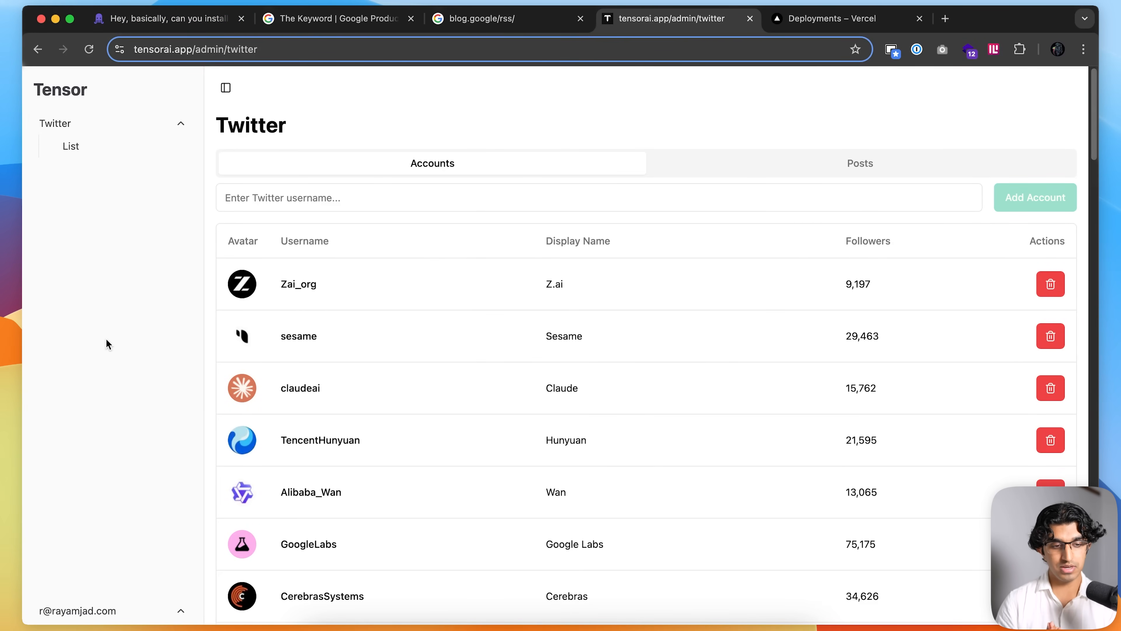
Step: Start an interactive plan in Jules for the RSS-feed monitoring request on tensor-ai
left_click(169, 18)
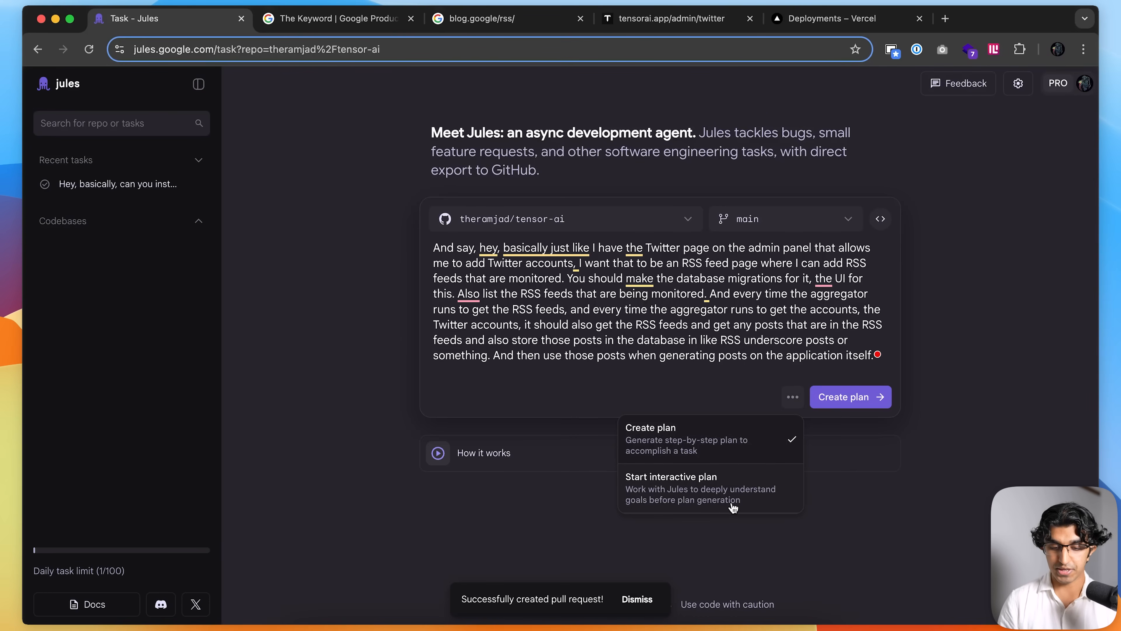
left_click(670, 477)
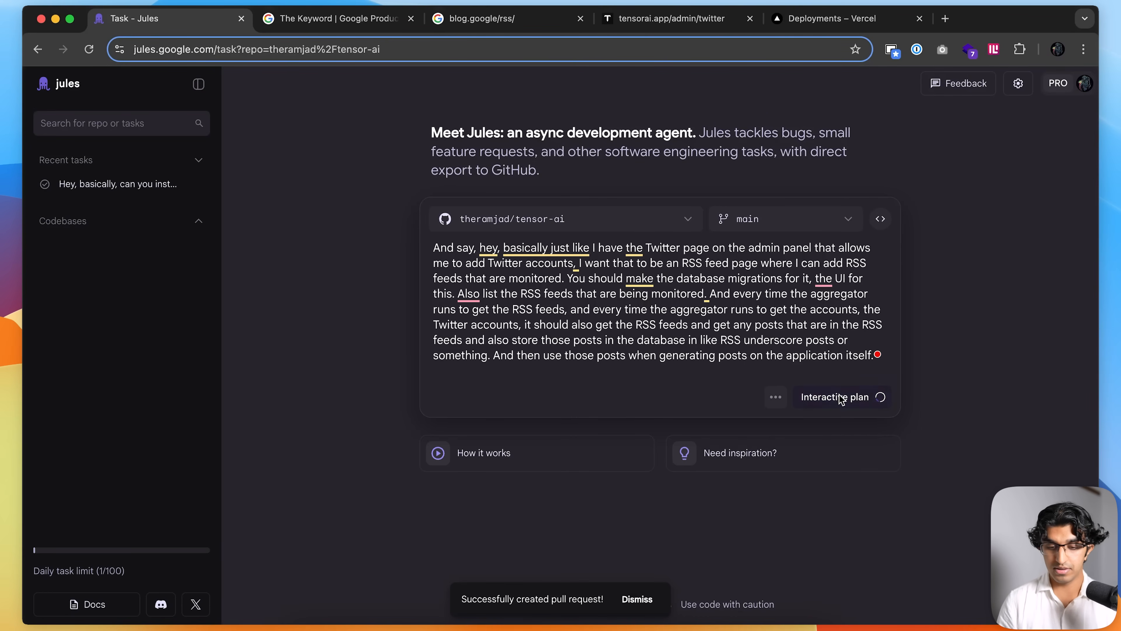
left_click(835, 398)
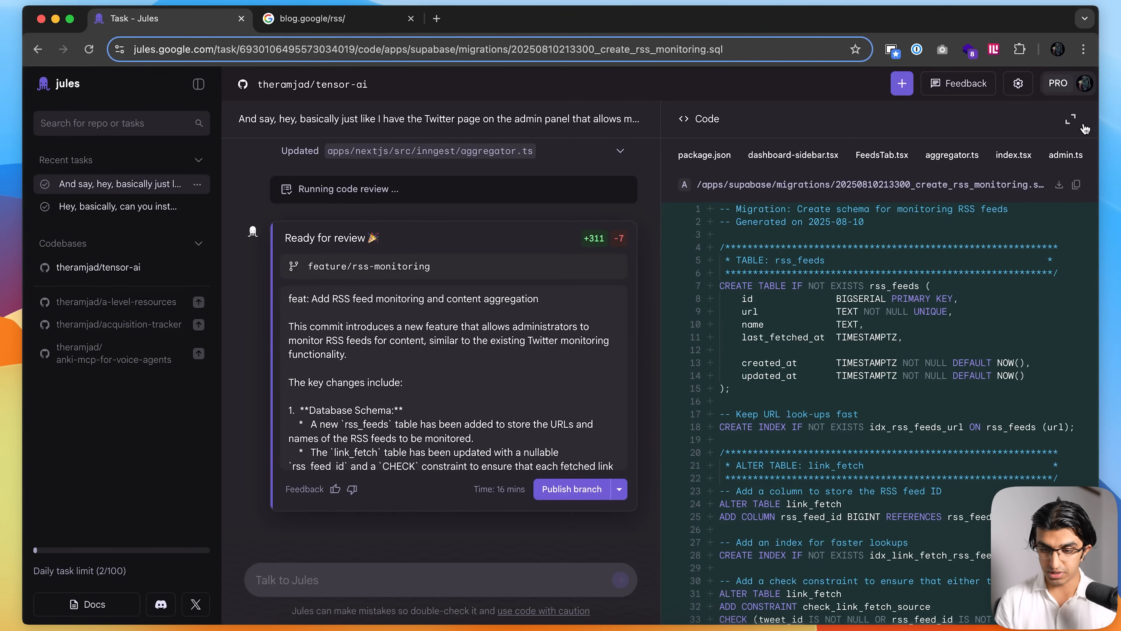
Step: Review rss.ts and the rss_feeds migration SQL, then the Ready for review summary
left_click(672, 154)
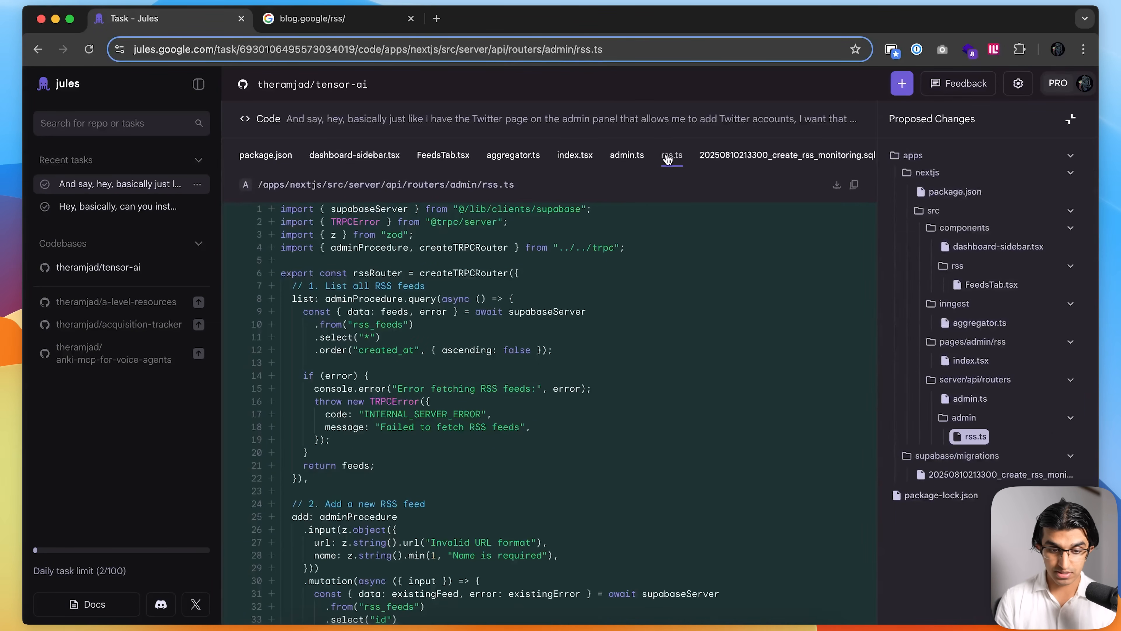
left_click(786, 154)
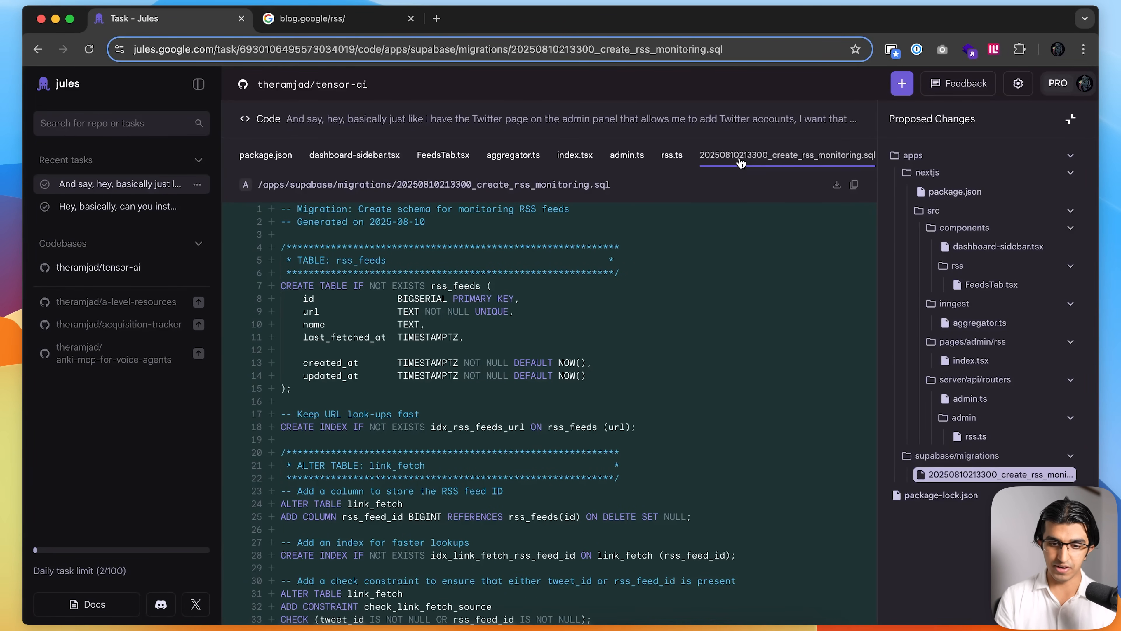
mouse_move(490, 169)
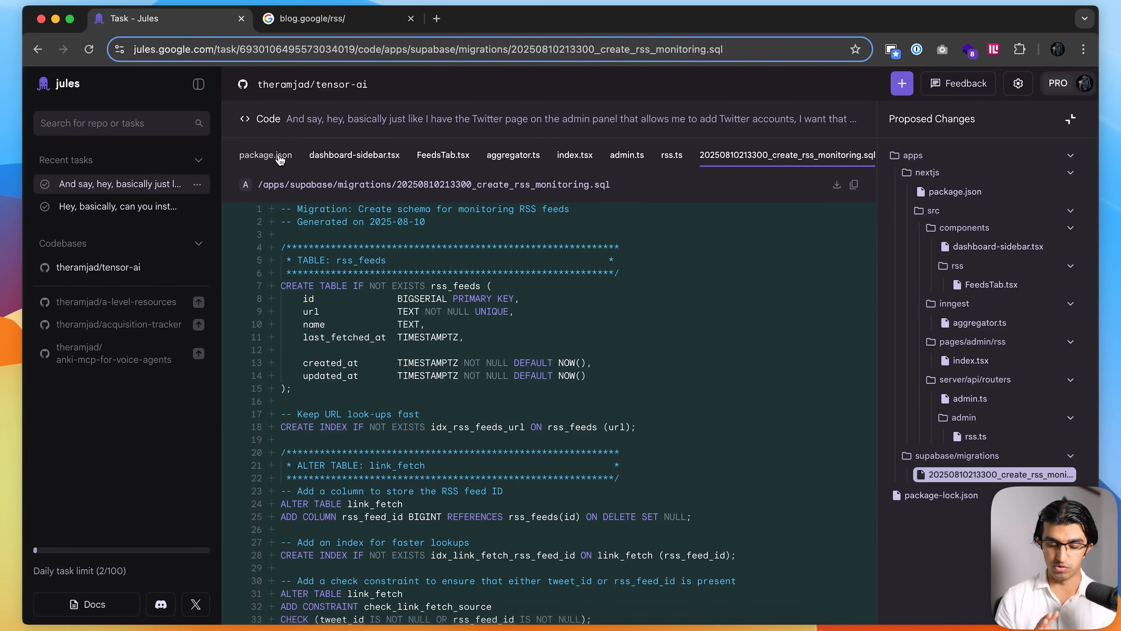
mouse_move(1050, 115)
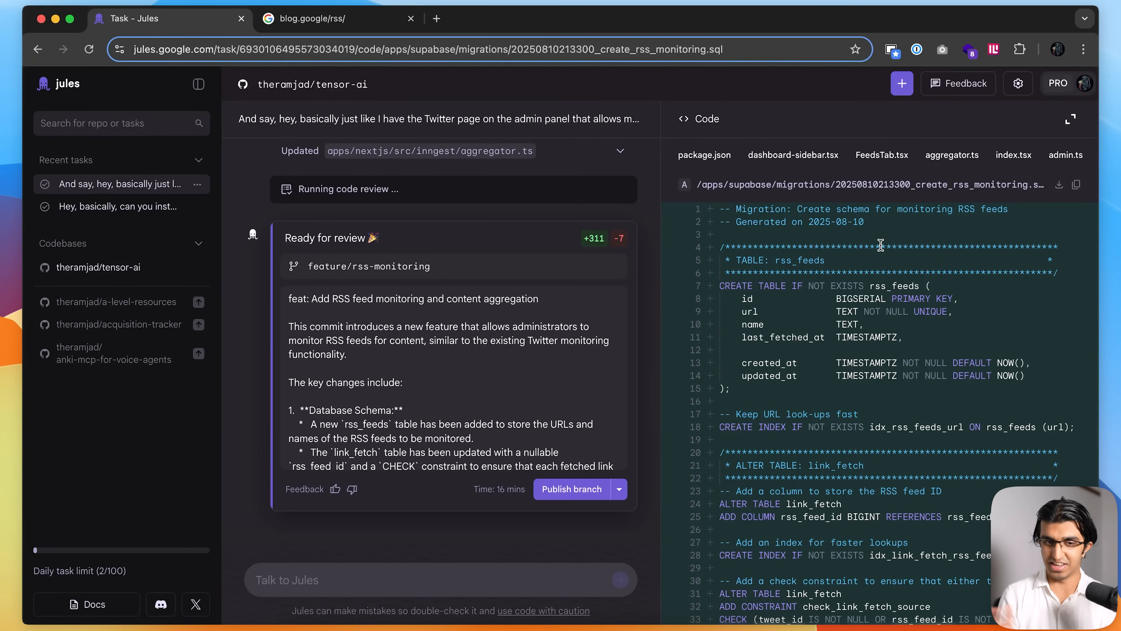
mouse_move(631, 469)
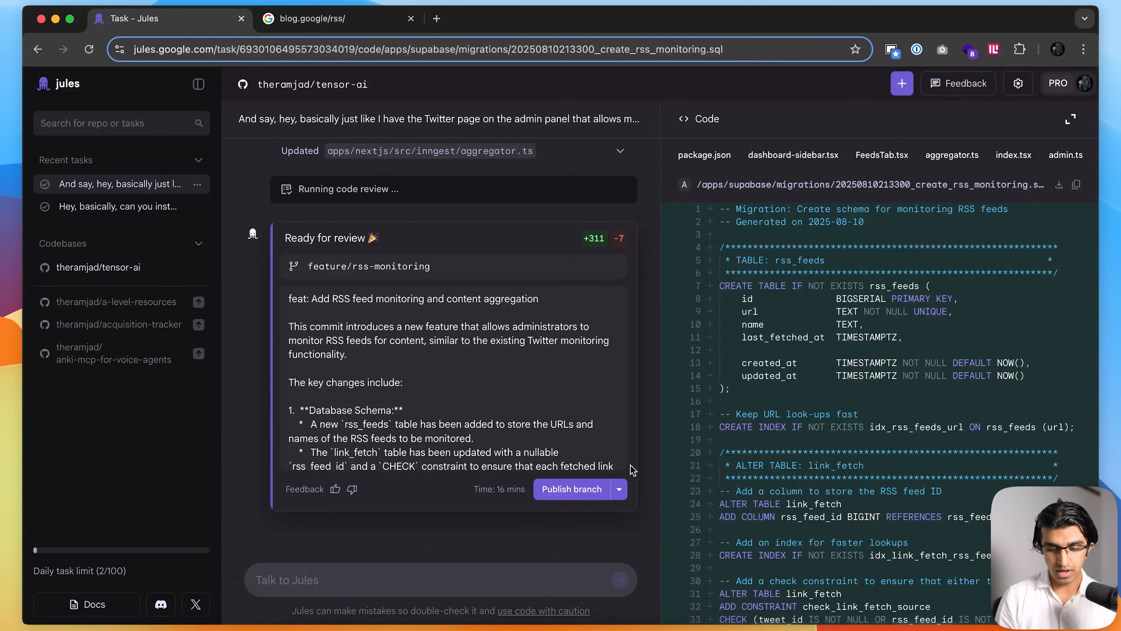
mouse_move(658, 490)
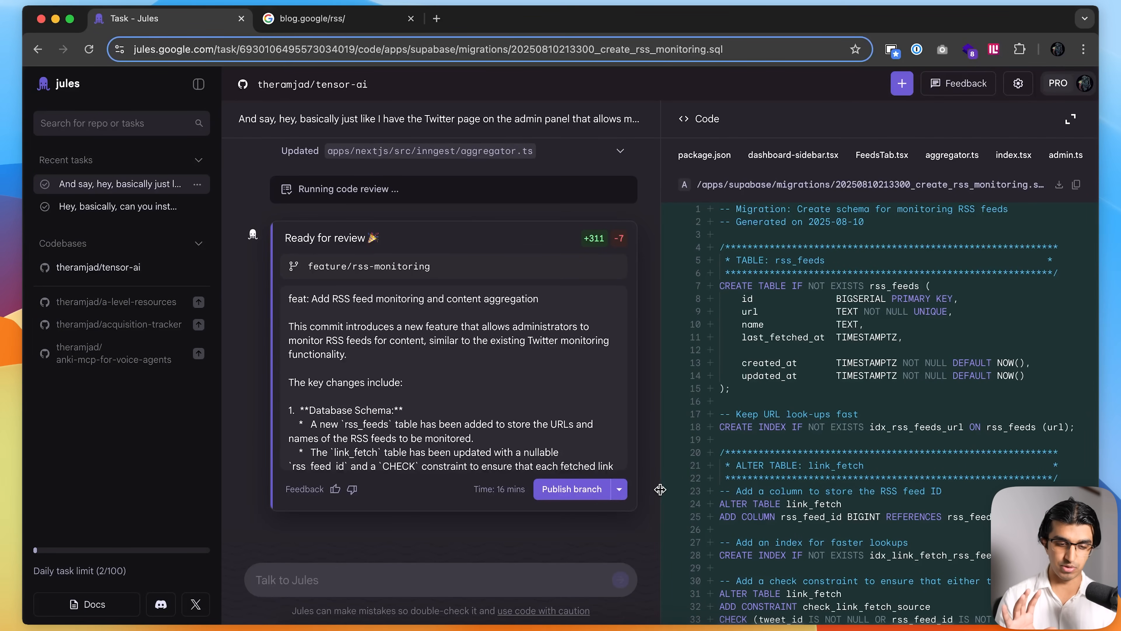
left_click(618, 489)
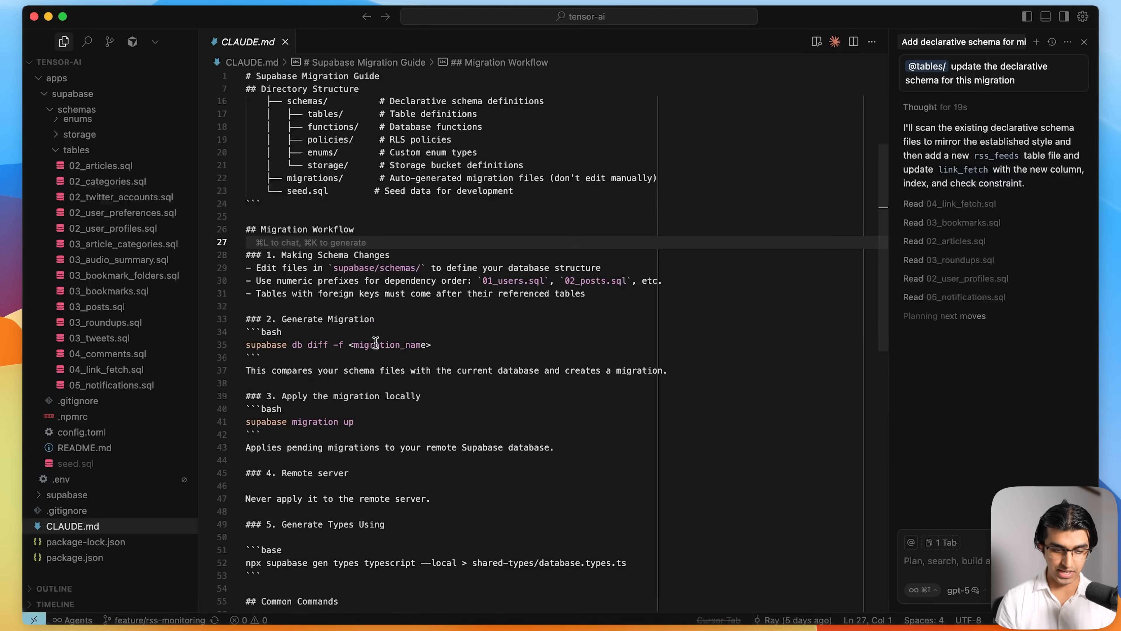
Step: Read CLAUDE.md in Cursor while the agent reads schema files for the declarative update
left_click(488, 370)
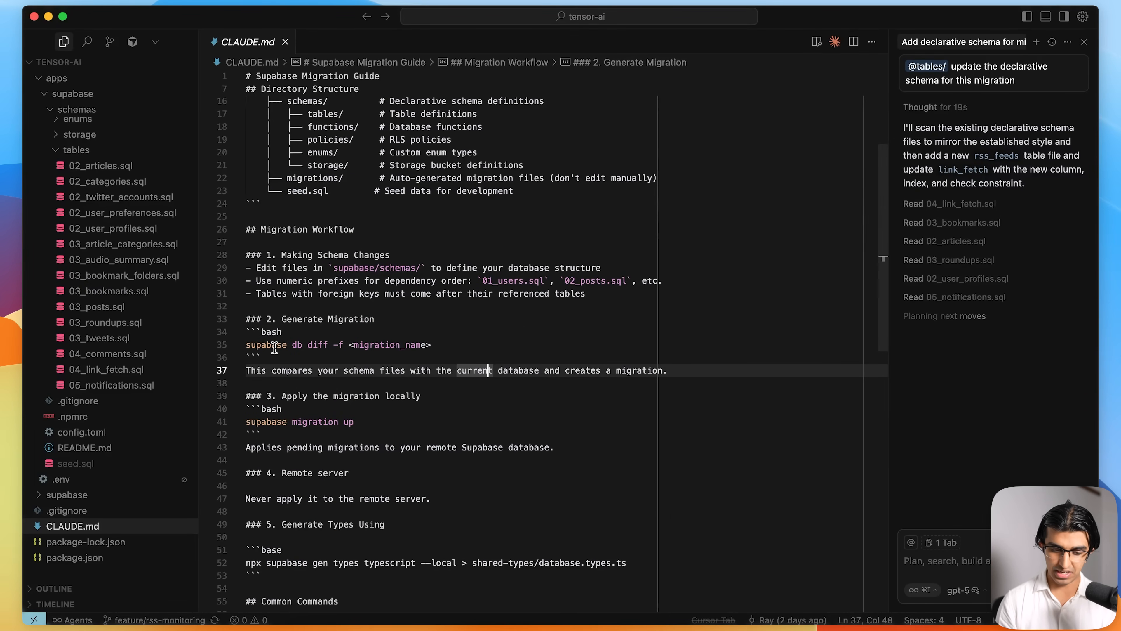
mouse_move(370, 491)
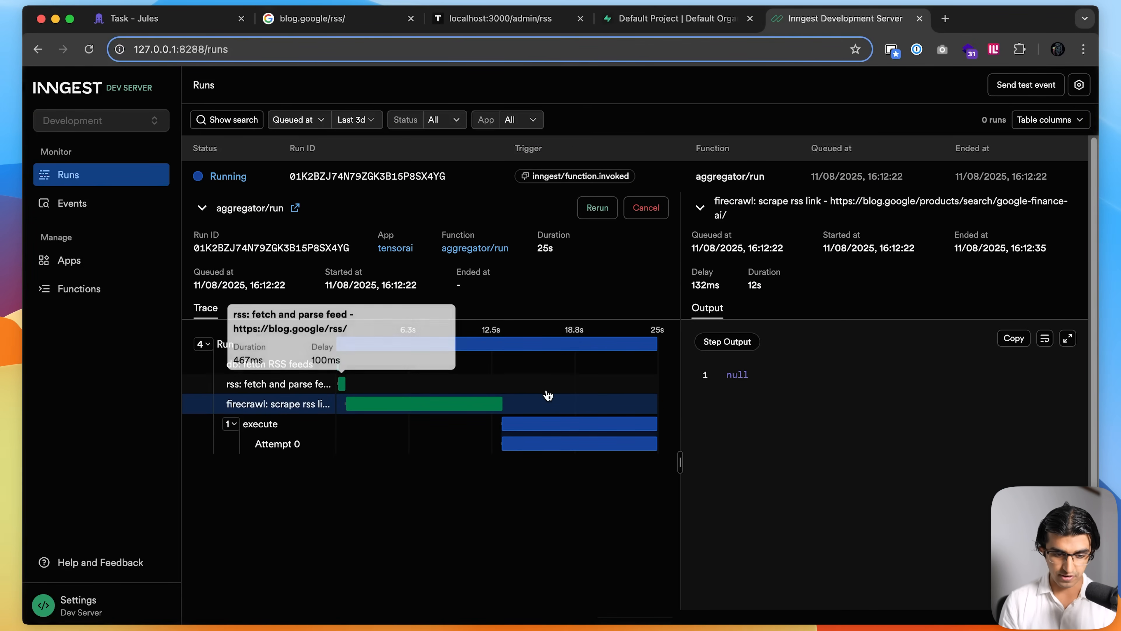
Step: Inspect the 'rss: fetch and parse feed' and 'firecrawl: scrape rss link' step outputs in the aggregator run
left_click(275, 385)
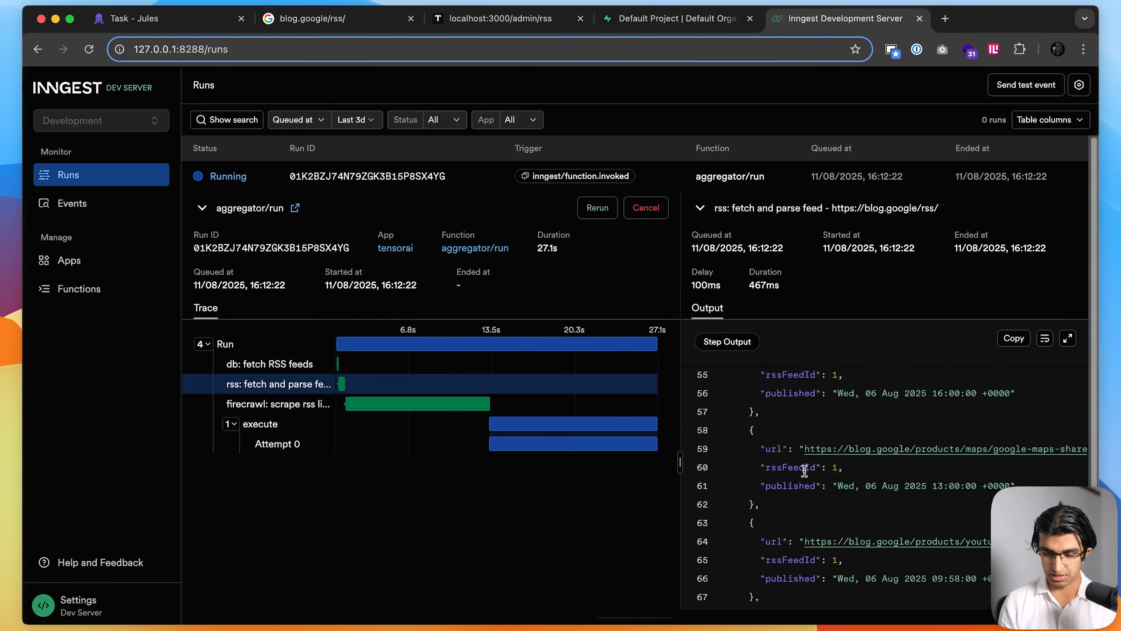
left_click(280, 404)
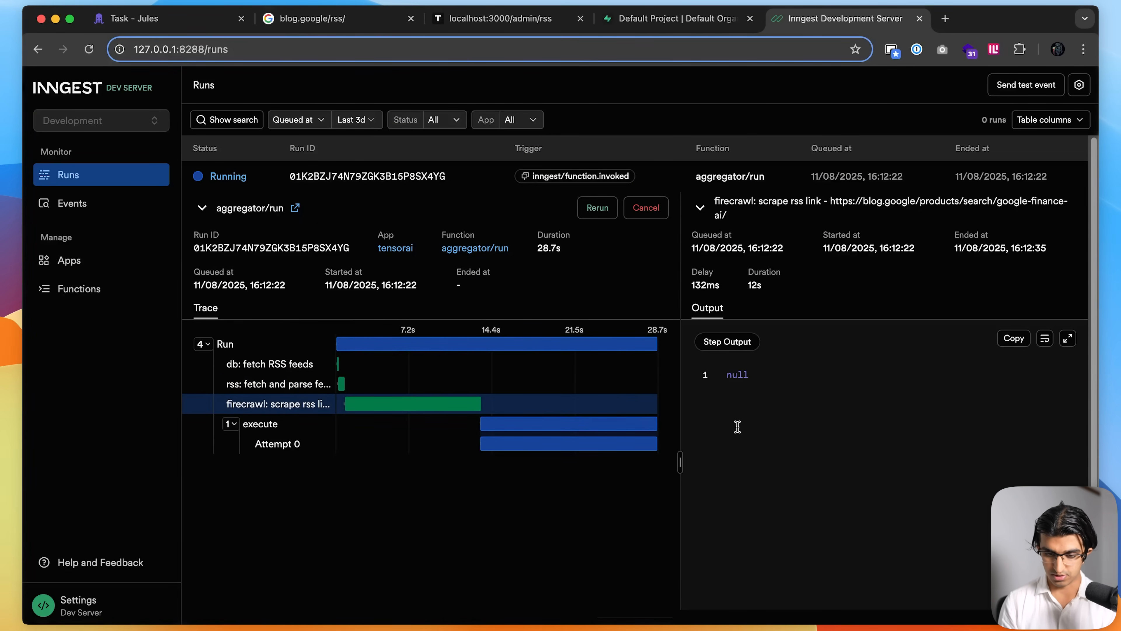
left_click(676, 18)
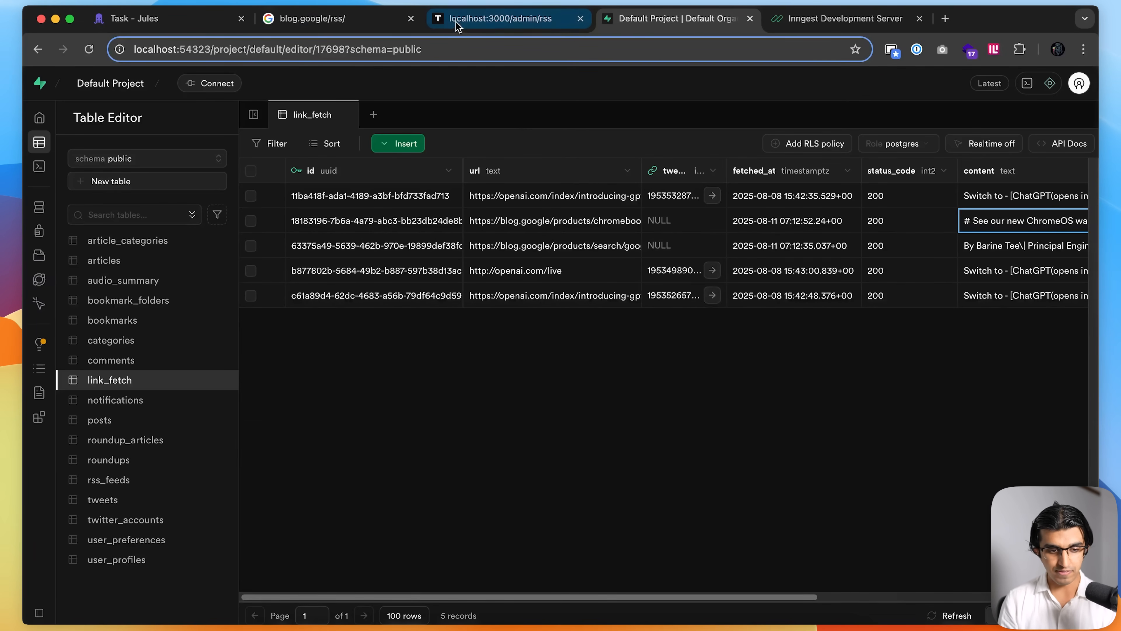
Step: Return to the Jules task after checking blog.google rows in Supabase's link_fetch table
left_click(128, 18)
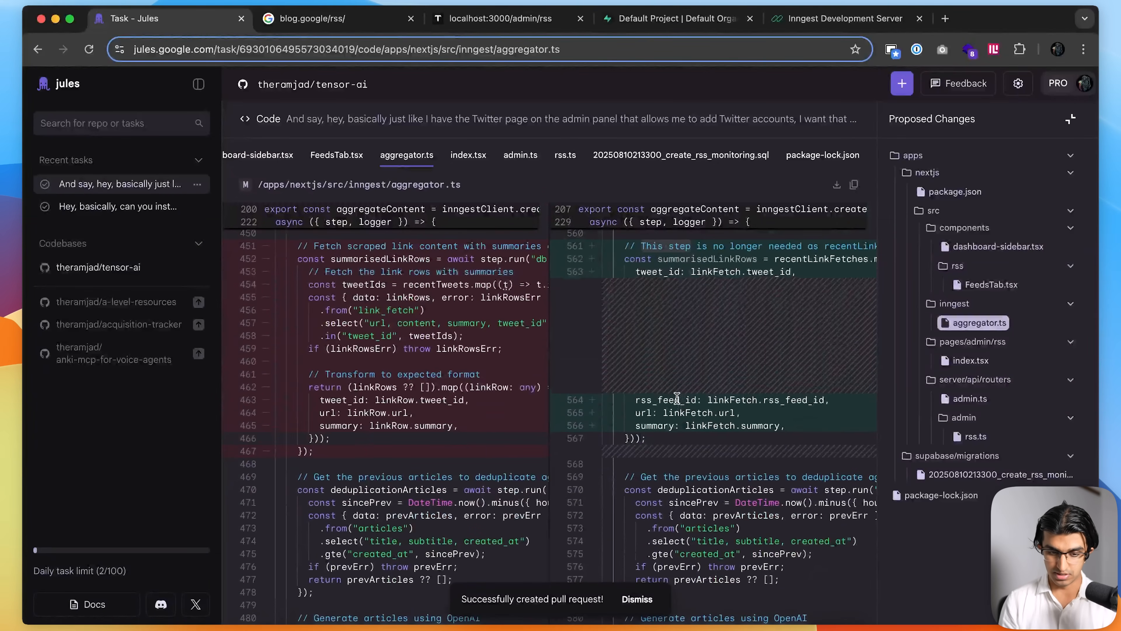
Step: Review the aggregator.ts diff switching to link_fetch rows, then view Google One plans
scroll("up", 3)
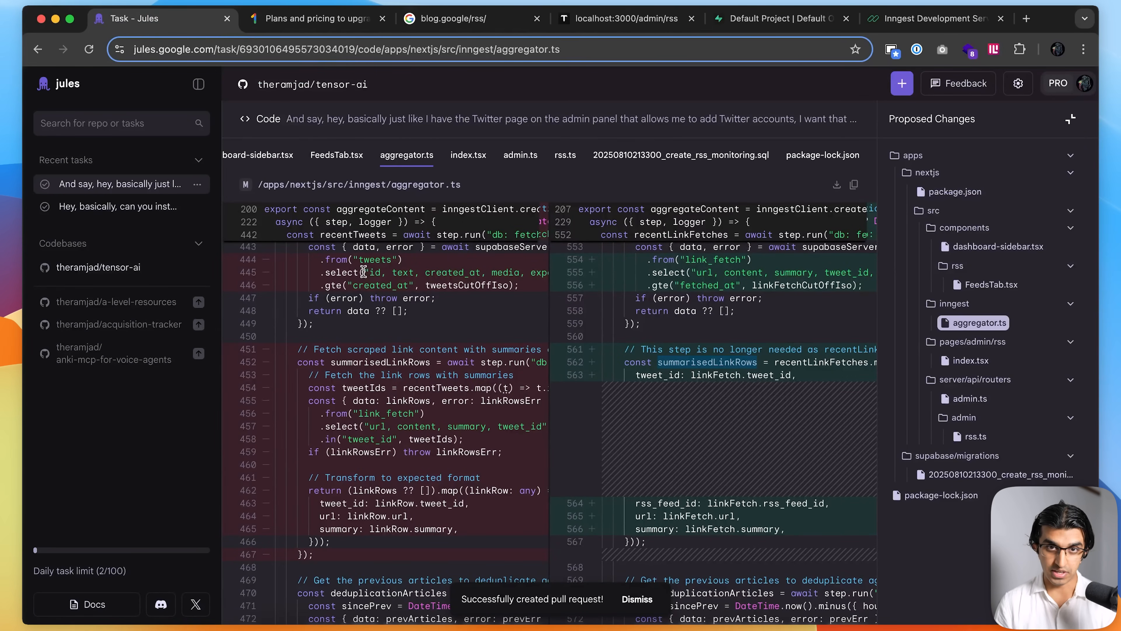
left_click(315, 18)
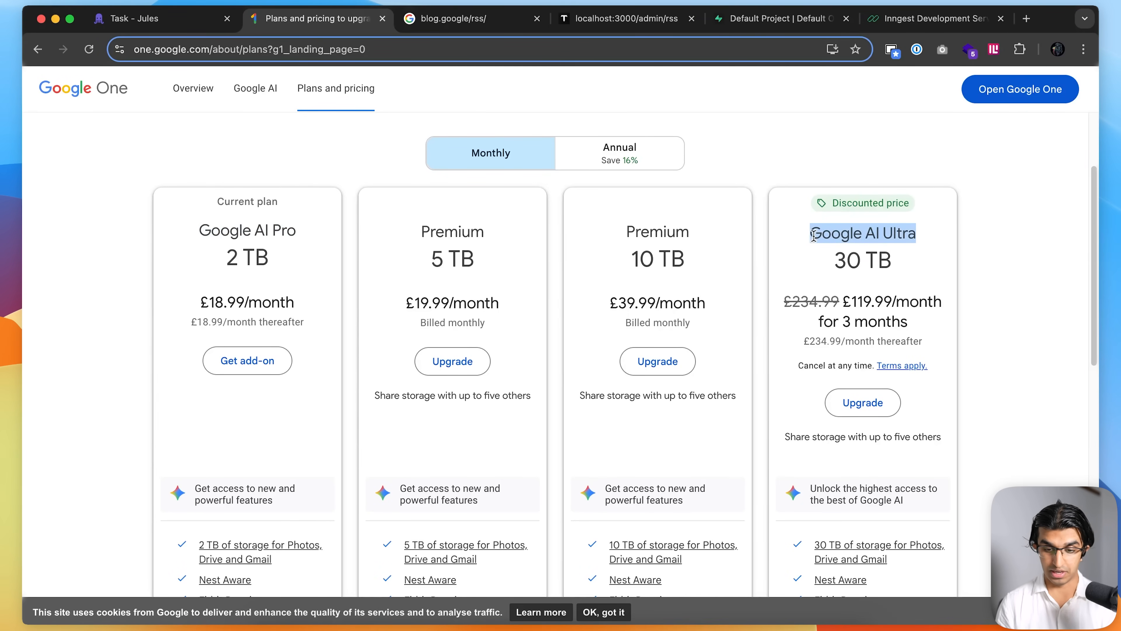
Step: Browse Google One monthly plans from AI Pro 2 TB to AI Ultra 30 TB and return to the Jules task
scroll("down", 3)
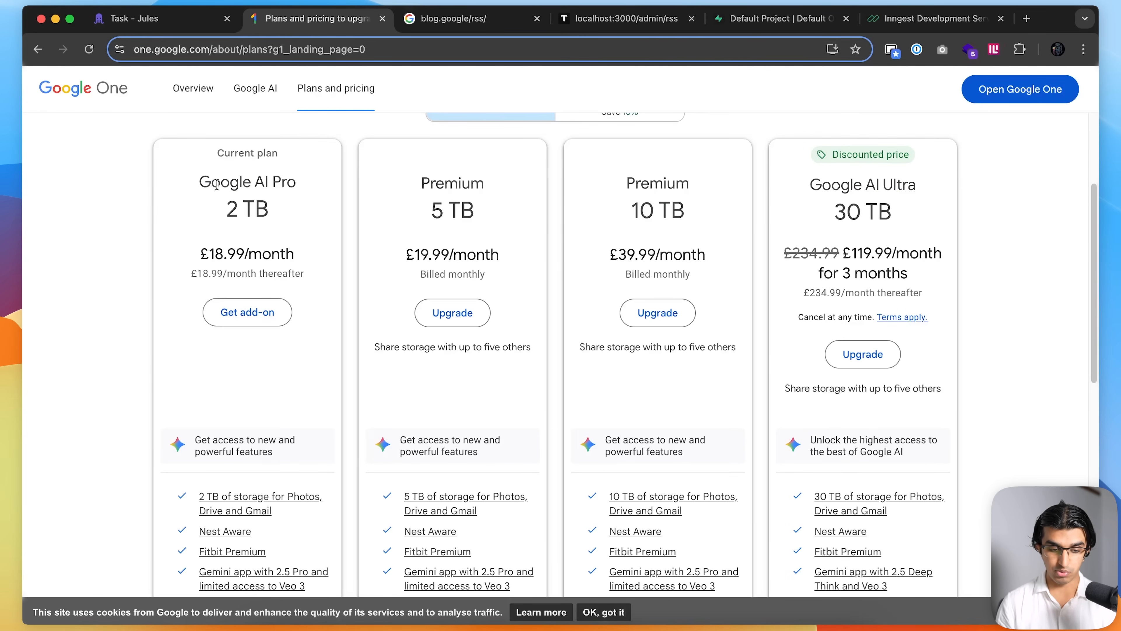
left_click(143, 19)
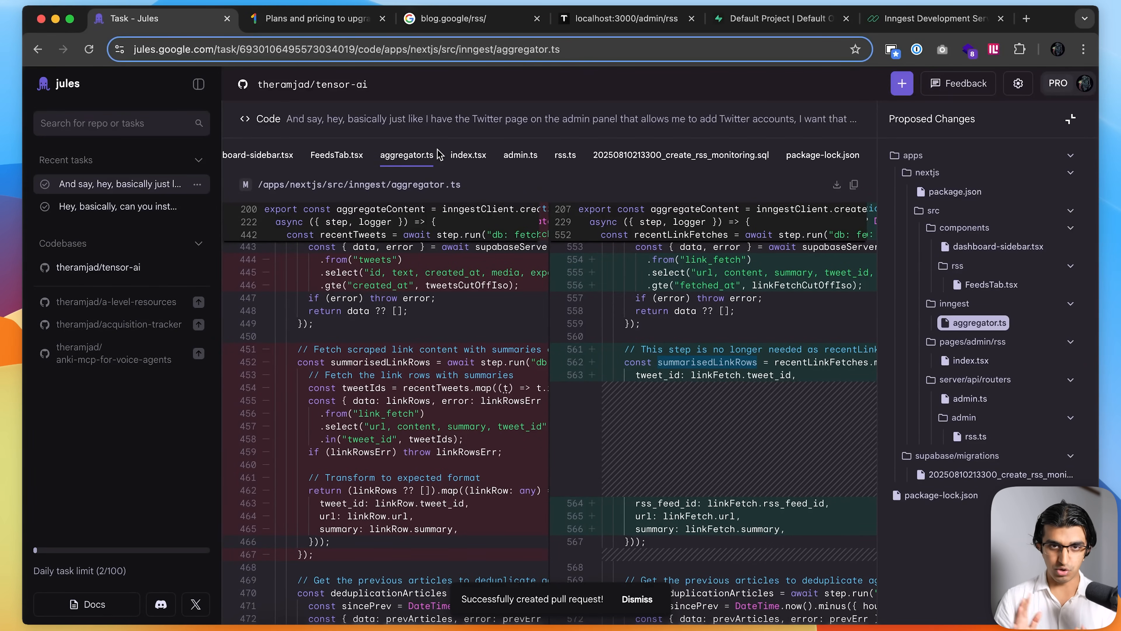
left_click(315, 18)
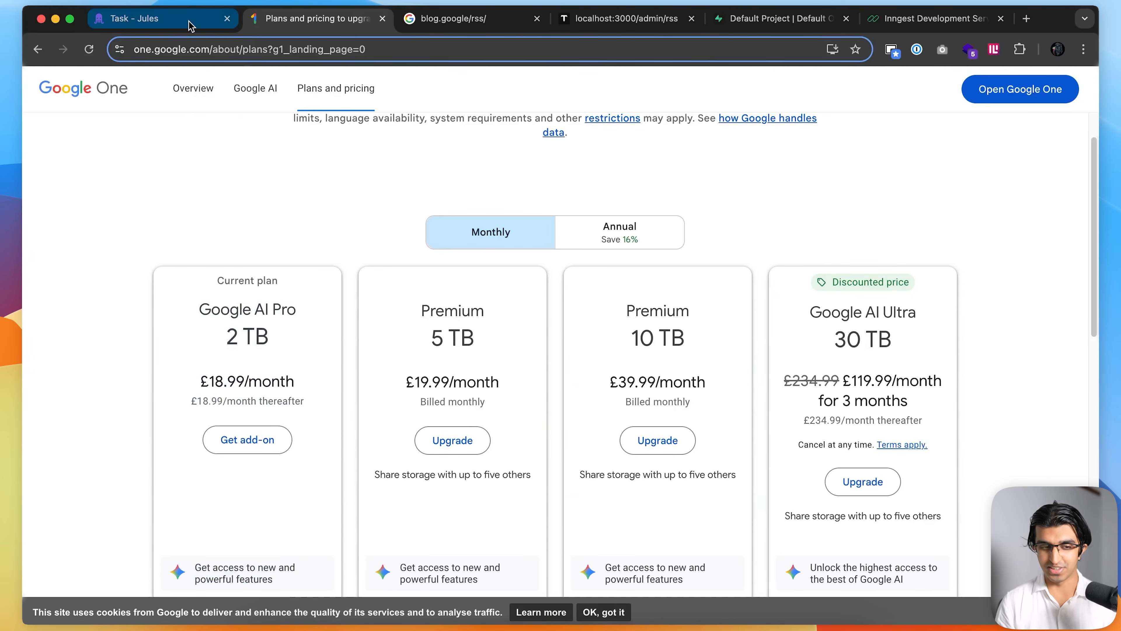
left_click(128, 18)
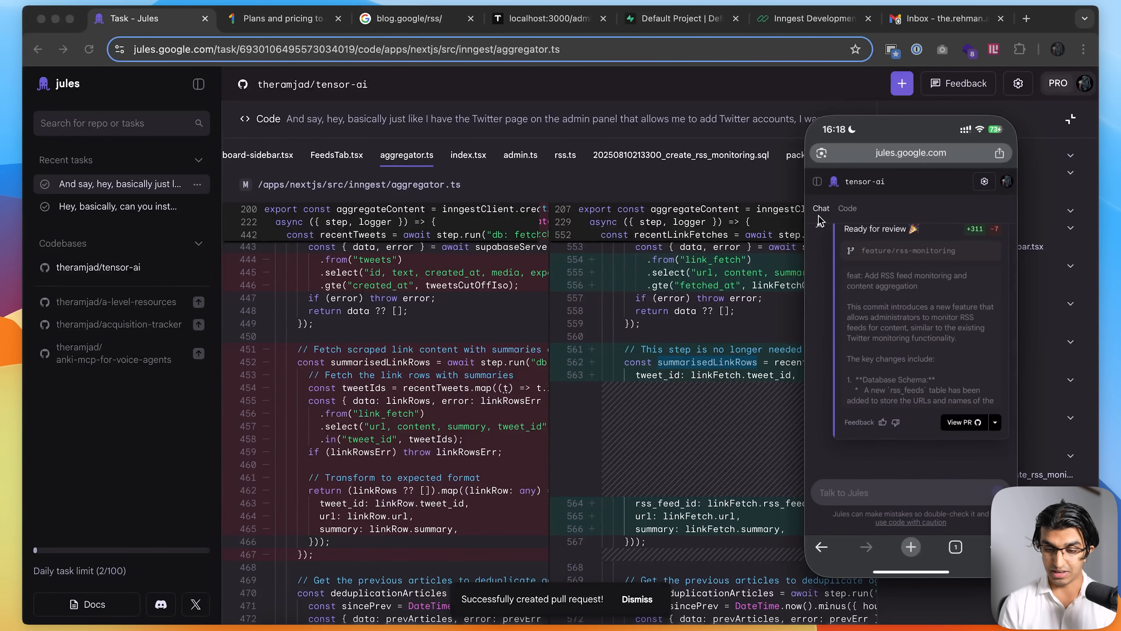
mouse_move(899, 221)
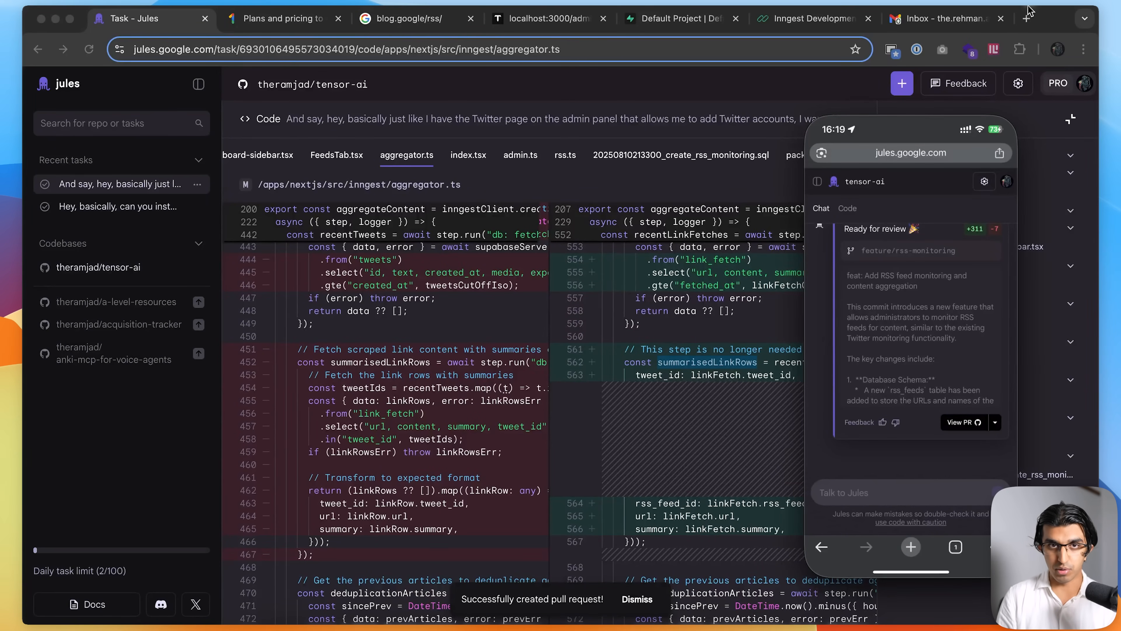
Step: Switch to the Gmail email after showing the feature/rss-monitoring task on the mirrored phone
left_click(937, 18)
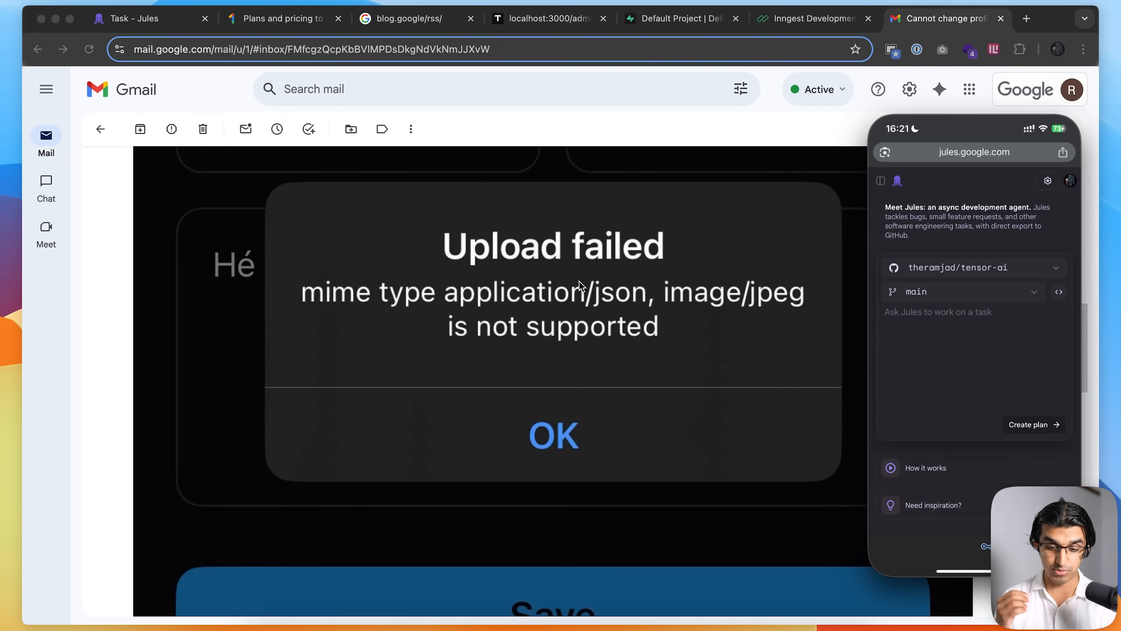
mouse_move(532, 266)
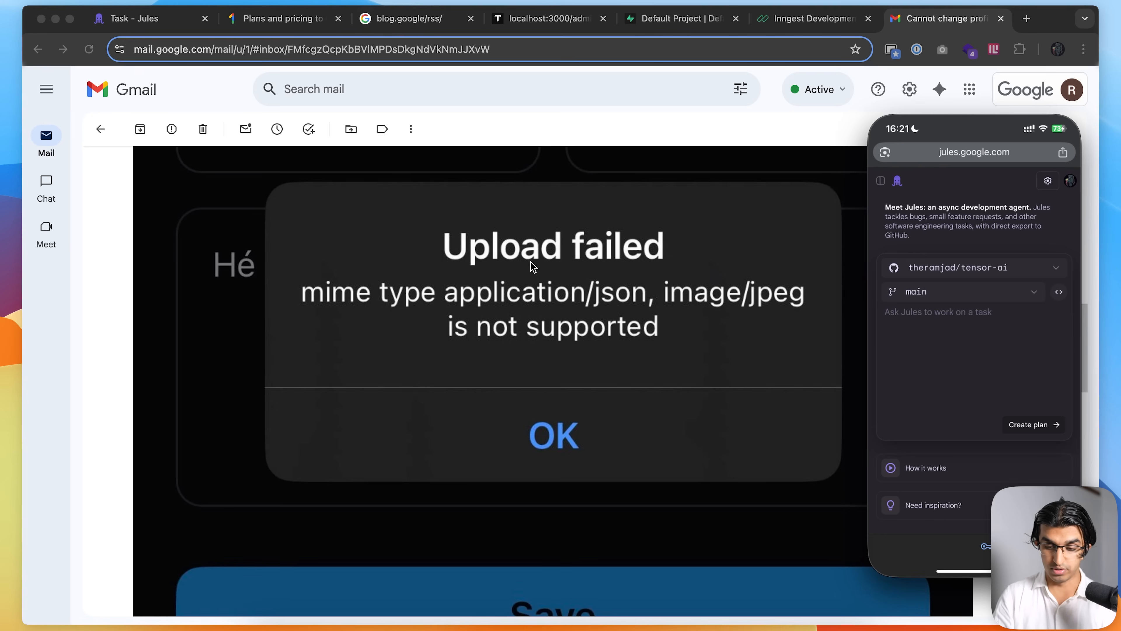
mouse_move(943, 318)
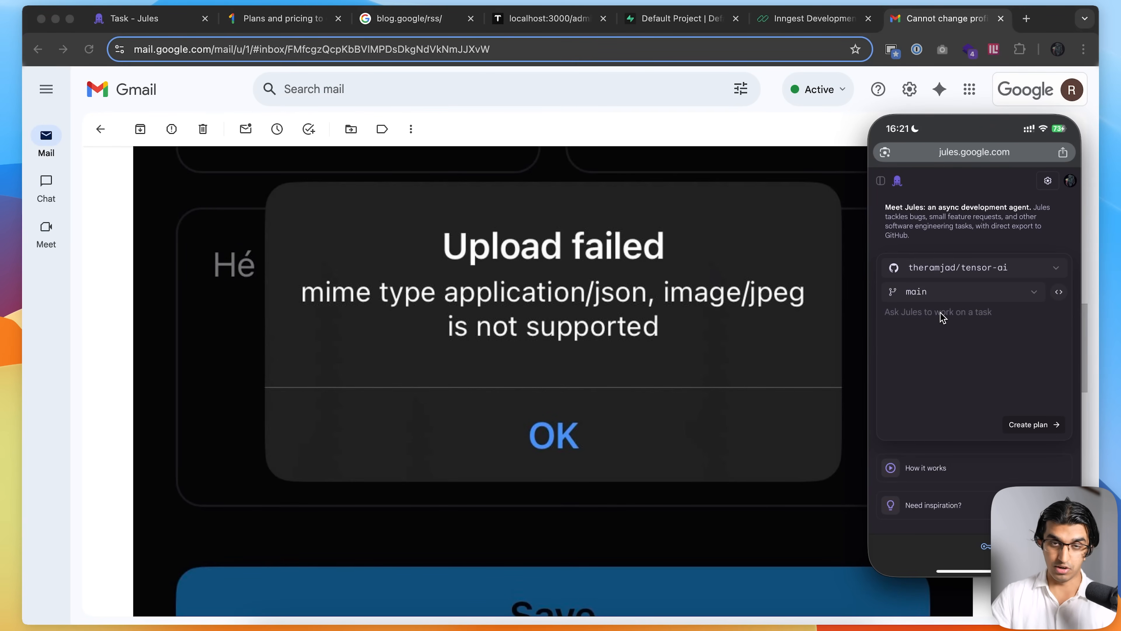
mouse_move(850, 280)
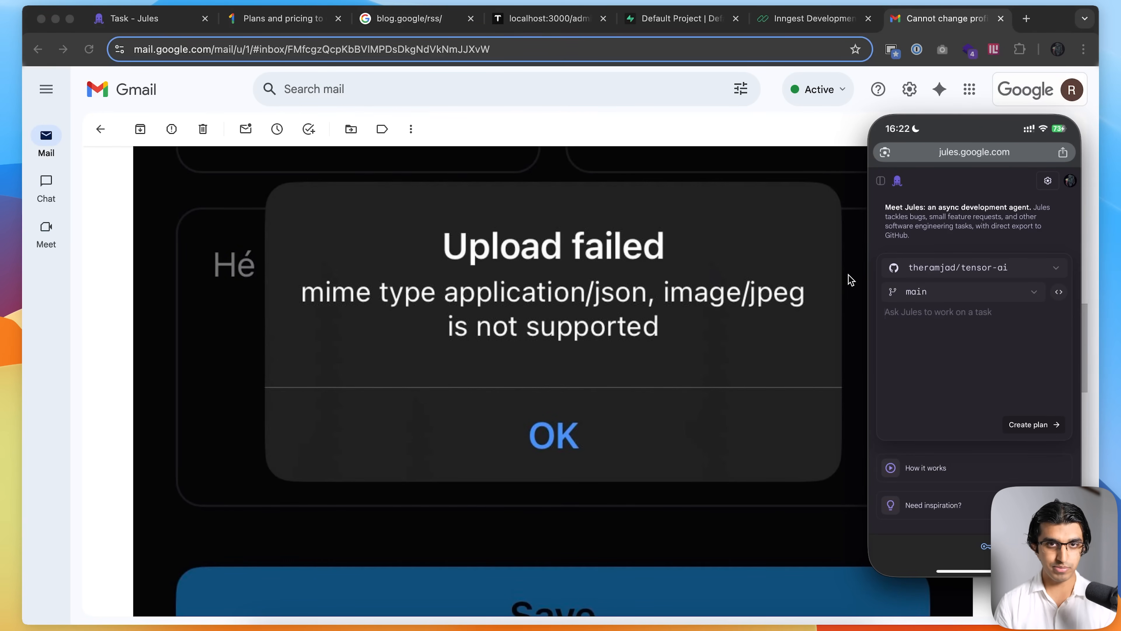